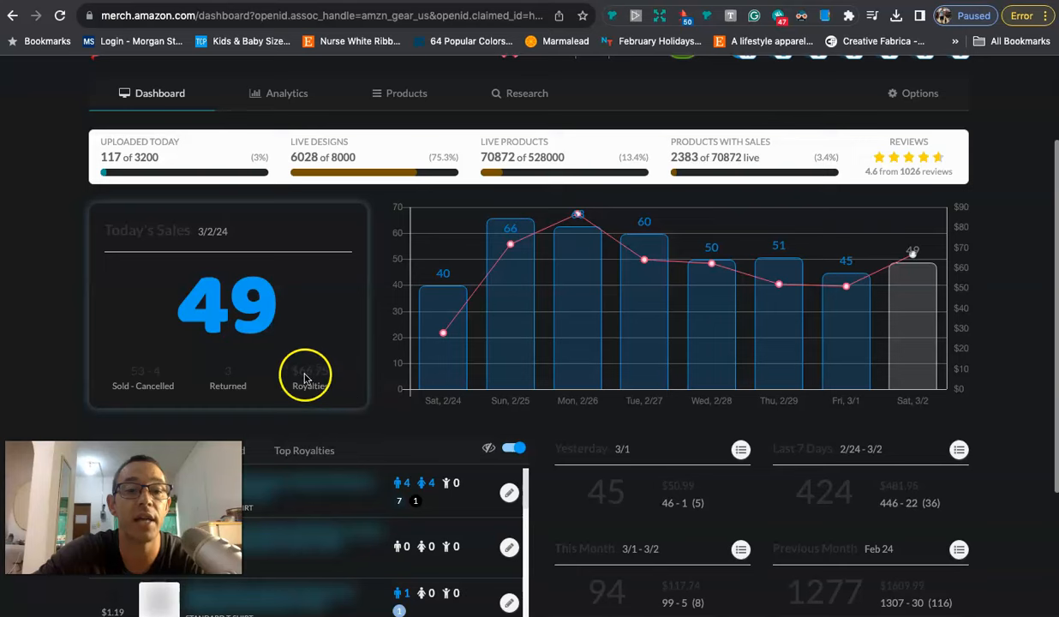
Step: Scroll the Merch by Amazon dashboard to review the 45 yesterday and 94 this-month sales
{"action": "scroll", "scroll_direction": "down", "scroll_amount": 3}
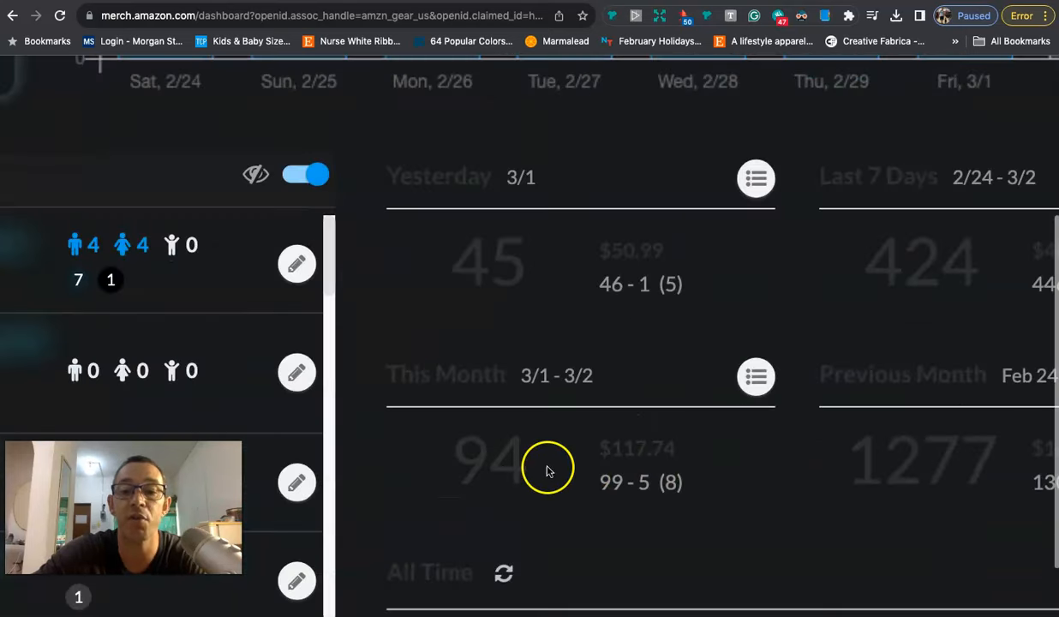
{"action": "mouse_move", "coordinate": [660, 454]}
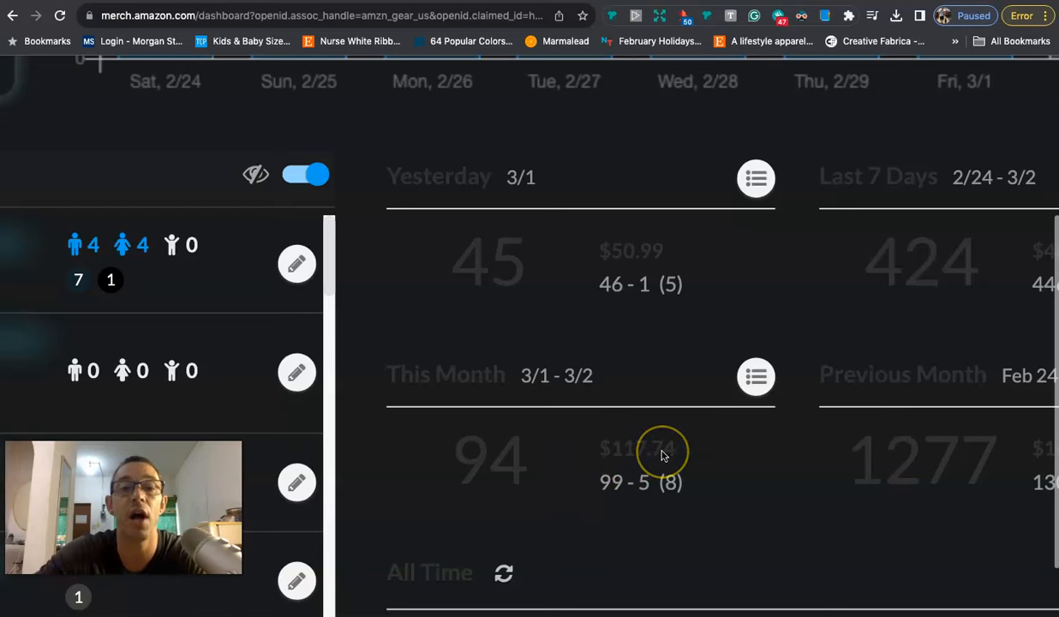
{"action": "scroll", "scroll_direction": "up", "scroll_amount": 3}
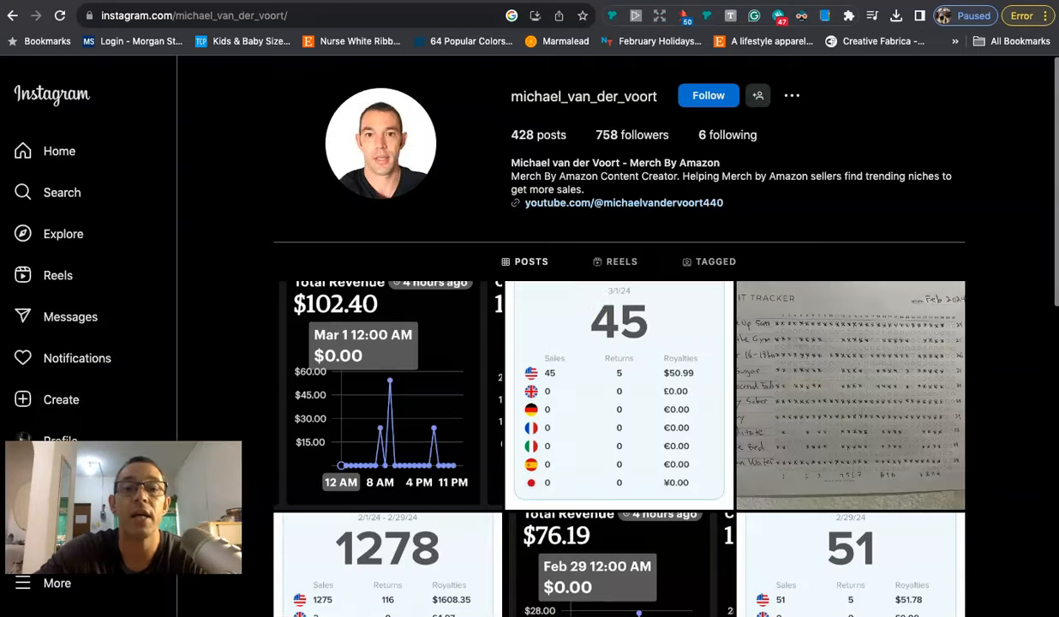
{"action": "mouse_move", "coordinate": [387, 383]}
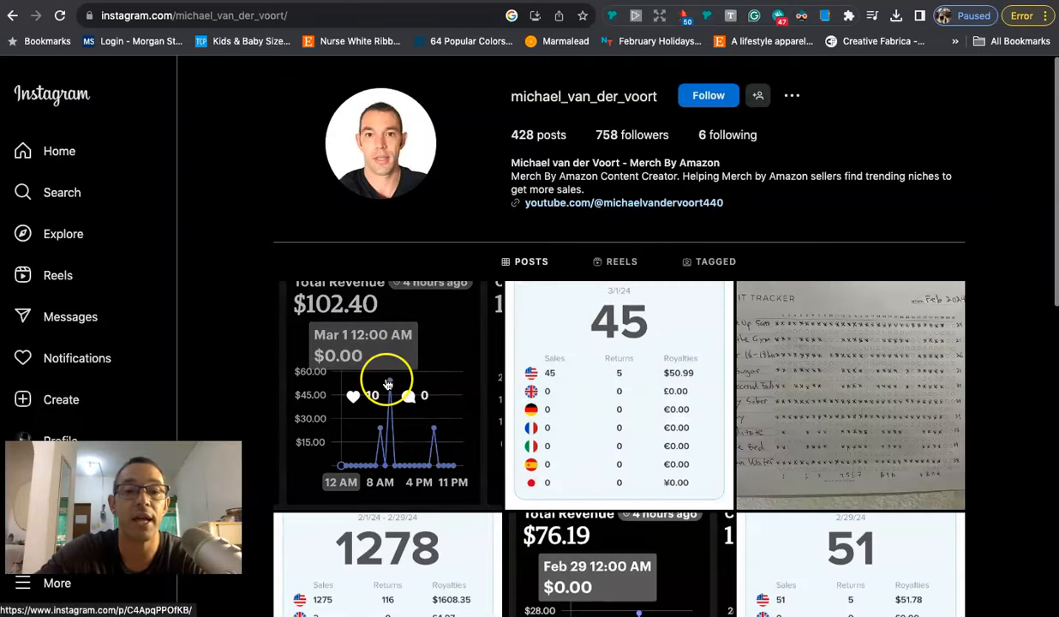
Step: Scroll the Instagram posts grid back to the 2/21/24 daily sales report
{"action": "scroll", "scroll_direction": "down", "scroll_amount": 3}
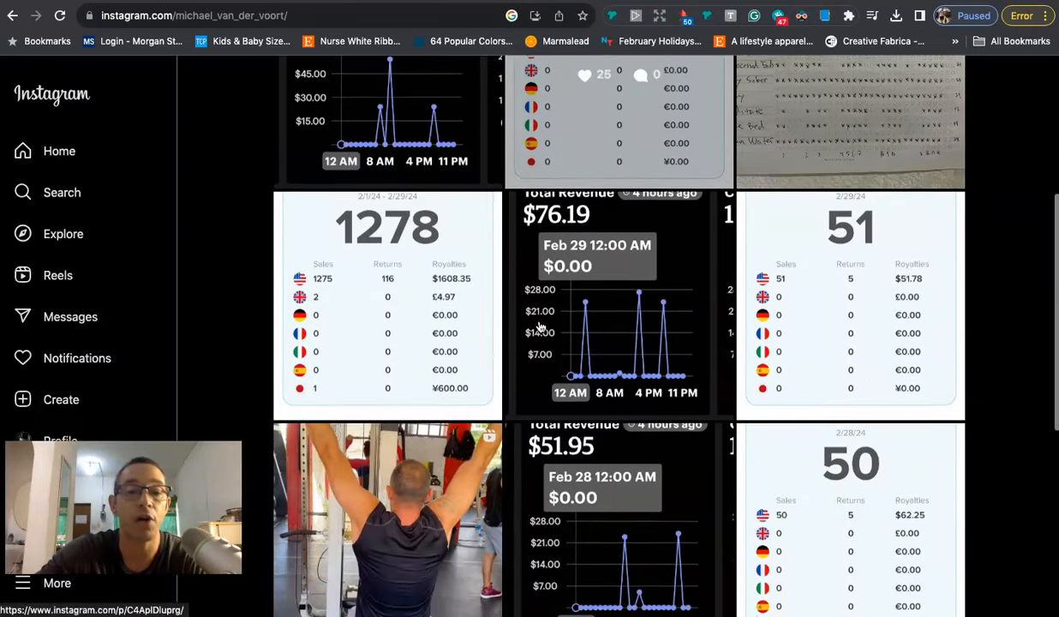
{"action": "scroll", "scroll_direction": "down", "scroll_amount": 3}
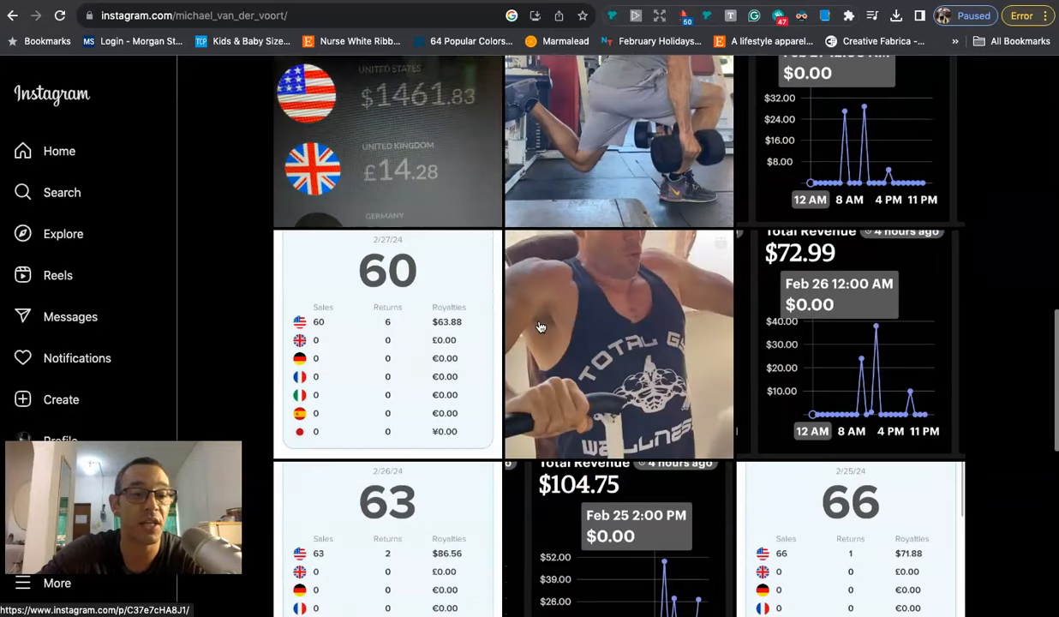
{"action": "scroll", "scroll_direction": "down", "scroll_amount": 3}
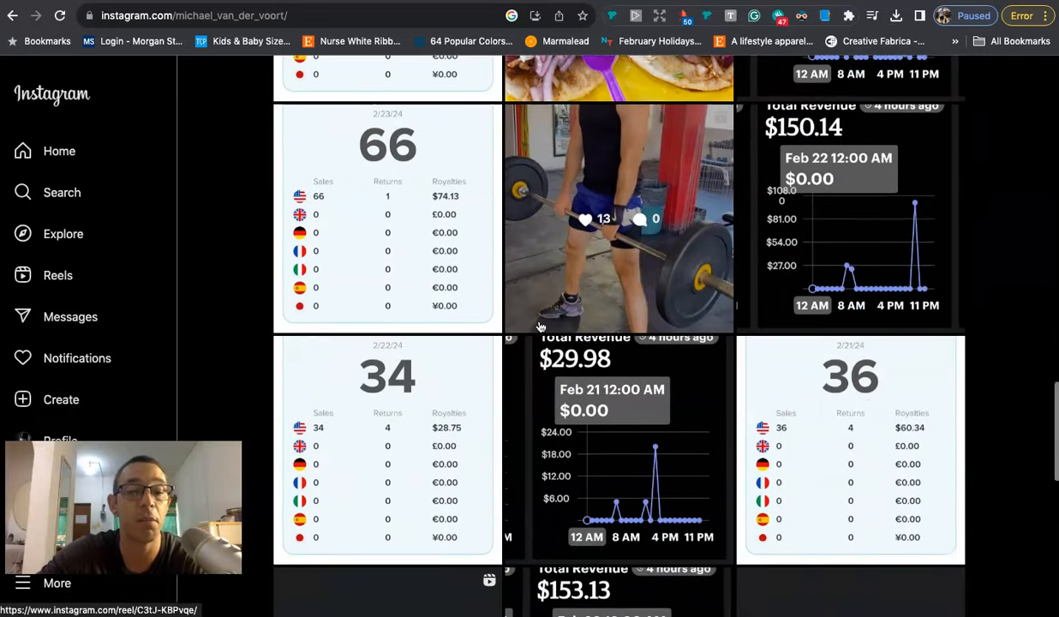
{"action": "scroll", "scroll_direction": "down", "scroll_amount": 3}
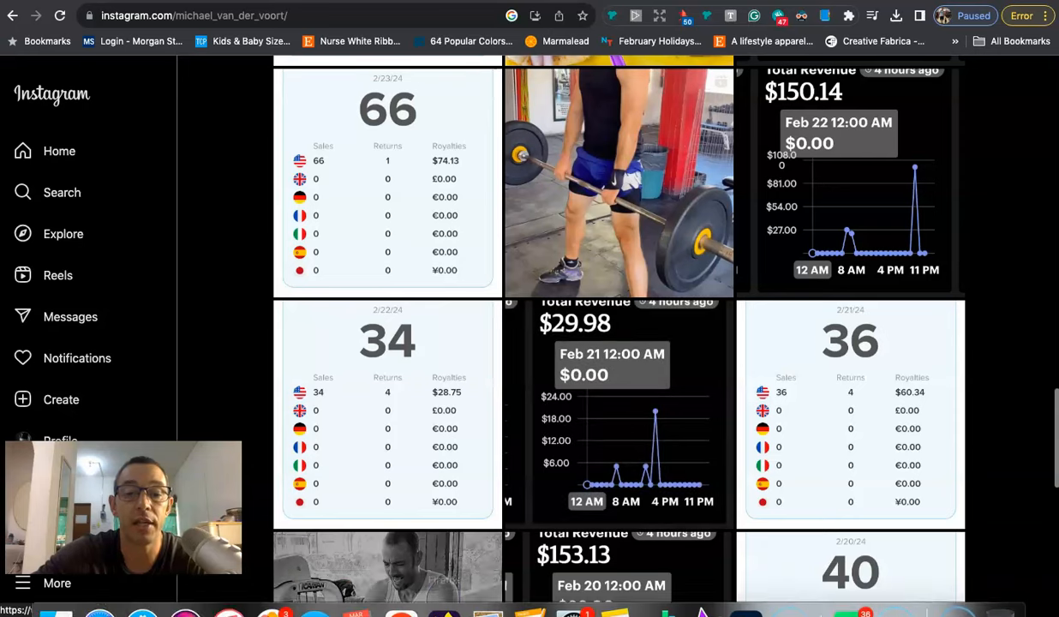
{"action": "mouse_move", "coordinate": [489, 589]}
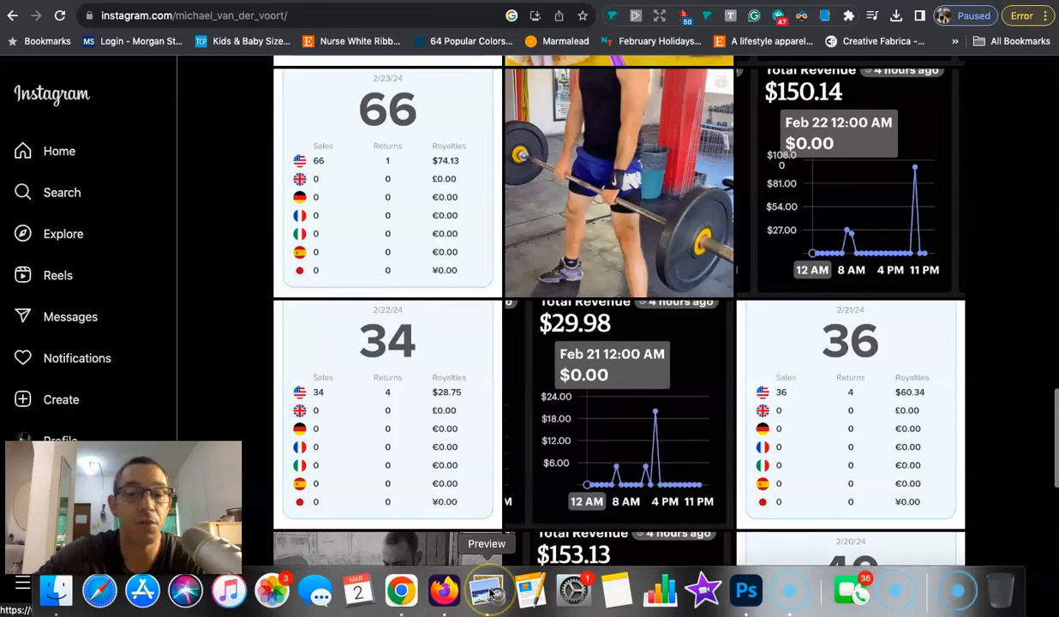
Step: Open POD Report #25.pdf in Preview and scroll its March 01, 2024 cover page
{"action": "left_click", "coordinate": [487, 590]}
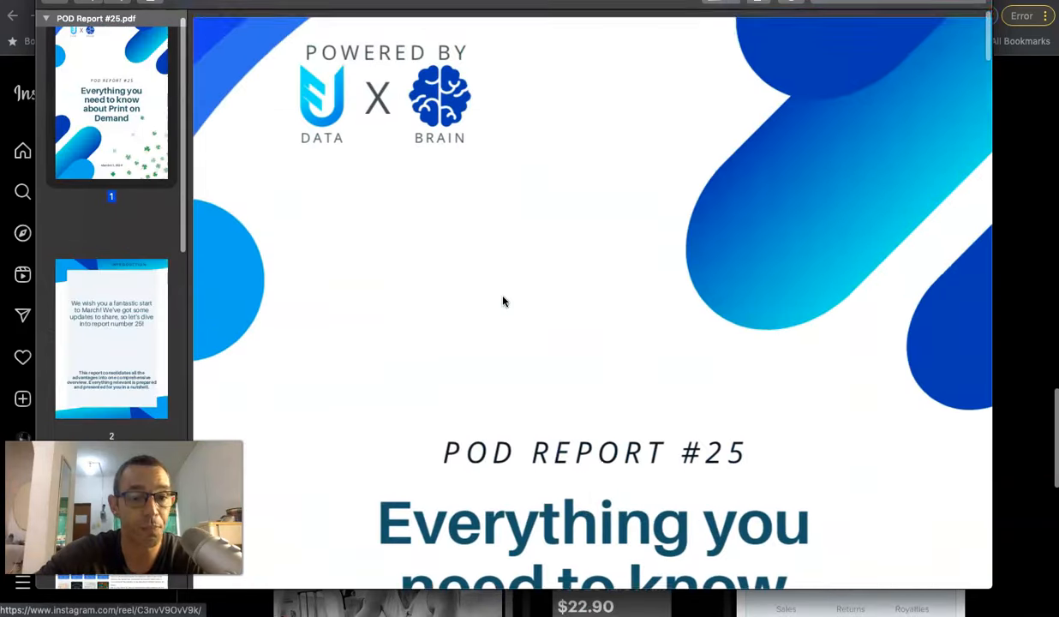
{"action": "scroll", "scroll_direction": "down", "scroll_amount": 3}
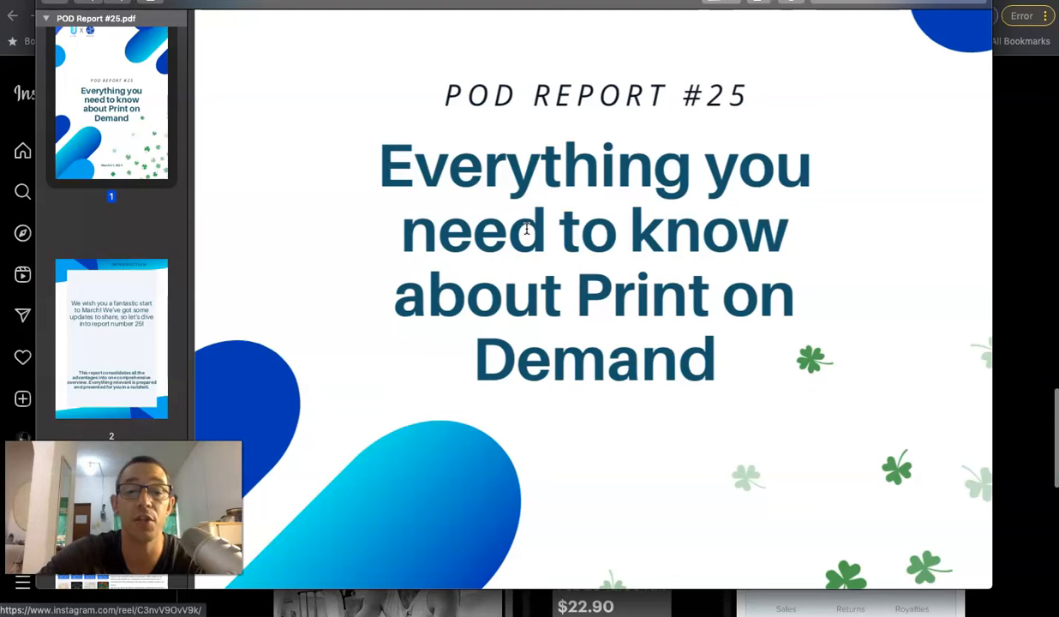
{"action": "scroll", "scroll_direction": "down", "scroll_amount": 3}
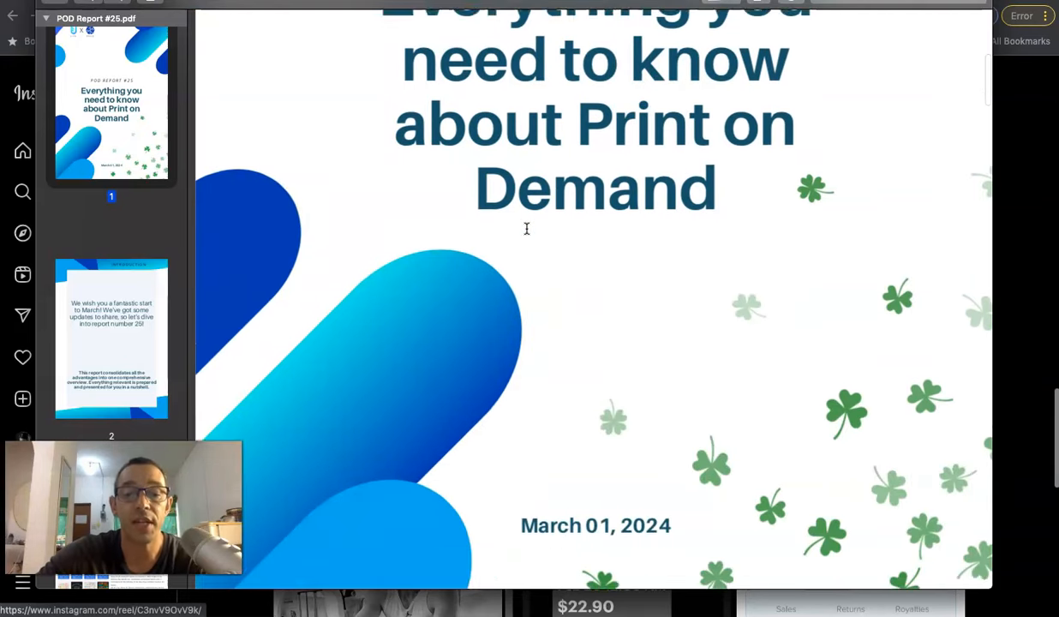
Step: Scroll past page 2 to the UPDATE page on Amazon Merch deal campaigns
{"action": "scroll", "scroll_direction": "down", "scroll_amount": 3}
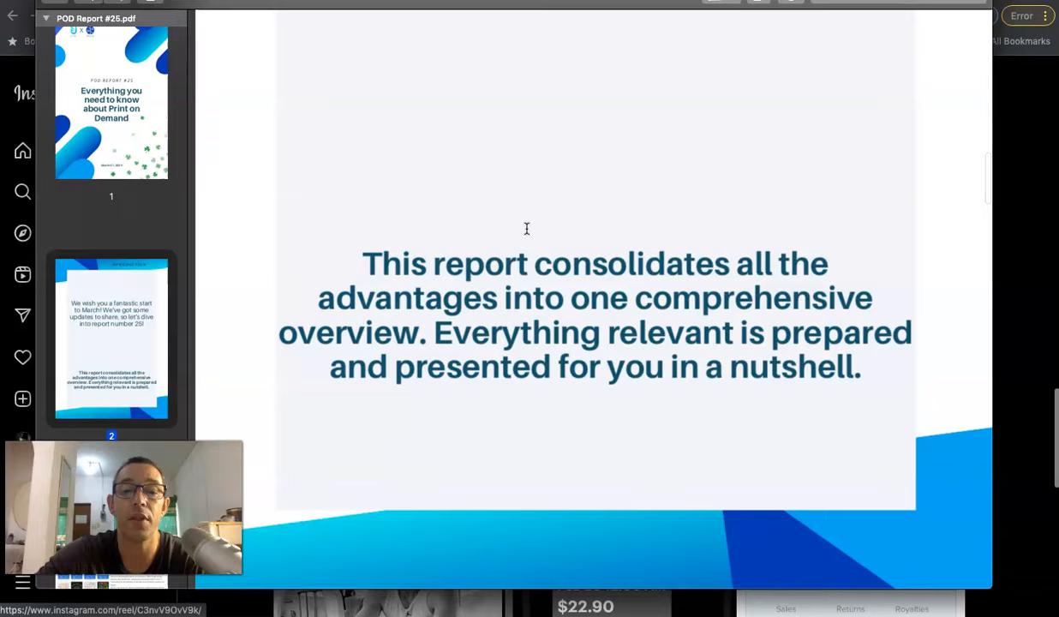
{"action": "scroll", "scroll_direction": "down", "scroll_amount": 3}
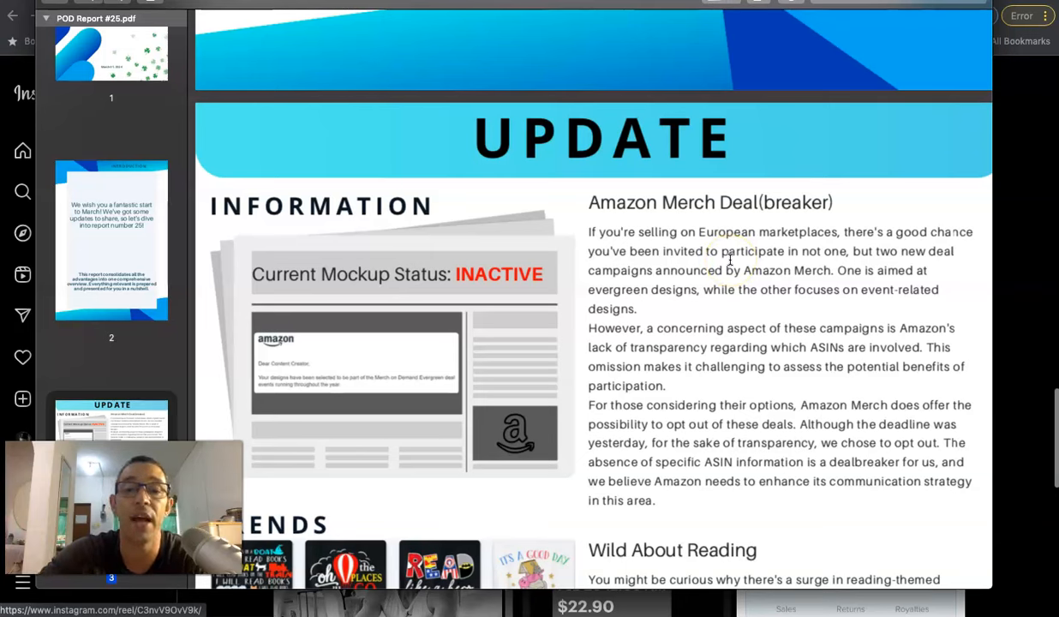
{"action": "mouse_move", "coordinate": [670, 270]}
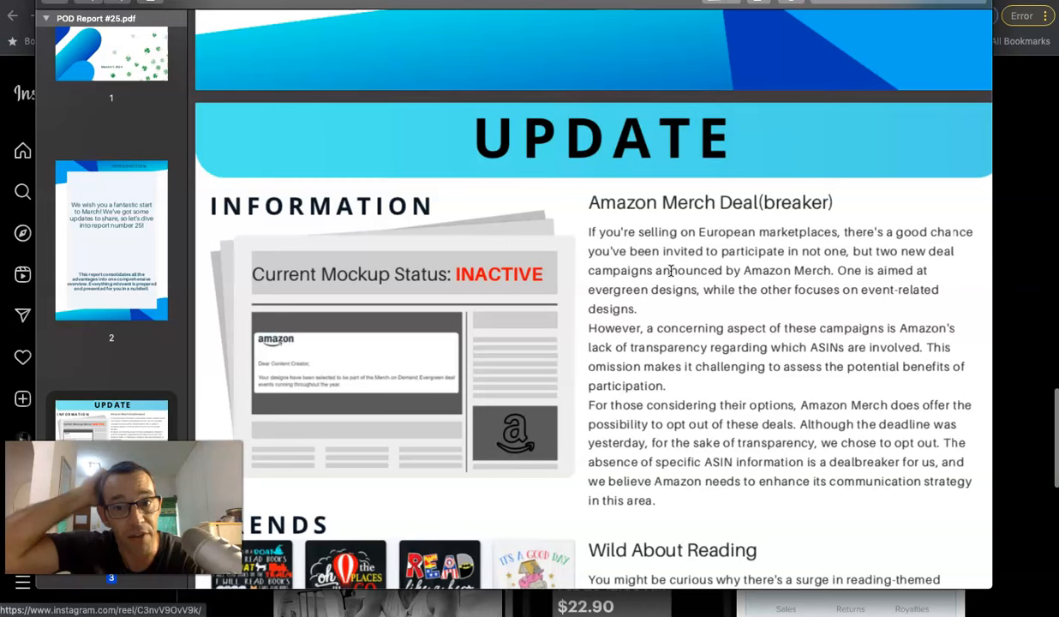
{"action": "mouse_move", "coordinate": [884, 176]}
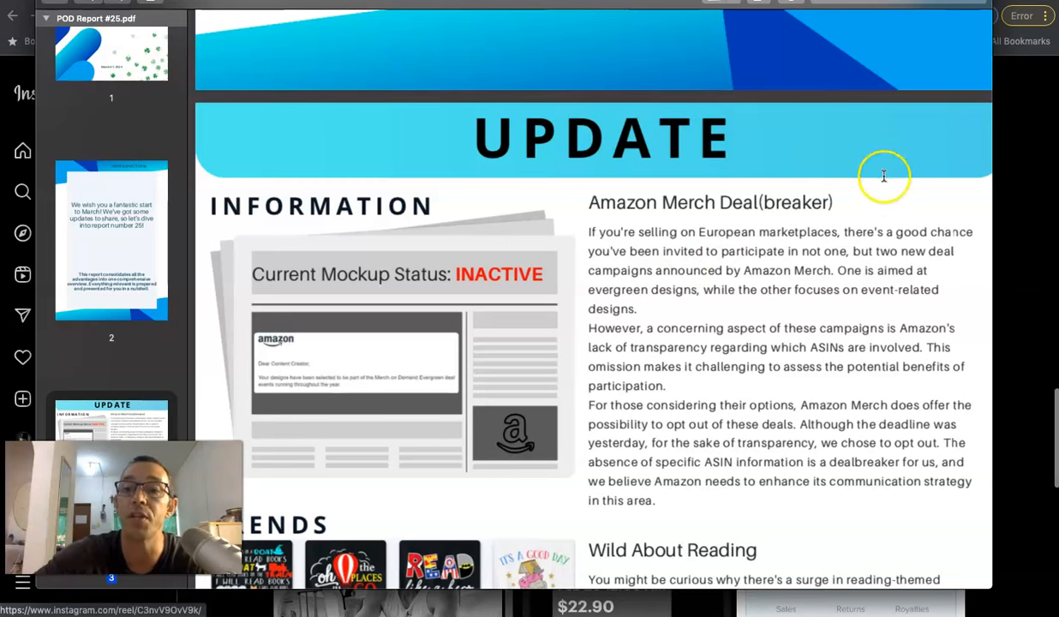
{"action": "mouse_move", "coordinate": [806, 255]}
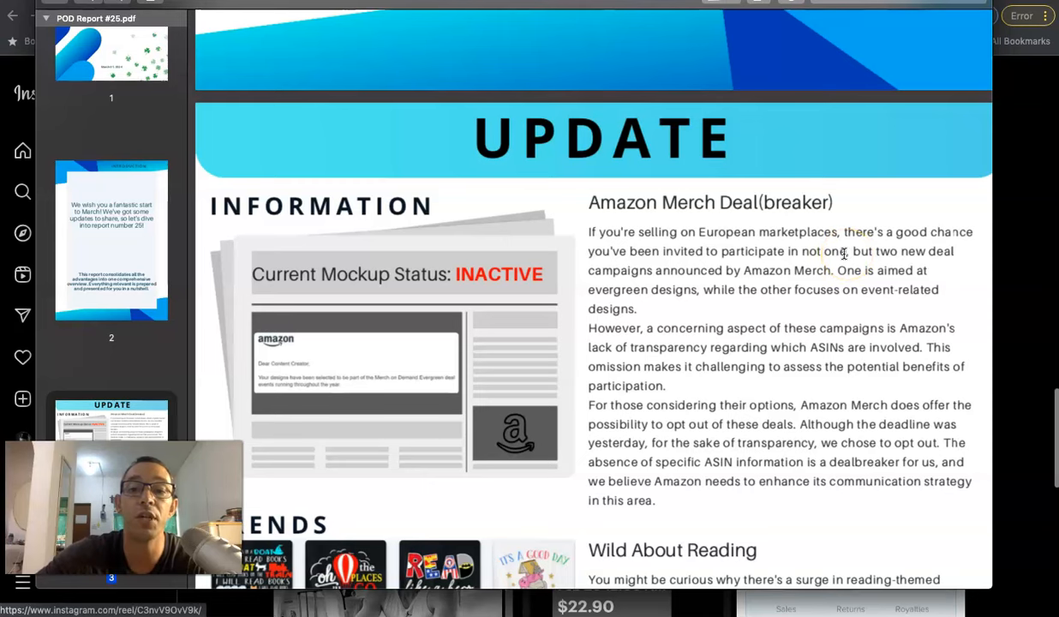
{"action": "mouse_move", "coordinate": [777, 281]}
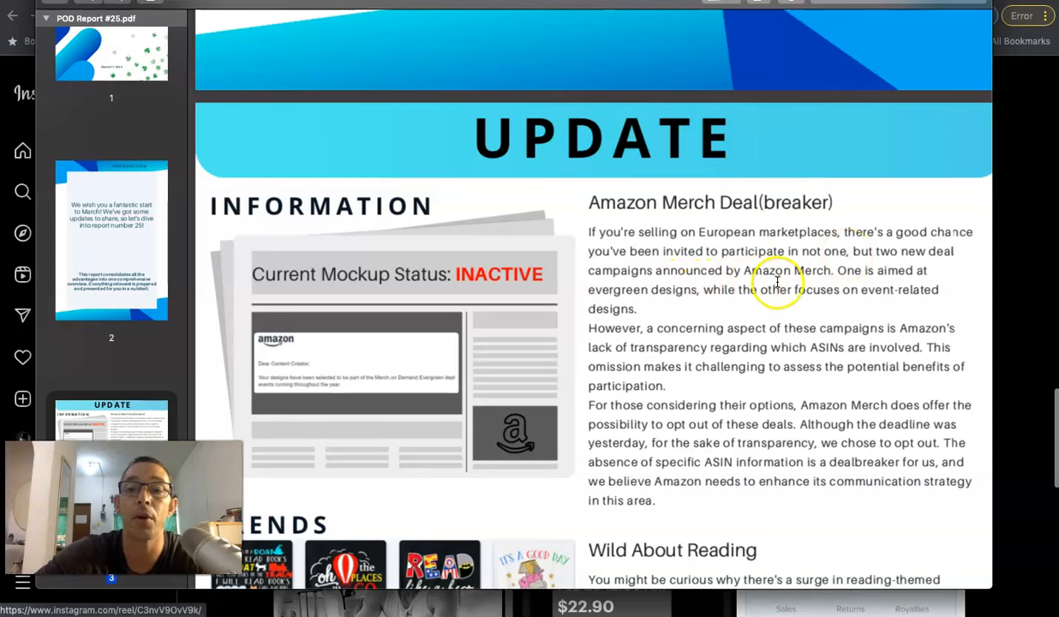
{"action": "mouse_move", "coordinate": [657, 298]}
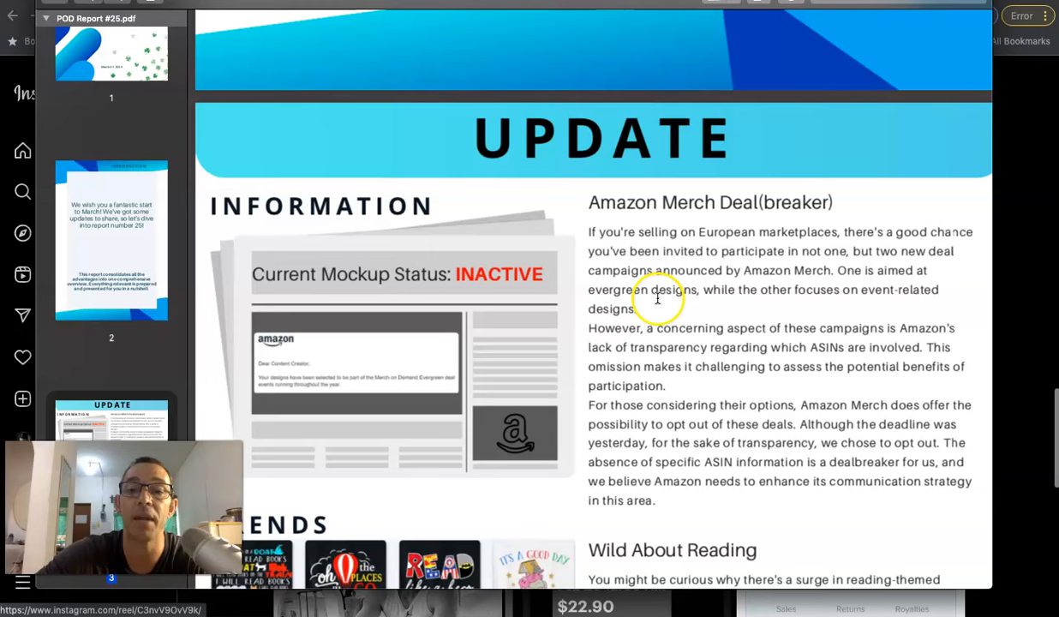
{"action": "mouse_move", "coordinate": [790, 300]}
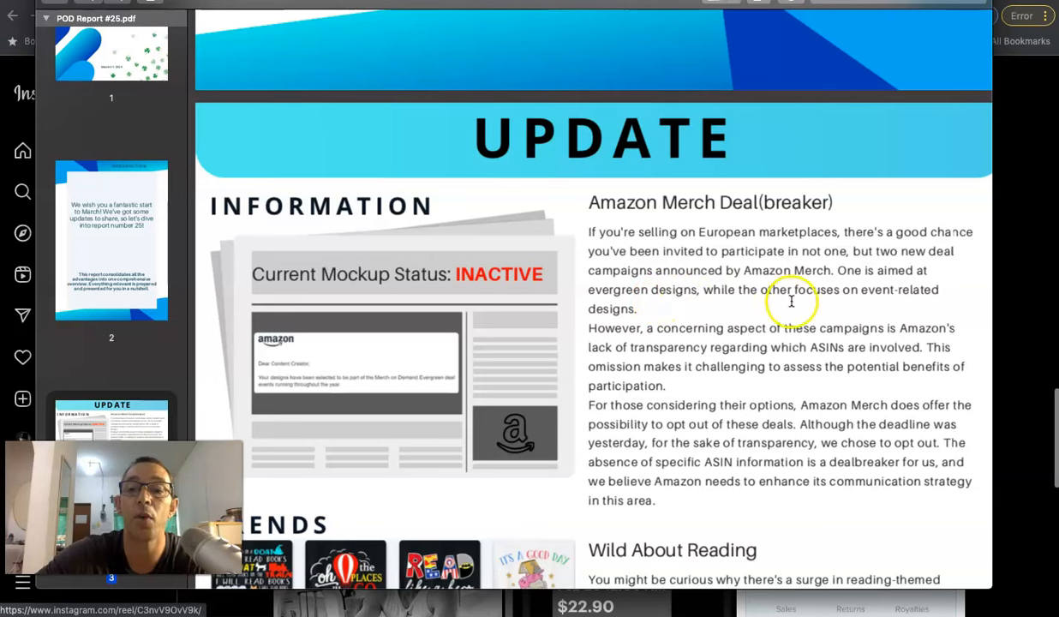
{"action": "mouse_move", "coordinate": [643, 366]}
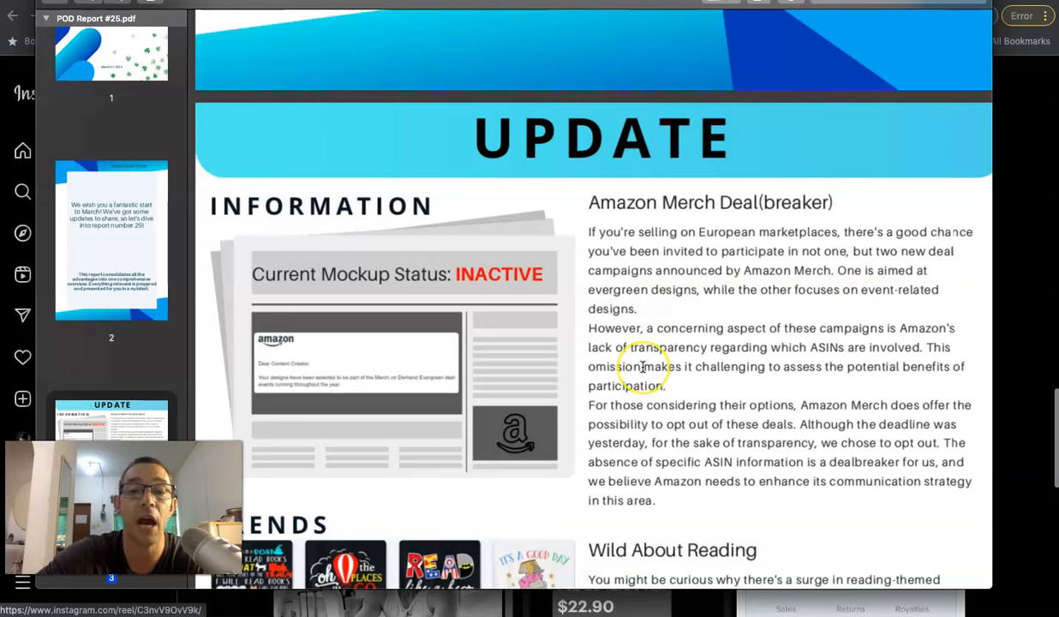
{"action": "mouse_move", "coordinate": [763, 347]}
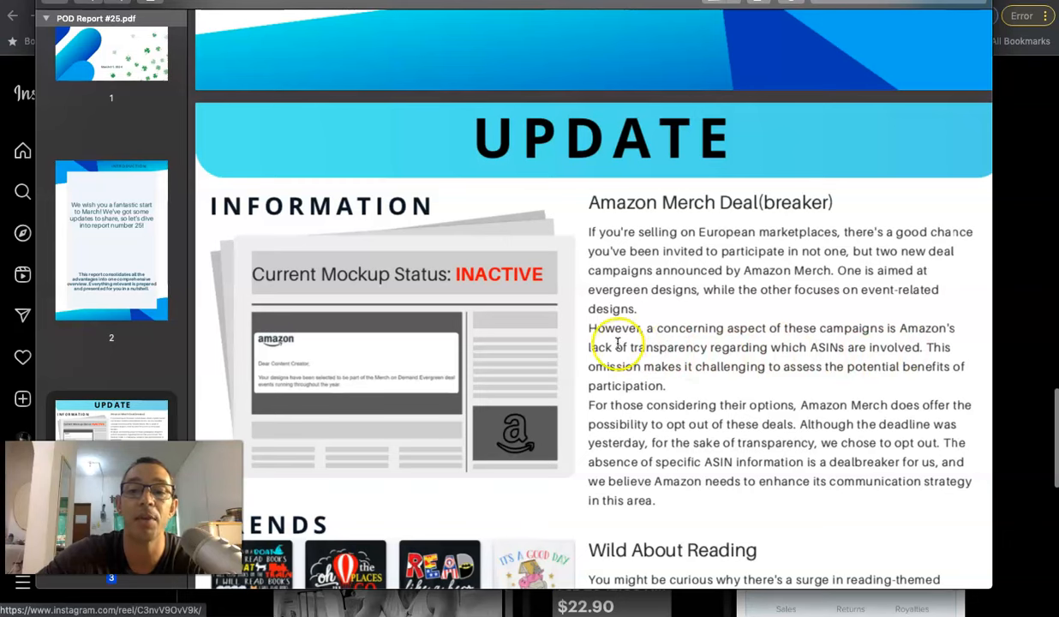
{"action": "mouse_move", "coordinate": [799, 354]}
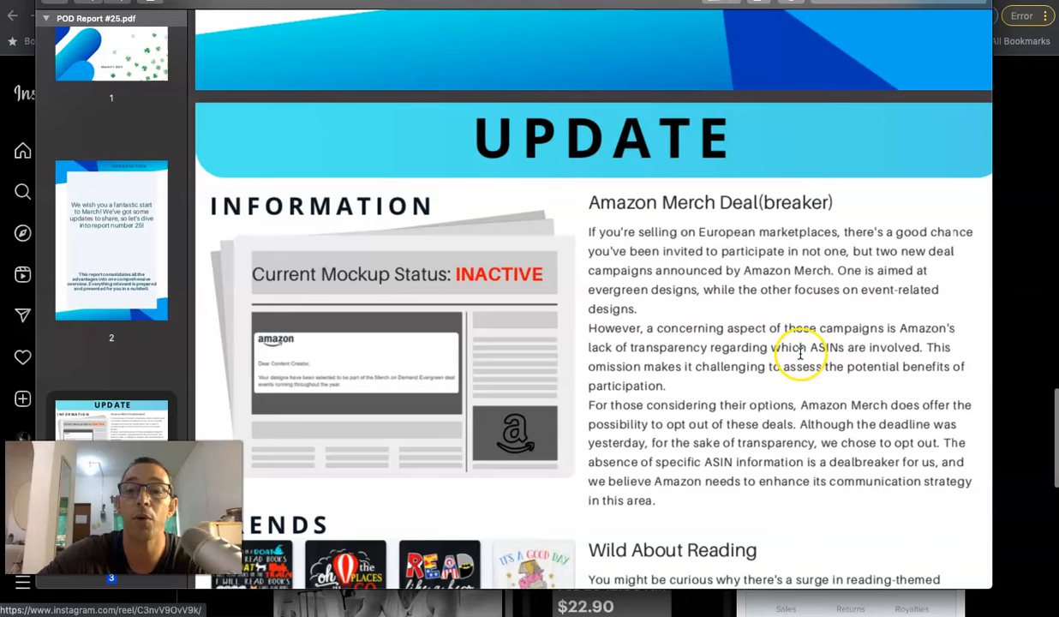
{"action": "mouse_move", "coordinate": [651, 391]}
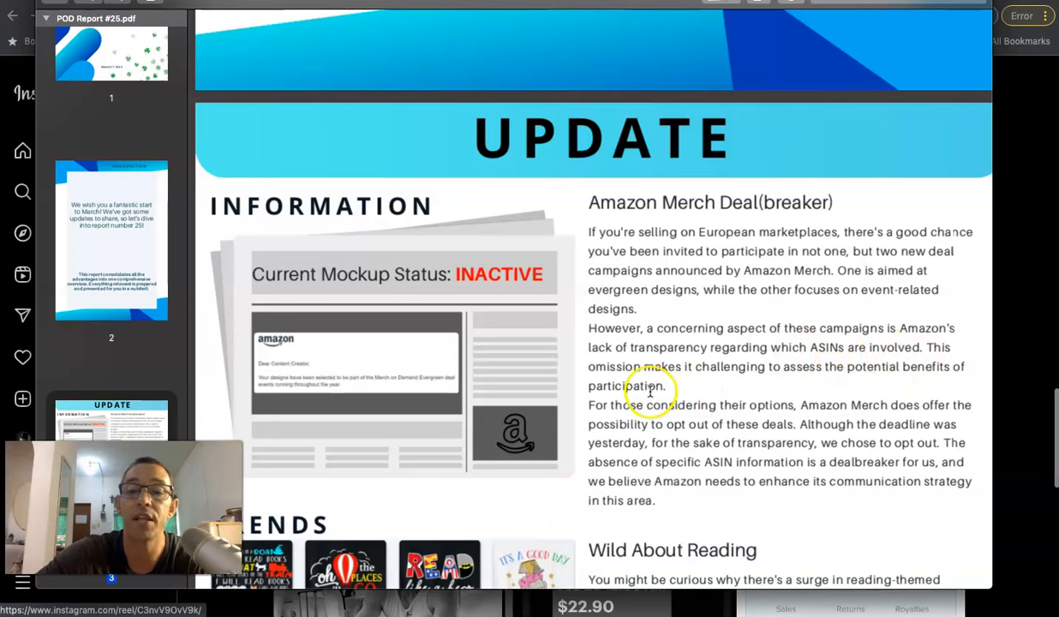
{"action": "mouse_move", "coordinate": [872, 375]}
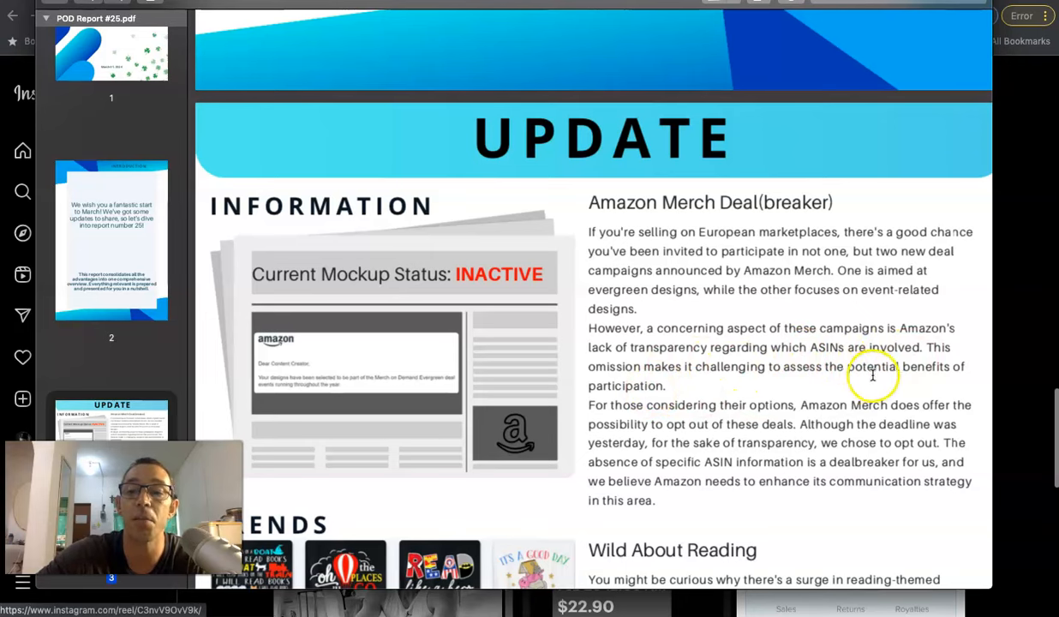
{"action": "mouse_move", "coordinate": [612, 411]}
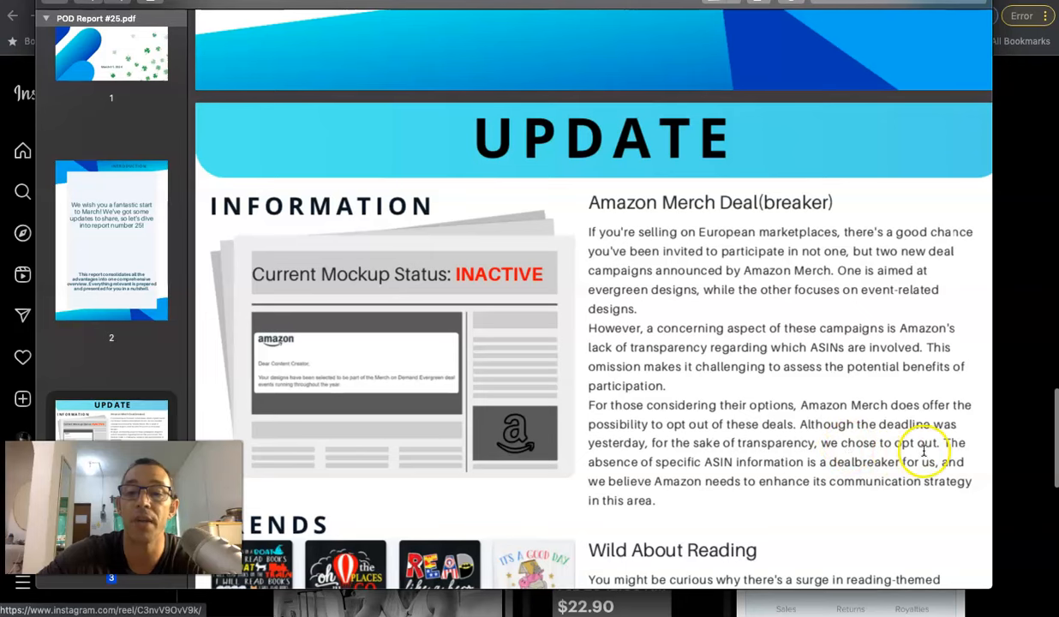
{"action": "mouse_move", "coordinate": [744, 462]}
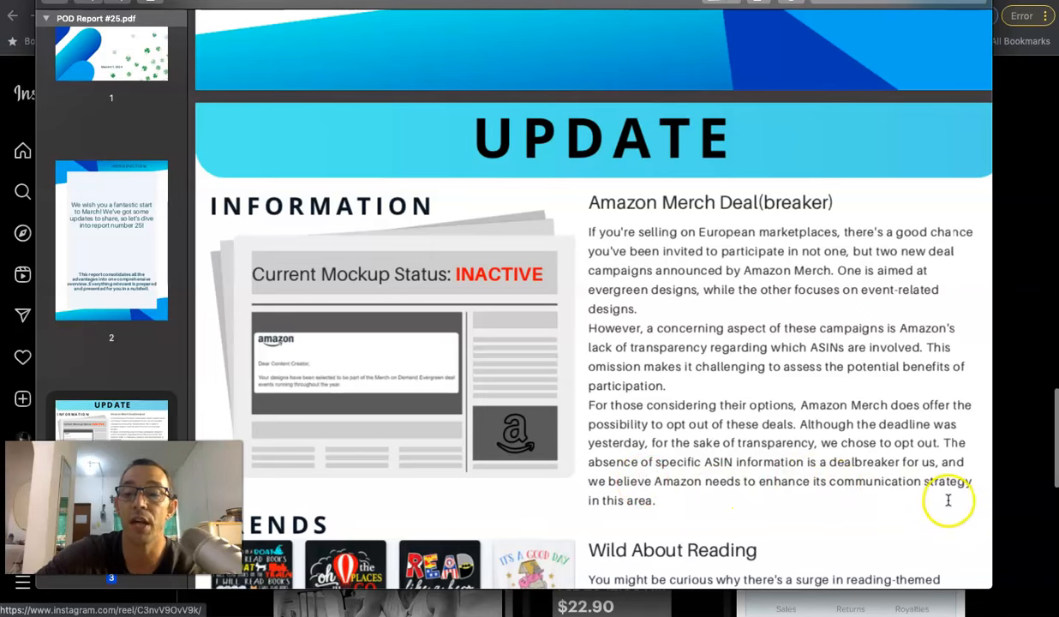
{"action": "mouse_move", "coordinate": [735, 323]}
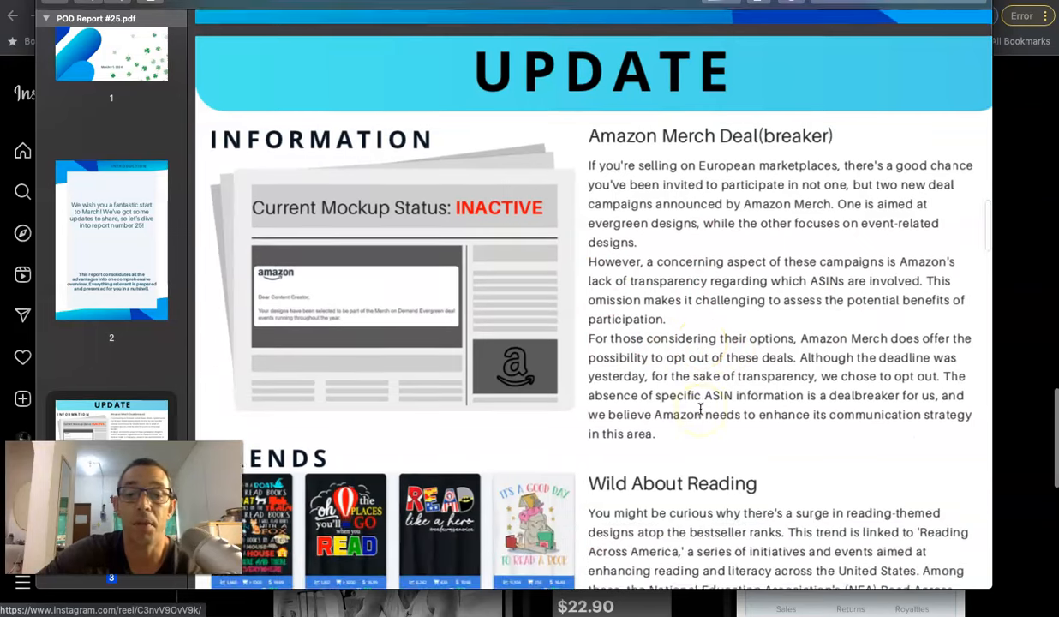
{"action": "scroll", "scroll_direction": "down", "scroll_amount": 3}
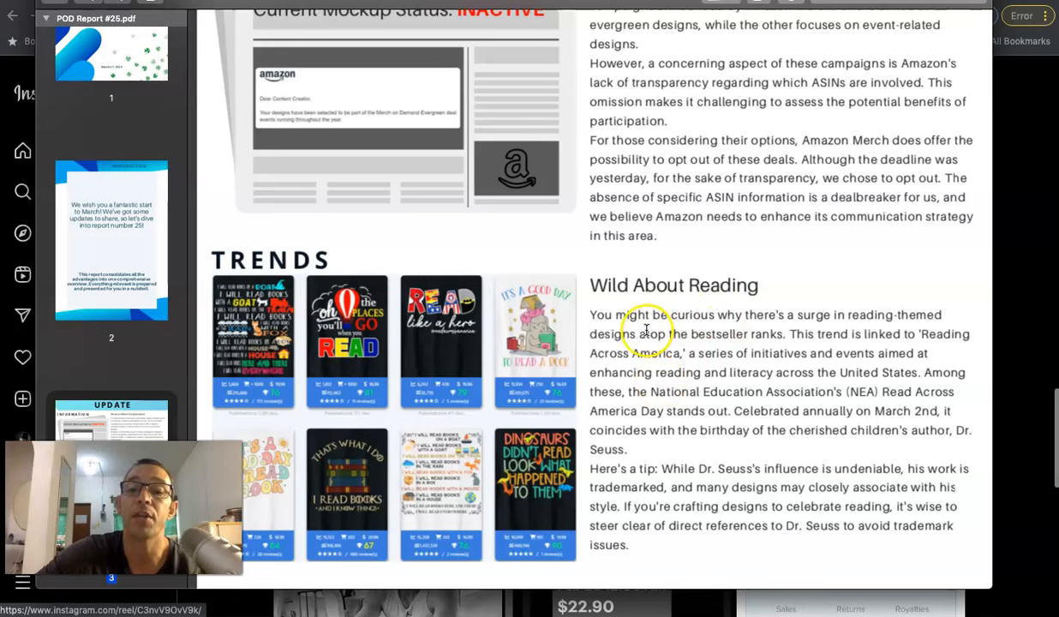
{"action": "mouse_move", "coordinate": [904, 339]}
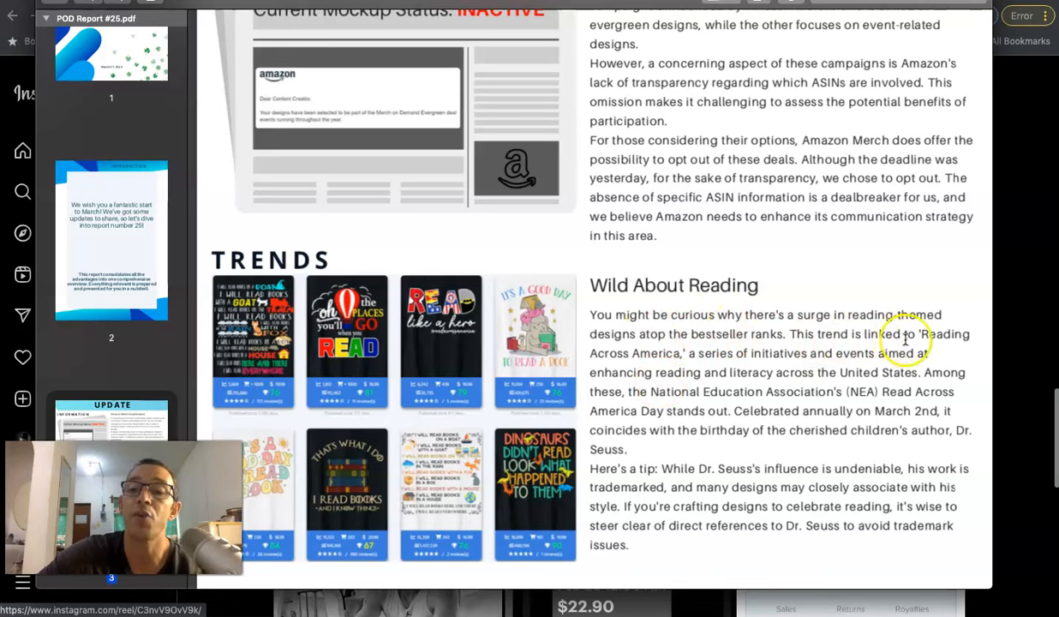
{"action": "mouse_move", "coordinate": [737, 363]}
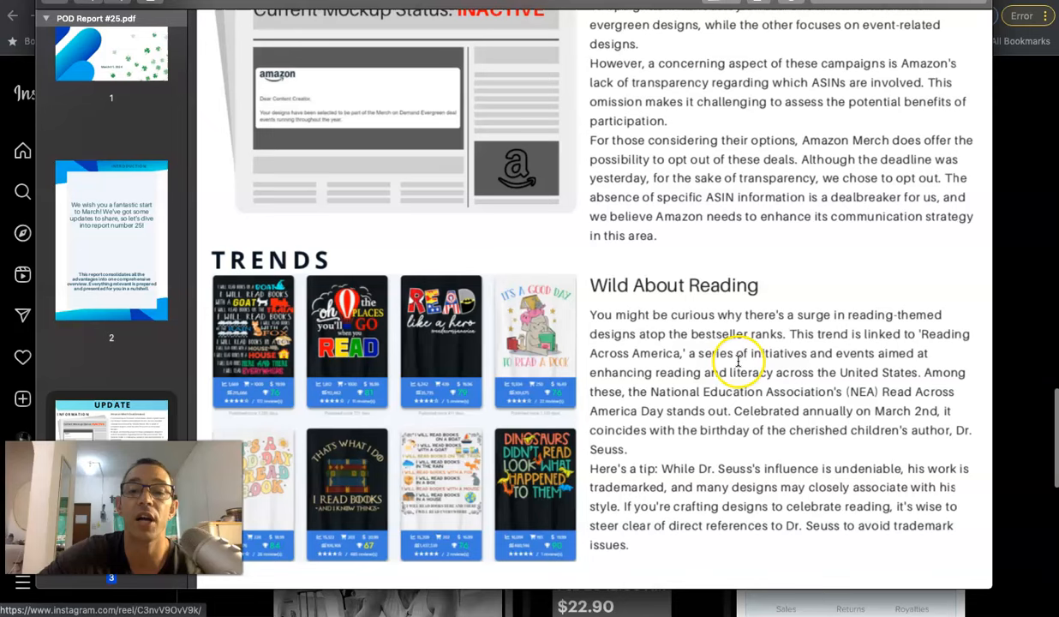
{"action": "mouse_move", "coordinate": [882, 355]}
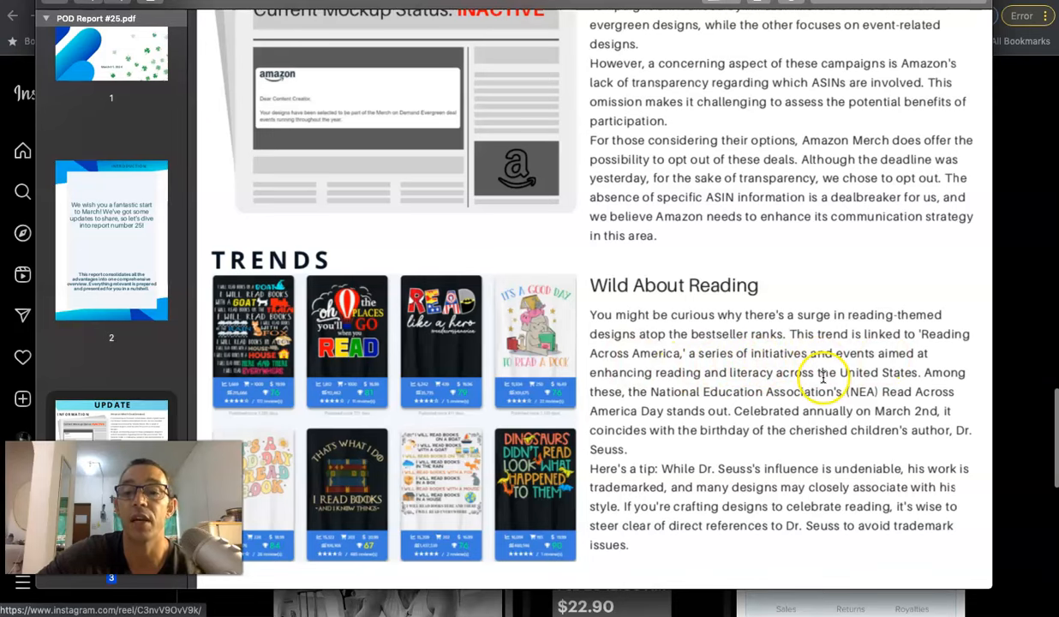
{"action": "mouse_move", "coordinate": [926, 382]}
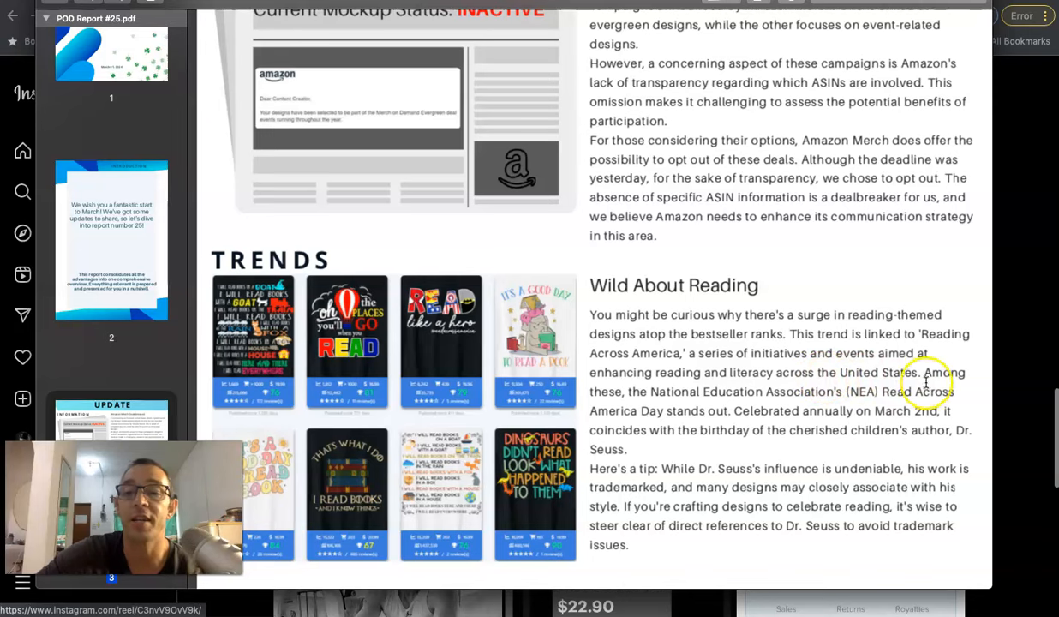
{"action": "mouse_move", "coordinate": [367, 374]}
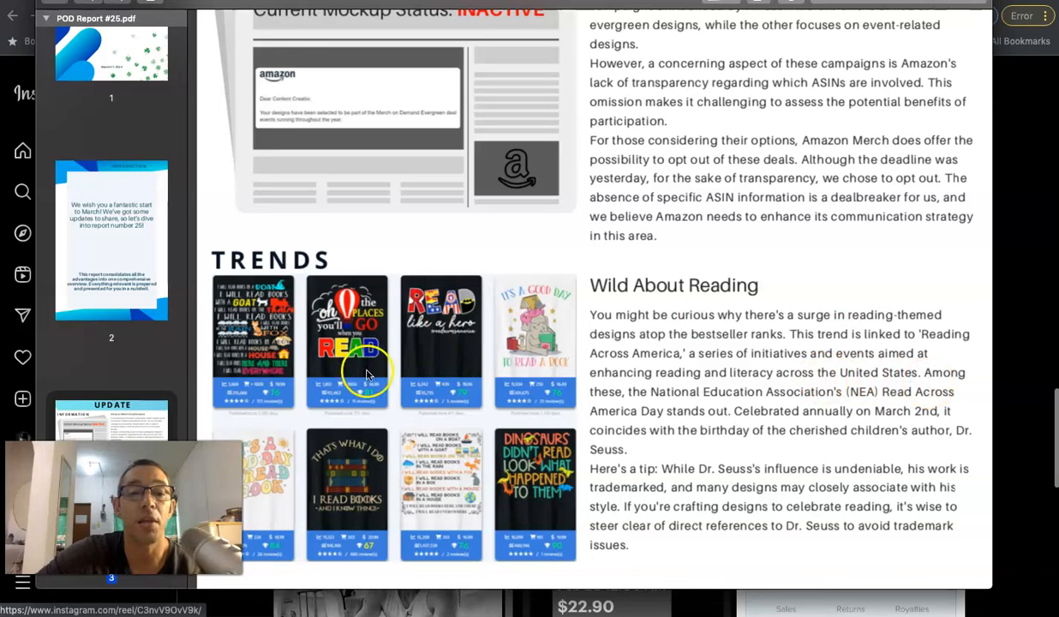
{"action": "mouse_move", "coordinate": [351, 337]}
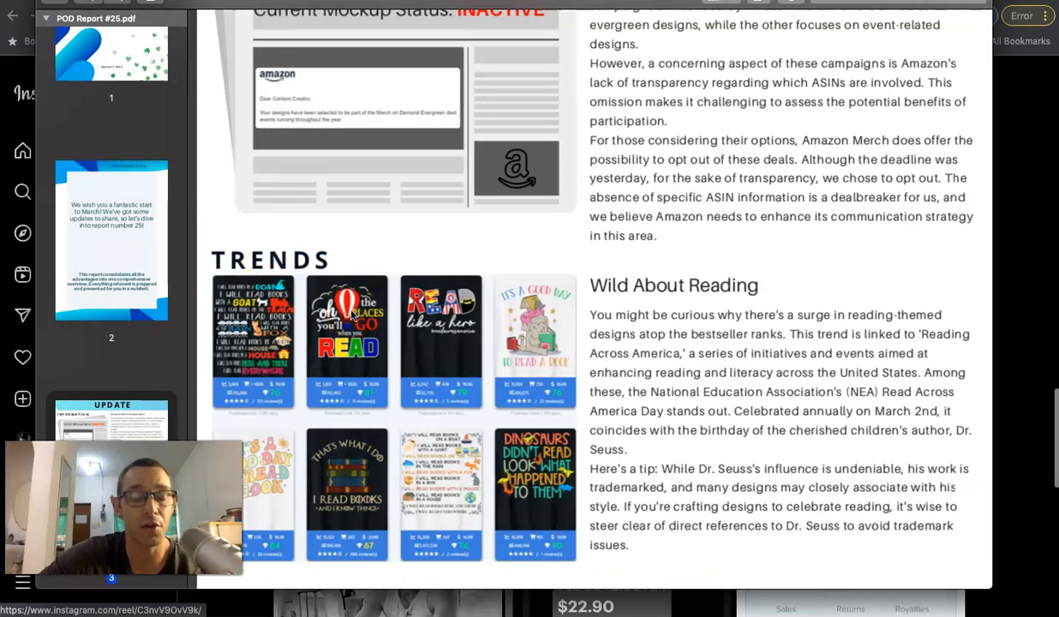
Step: Scroll to the Deleted designs section with Calm Deletions, just above the Kintsugi niche report
{"action": "scroll", "scroll_direction": "down", "scroll_amount": 3}
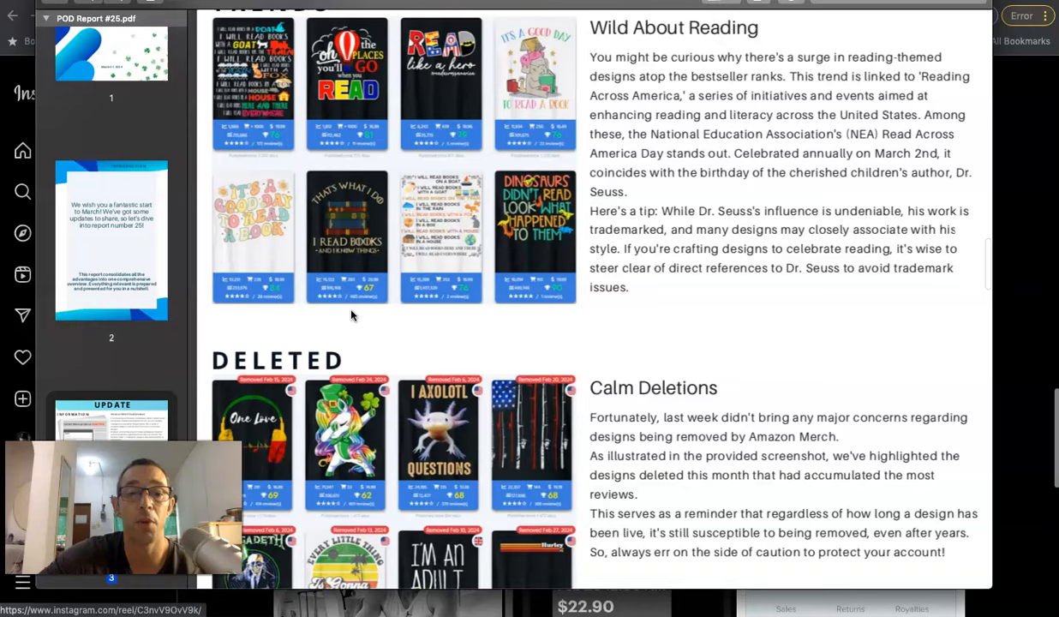
{"action": "scroll", "scroll_direction": "down", "scroll_amount": 3}
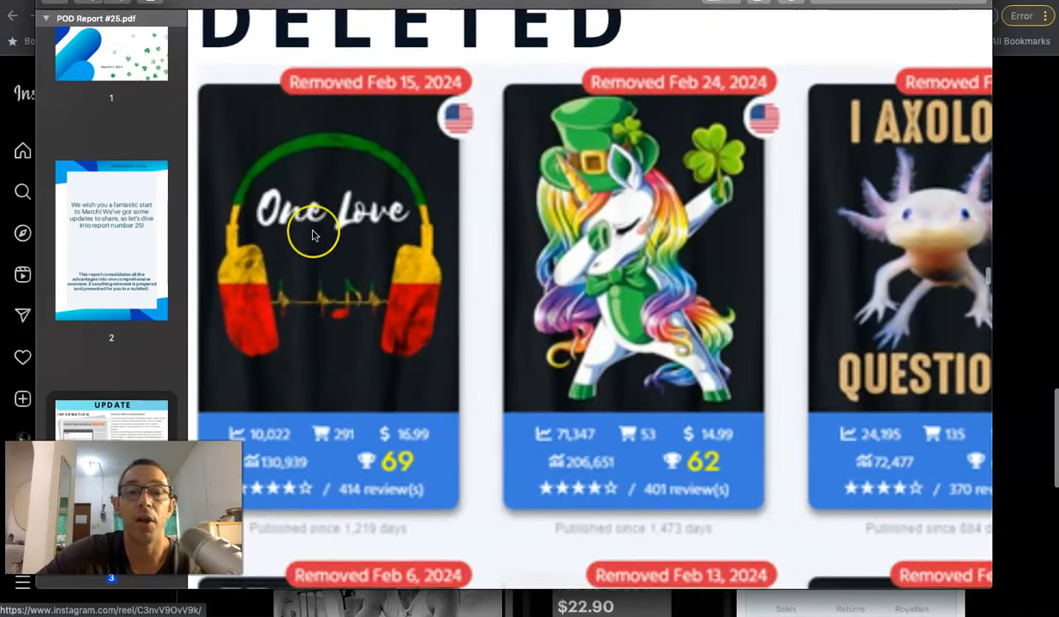
{"action": "scroll", "scroll_direction": "down", "scroll_amount": 3}
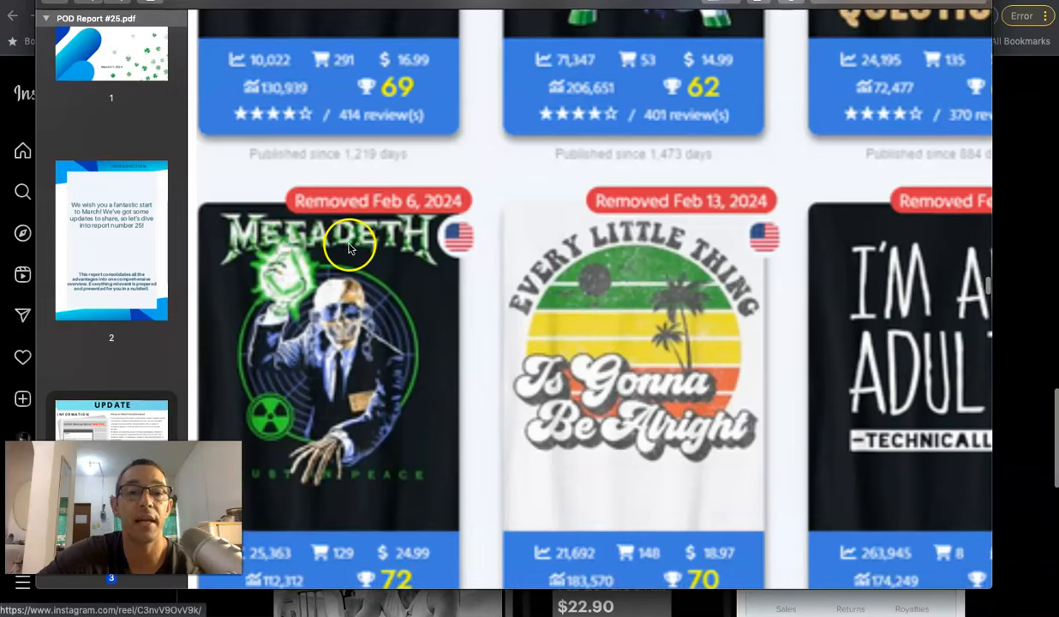
{"action": "scroll", "scroll_direction": "right", "scroll_amount": 3}
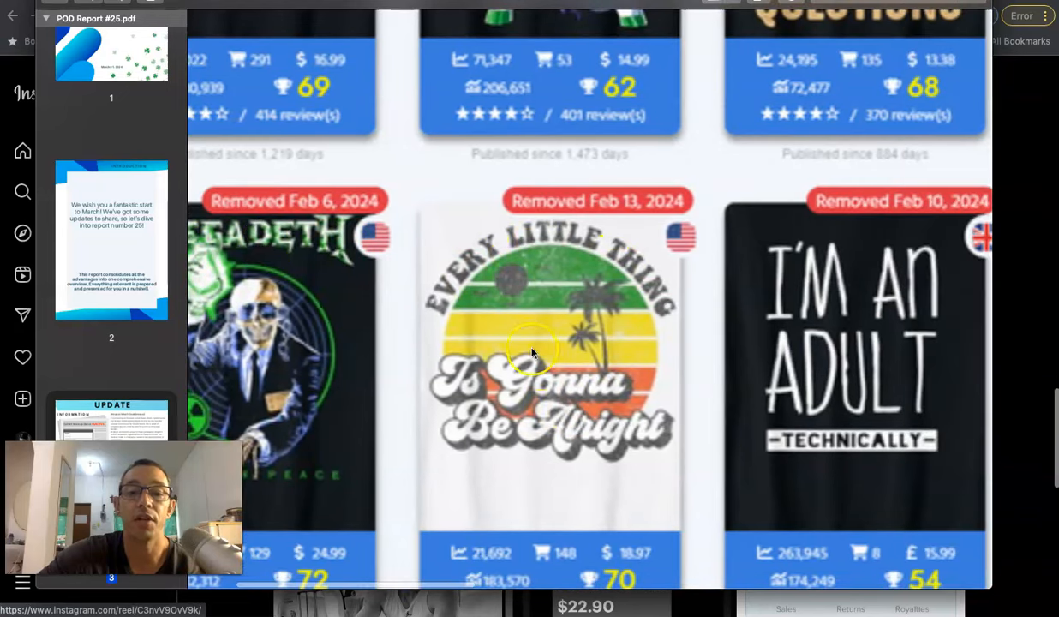
{"action": "scroll", "scroll_direction": "up", "scroll_amount": 3}
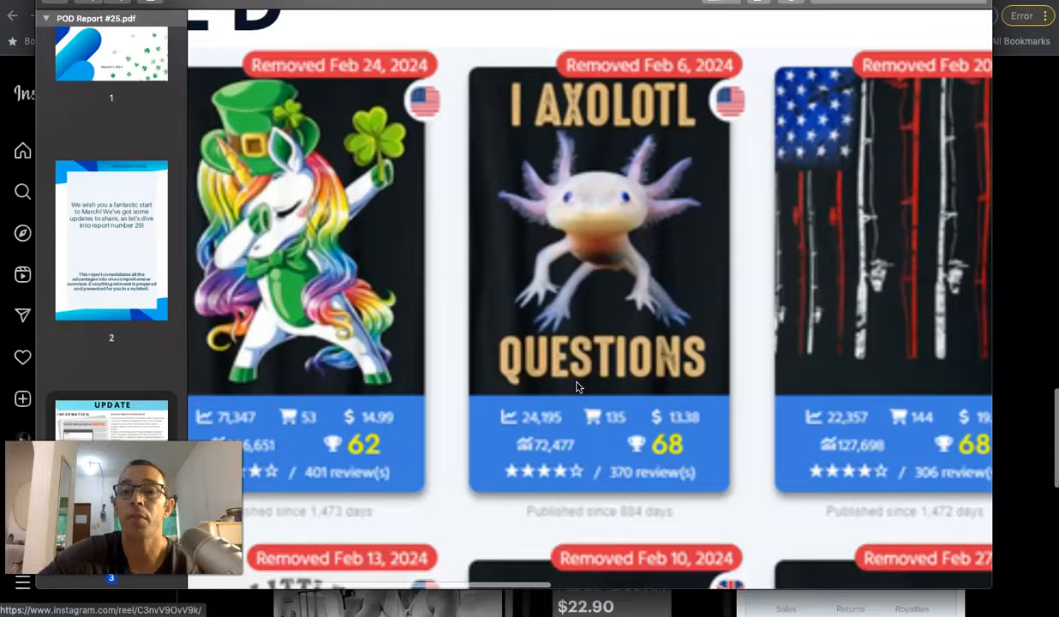
{"action": "scroll", "scroll_direction": "down", "scroll_amount": 3}
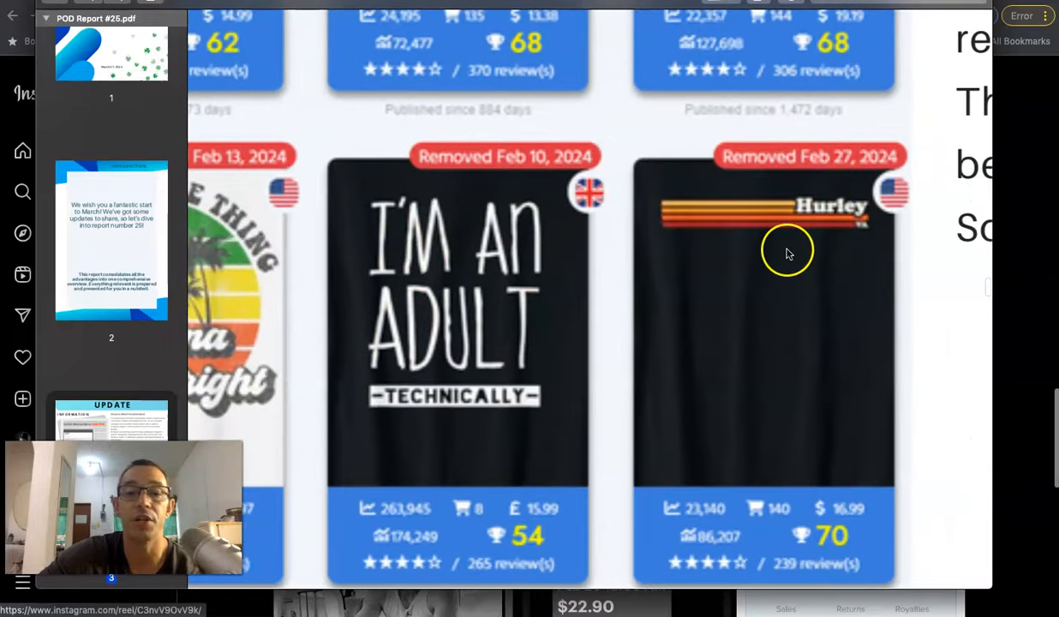
{"action": "scroll", "scroll_direction": "up", "scroll_amount": 3}
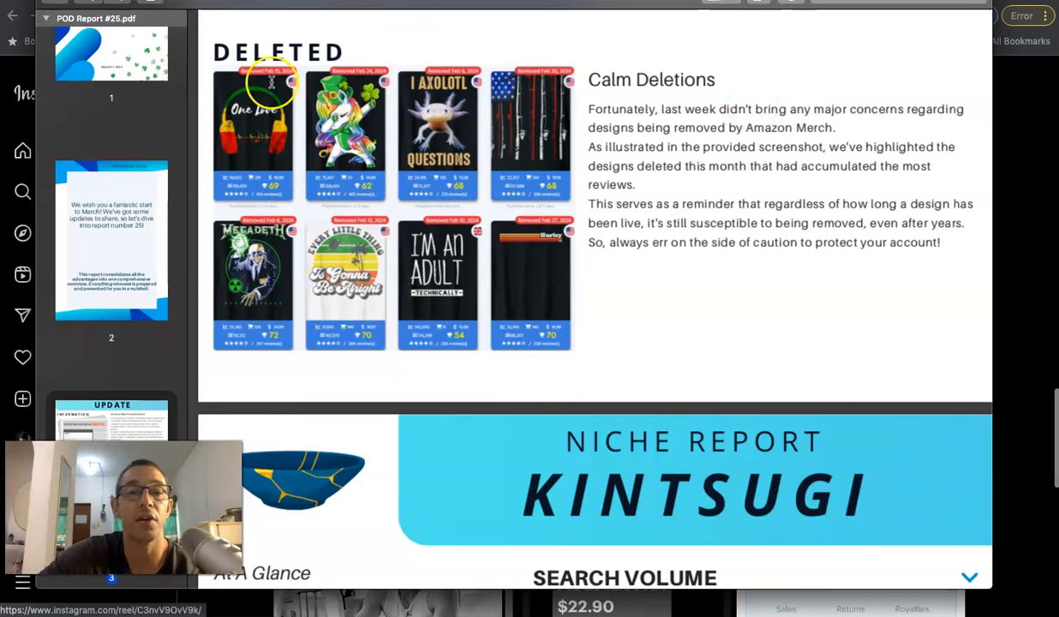
{"action": "mouse_move", "coordinate": [245, 294]}
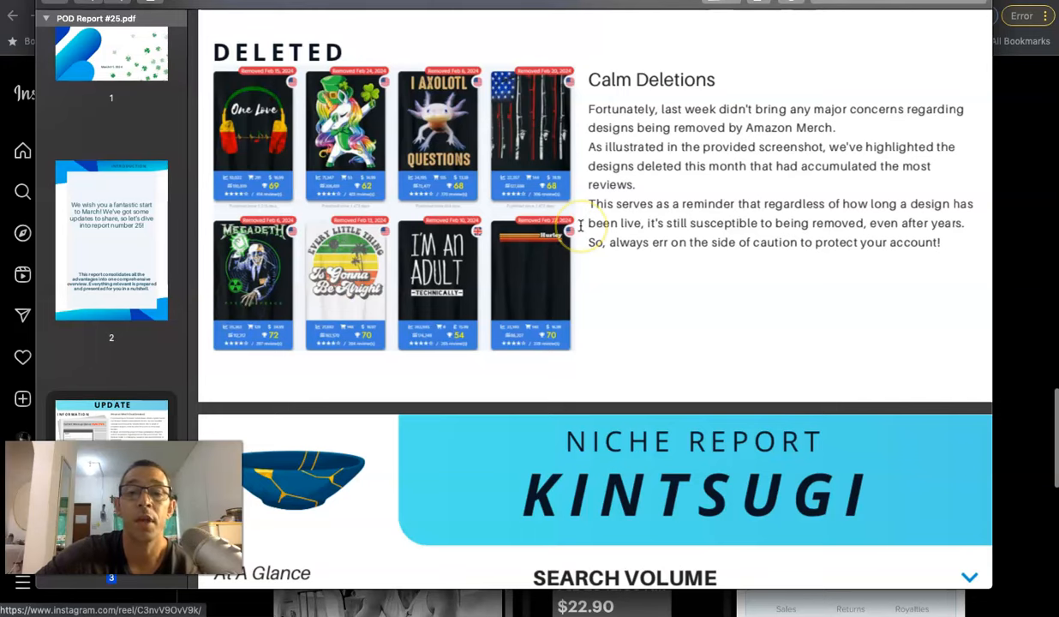
Step: Scroll the Kintsugi report to its At A Glance text and search-volume chart
{"action": "scroll", "scroll_direction": "down", "scroll_amount": 3}
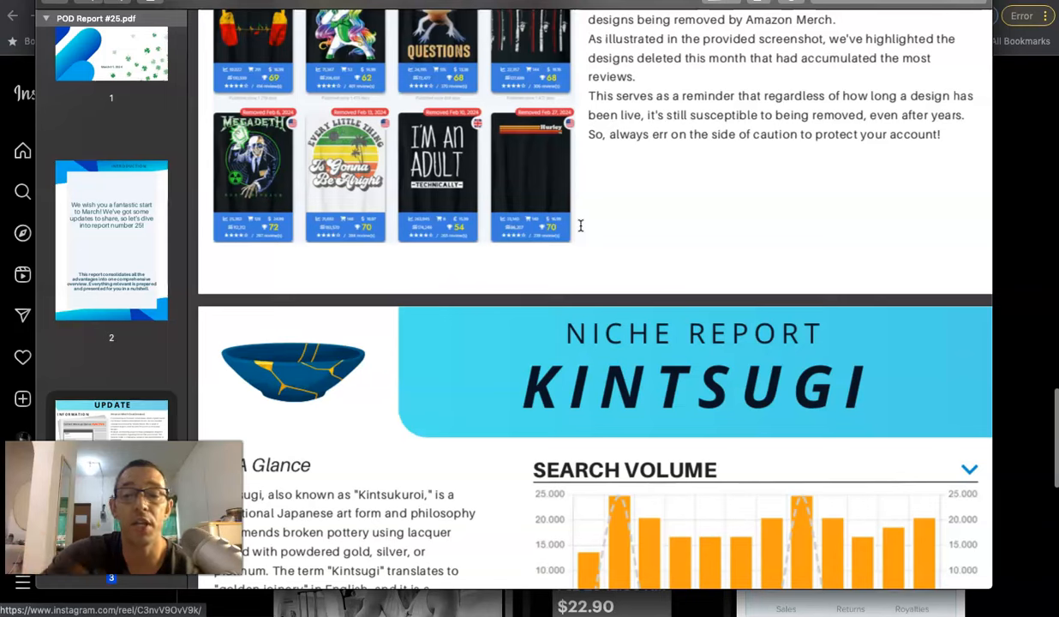
{"action": "mouse_move", "coordinate": [609, 388]}
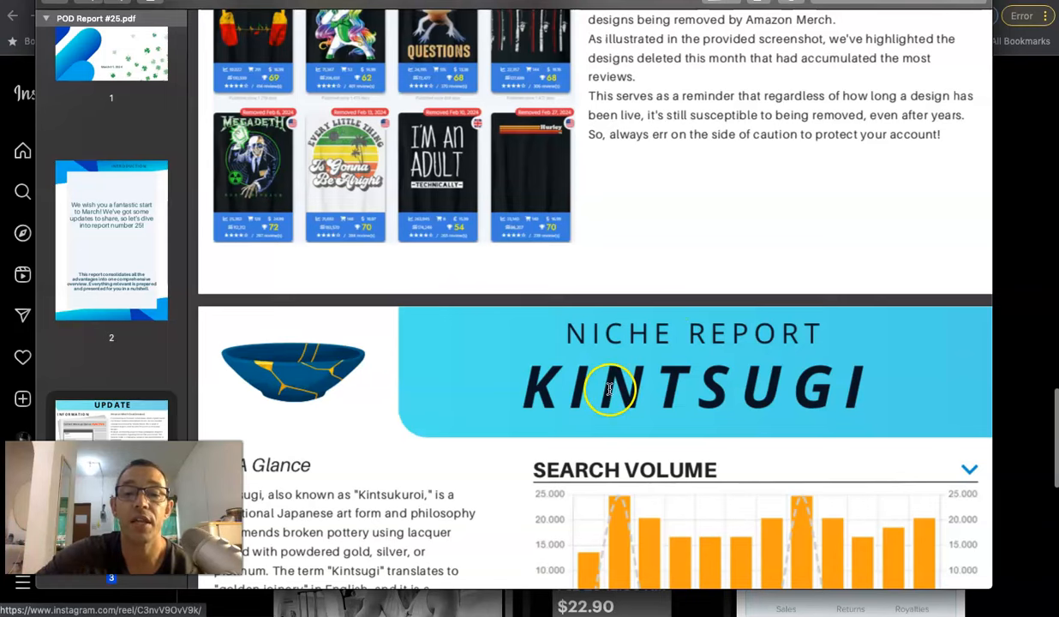
{"action": "mouse_move", "coordinate": [570, 387]}
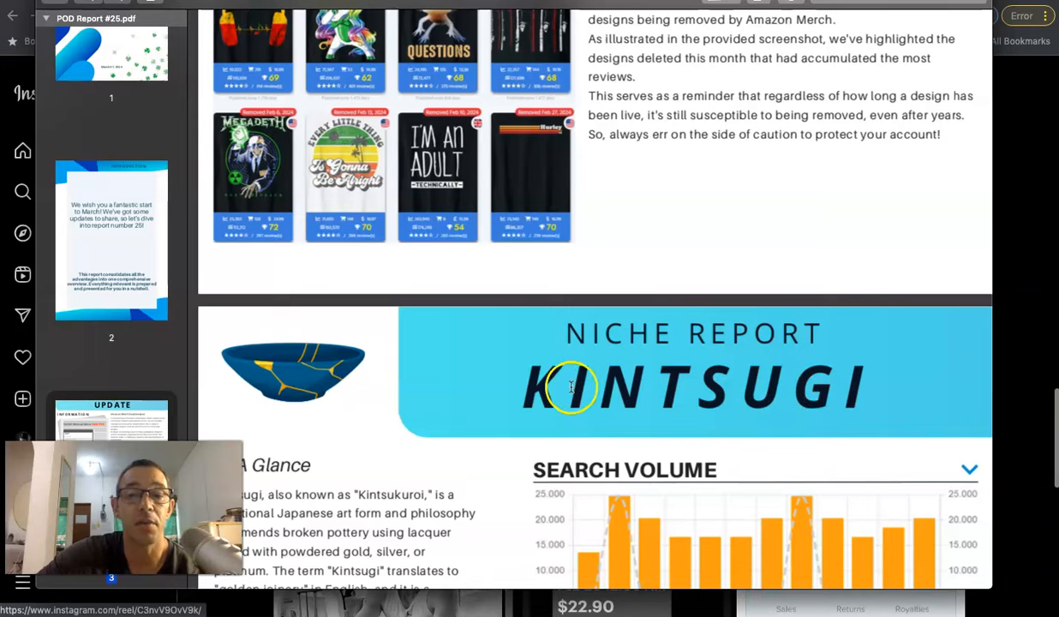
{"action": "scroll", "scroll_direction": "down", "scroll_amount": 3}
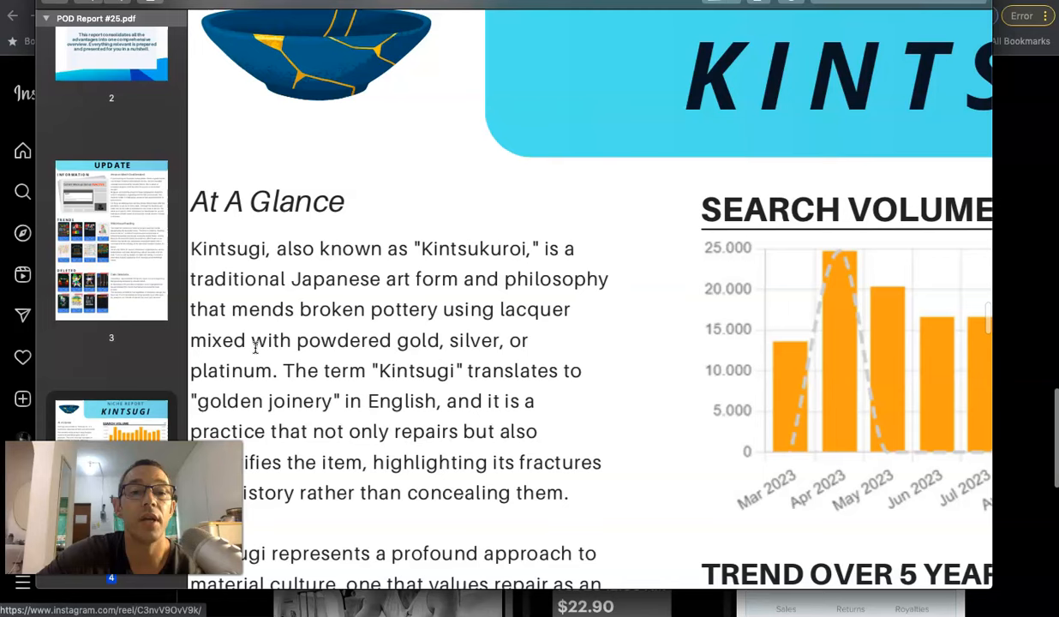
{"action": "scroll", "scroll_direction": "up", "scroll_amount": 3}
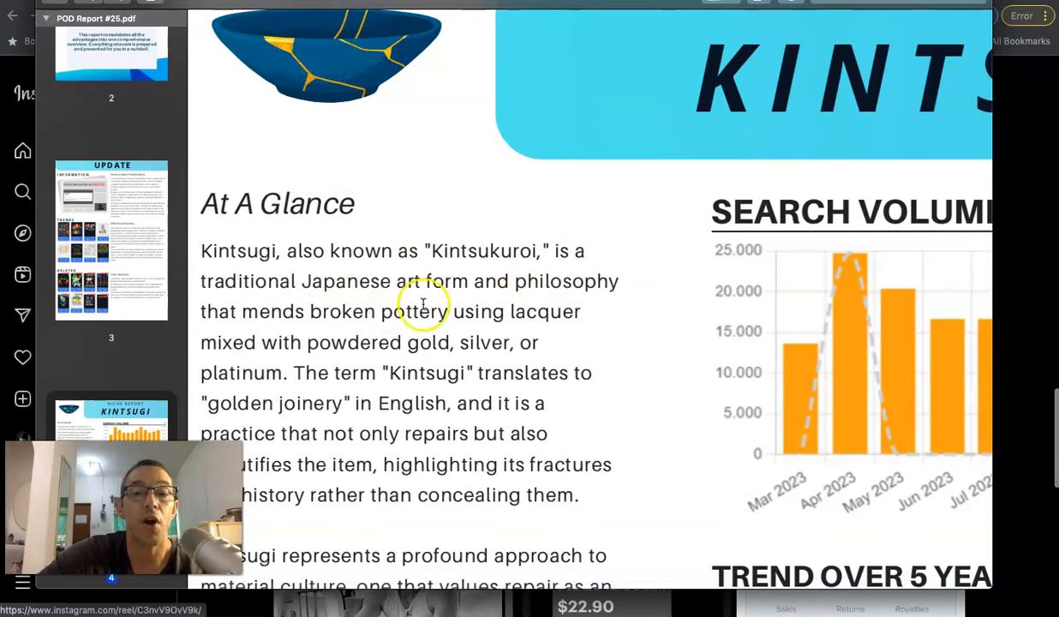
{"action": "scroll", "scroll_direction": "down", "scroll_amount": 3}
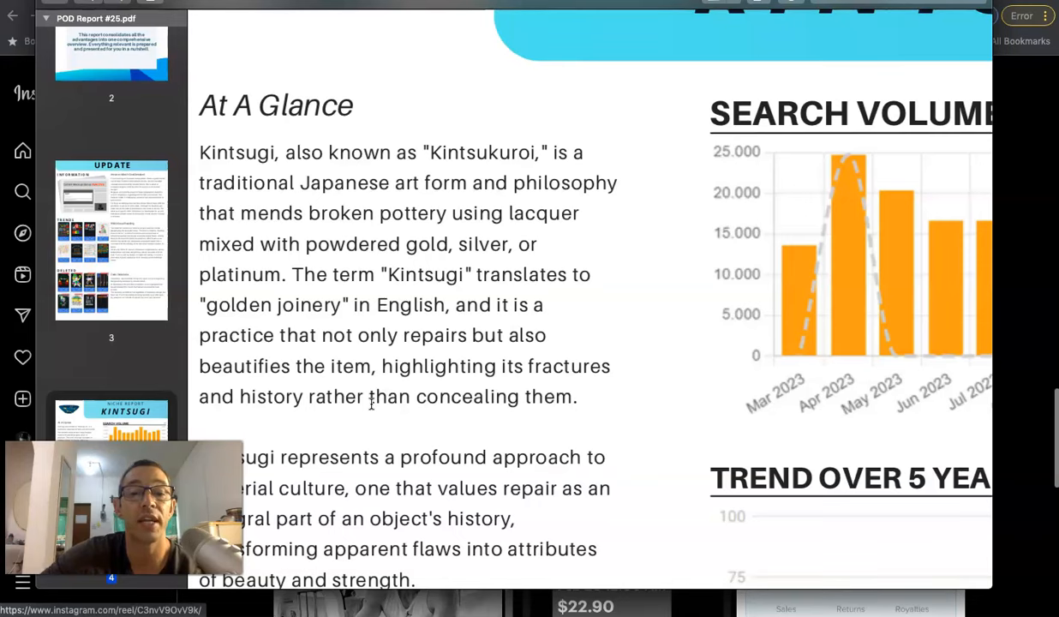
{"action": "scroll", "scroll_direction": "down", "scroll_amount": 3}
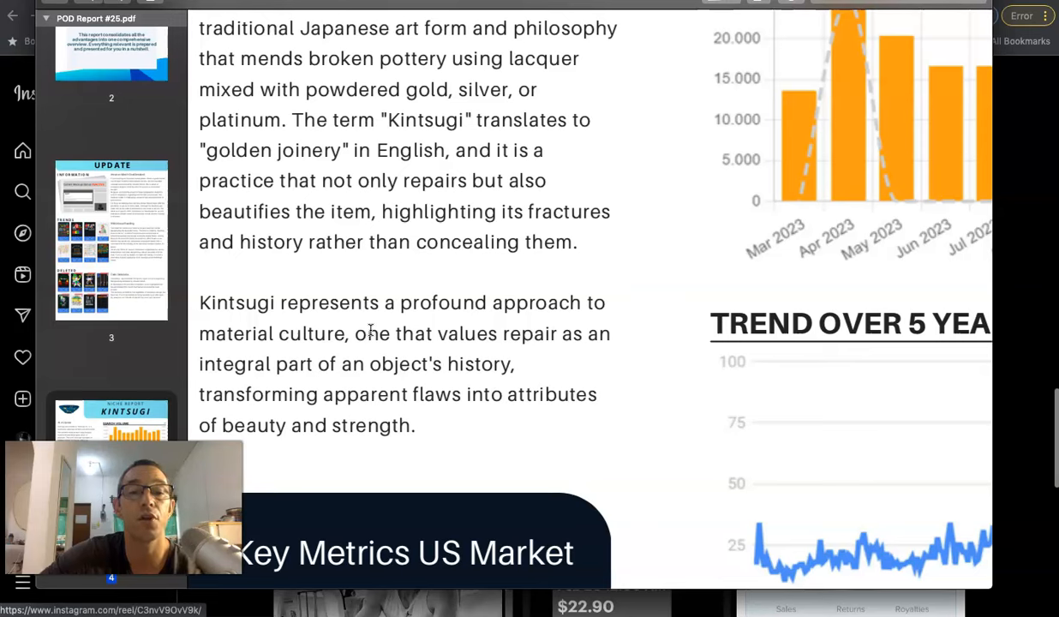
{"action": "mouse_move", "coordinate": [551, 430]}
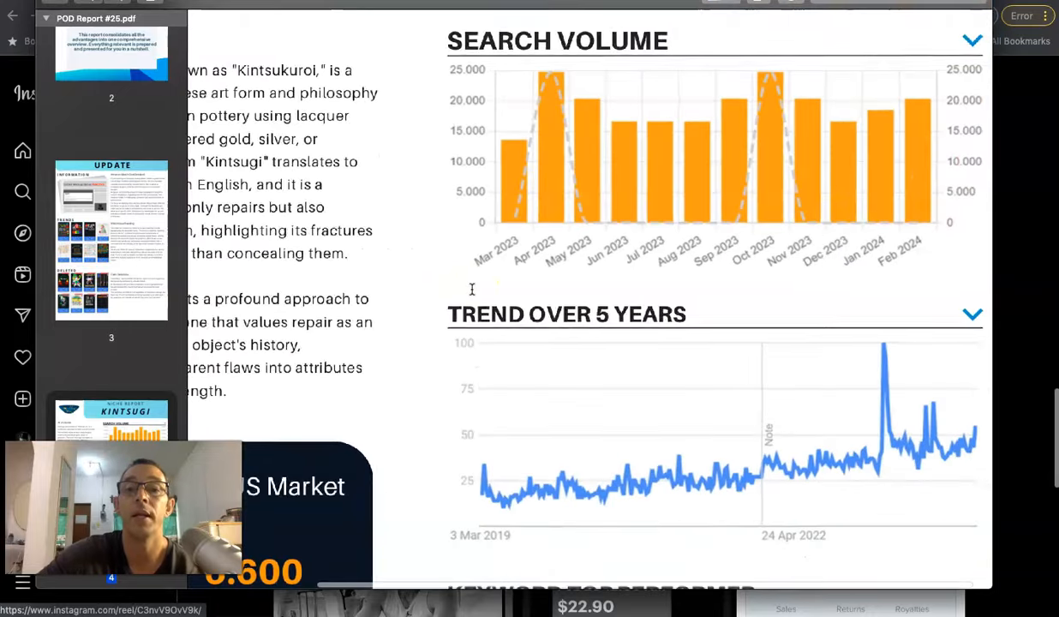
Step: Scroll to the Kintsugi Key Metrics US Market figures and Keyword Top Performer table
{"action": "scroll", "scroll_direction": "up", "scroll_amount": 3}
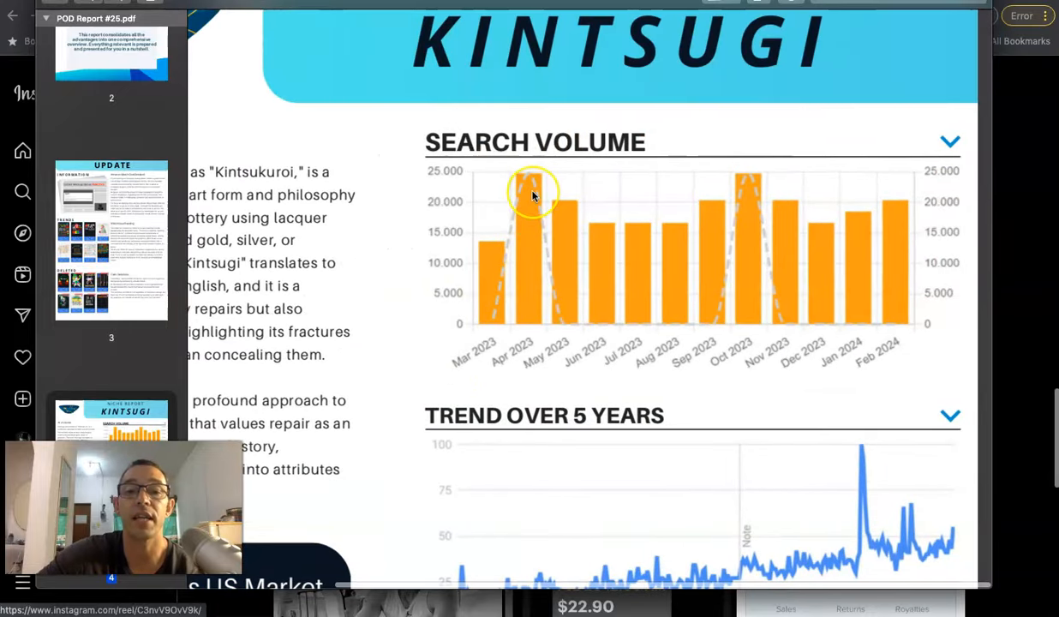
{"action": "mouse_move", "coordinate": [741, 208]}
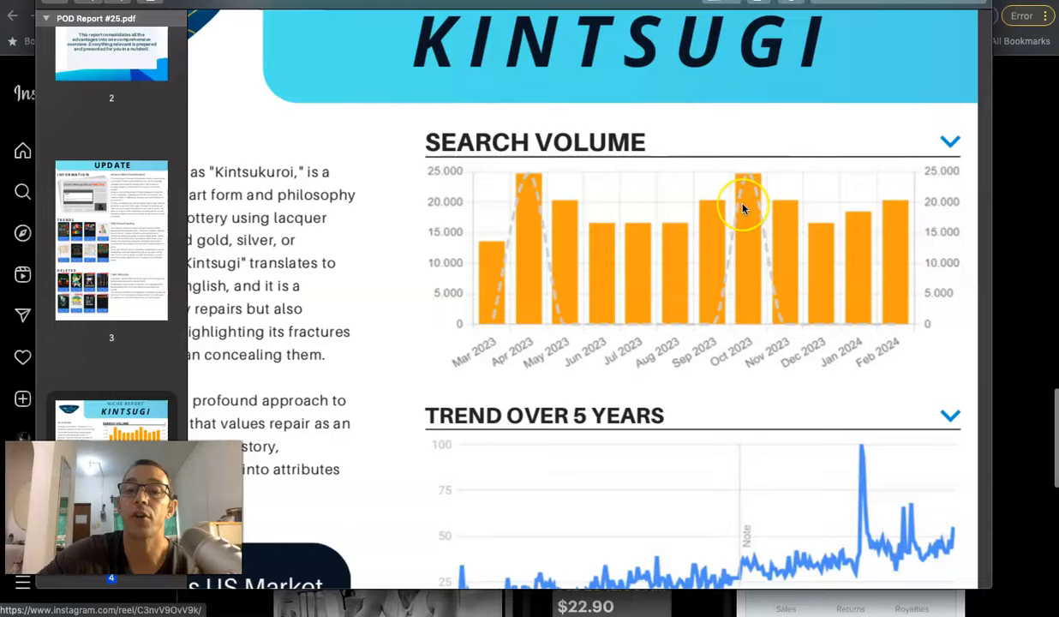
{"action": "scroll", "scroll_direction": "down", "scroll_amount": 3}
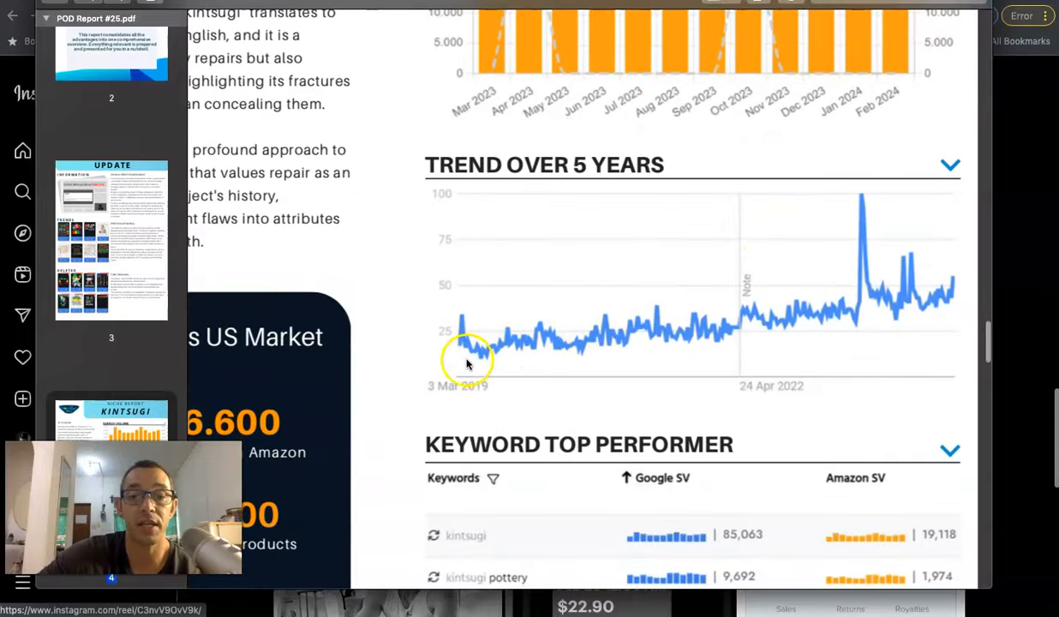
{"action": "mouse_move", "coordinate": [504, 324]}
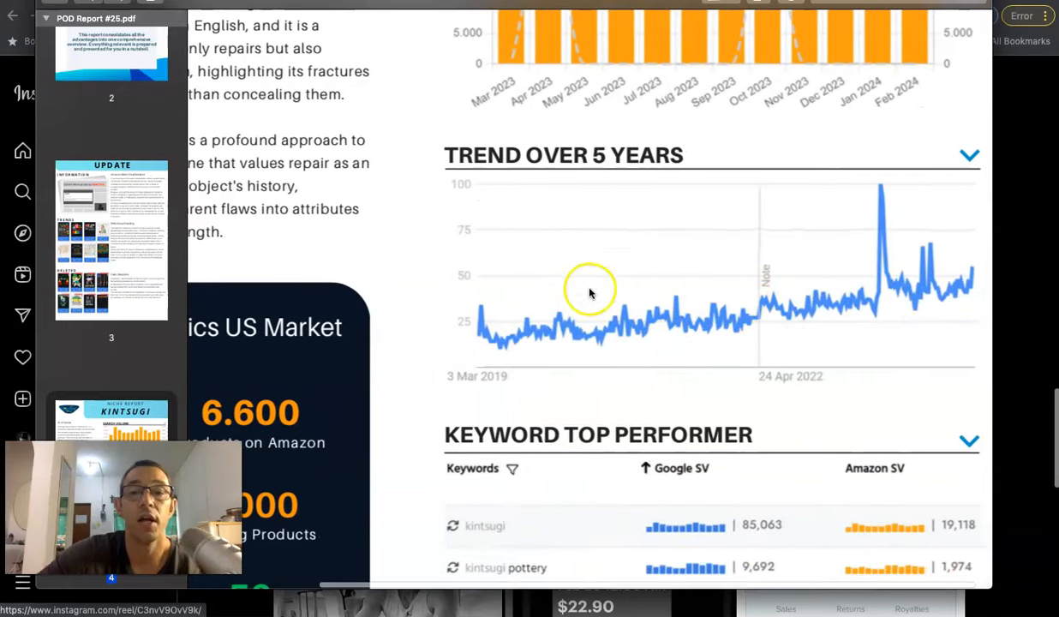
{"action": "mouse_move", "coordinate": [484, 263]}
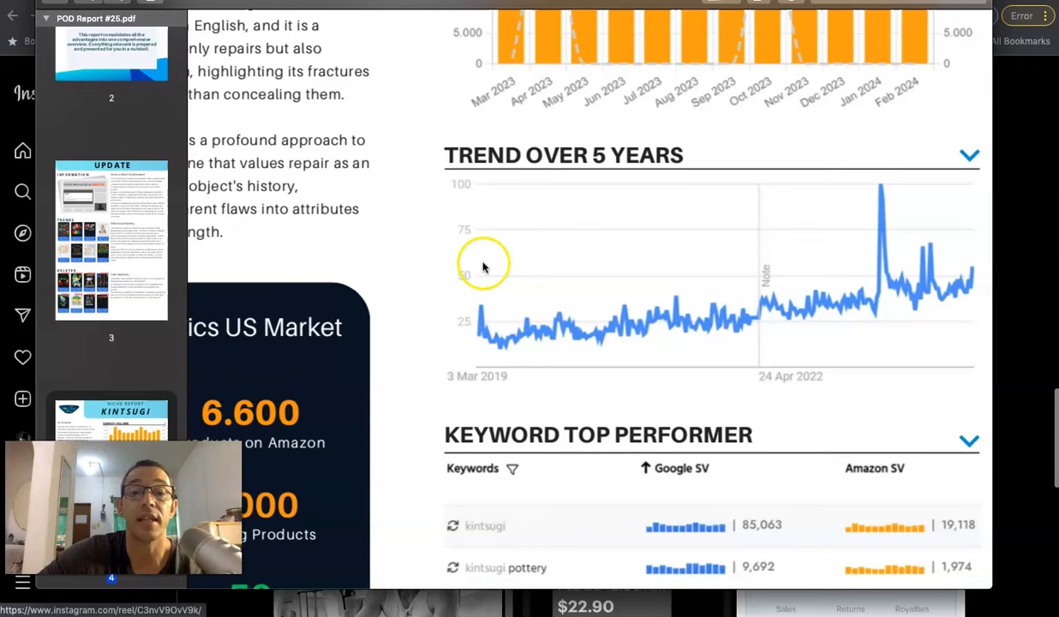
{"action": "mouse_move", "coordinate": [754, 300]}
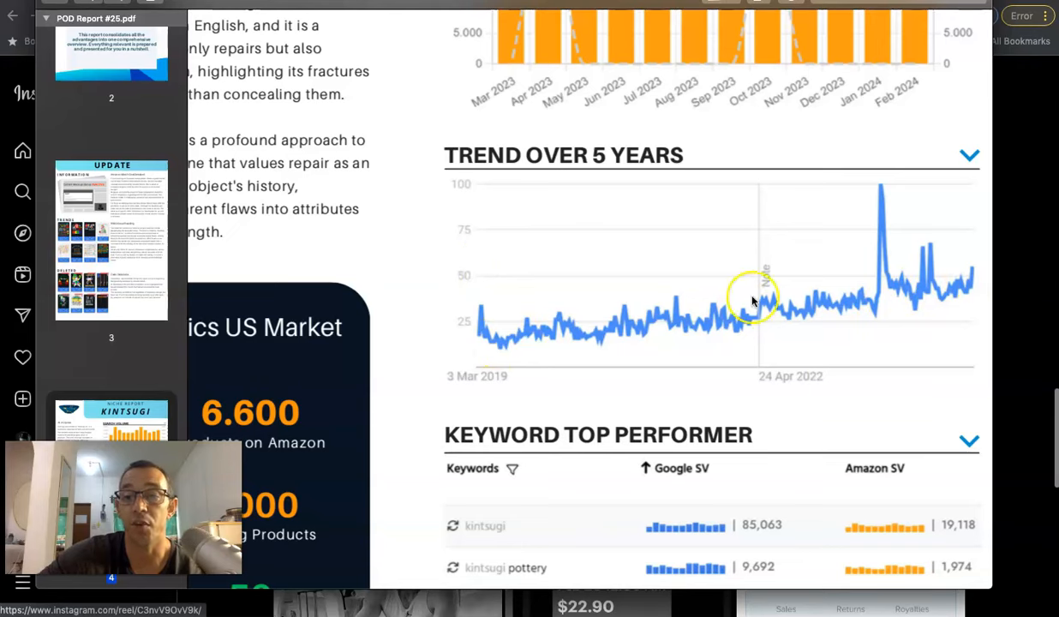
{"action": "scroll", "scroll_direction": "down", "scroll_amount": 3}
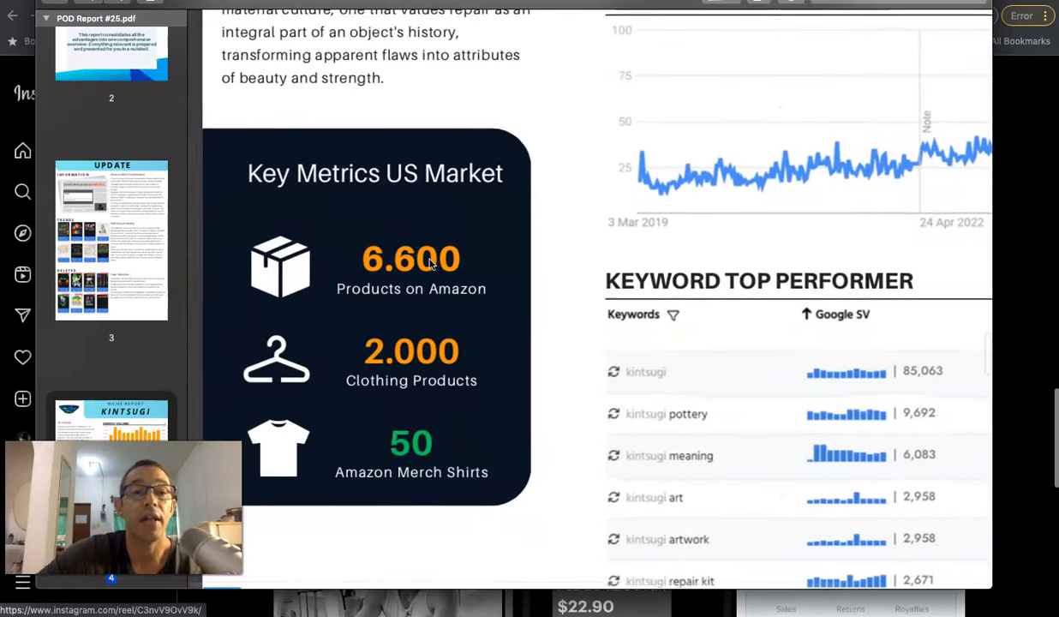
{"action": "scroll", "scroll_direction": "down", "scroll_amount": 3}
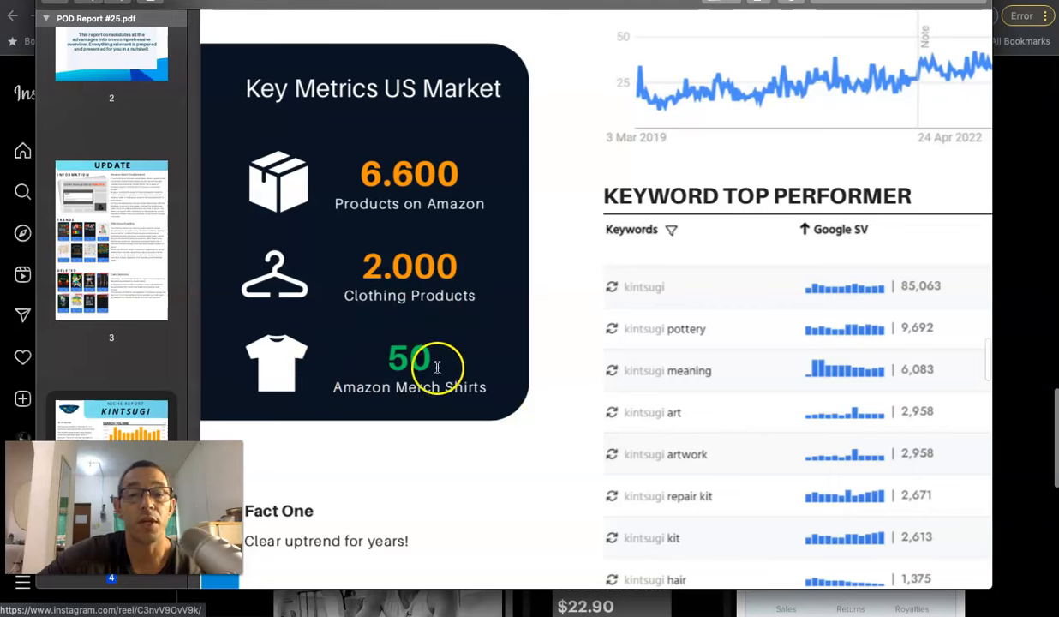
{"action": "mouse_move", "coordinate": [443, 385]}
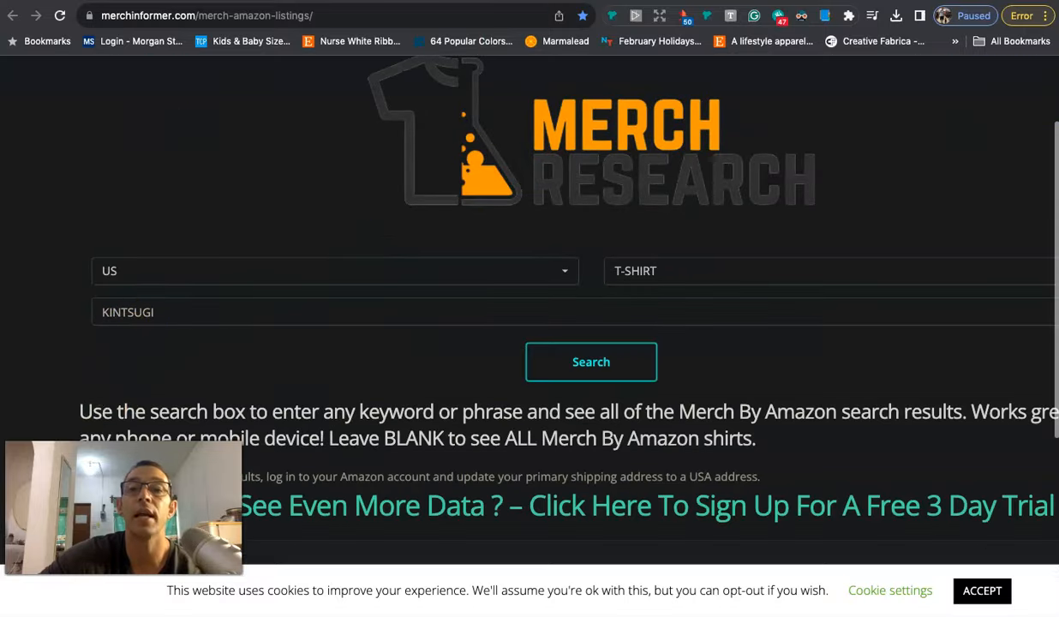
Step: Run the Amazon KINTSUGI t-shirt search and browse listings' prices and sales ranks
{"action": "left_click", "coordinate": [590, 361]}
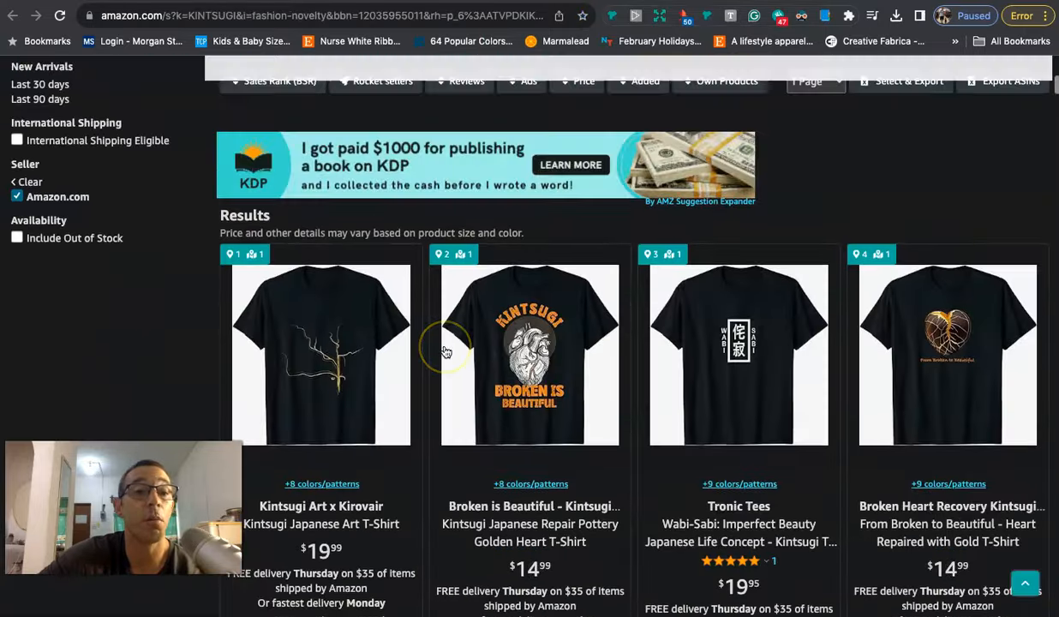
{"action": "scroll", "scroll_direction": "up", "scroll_amount": 3}
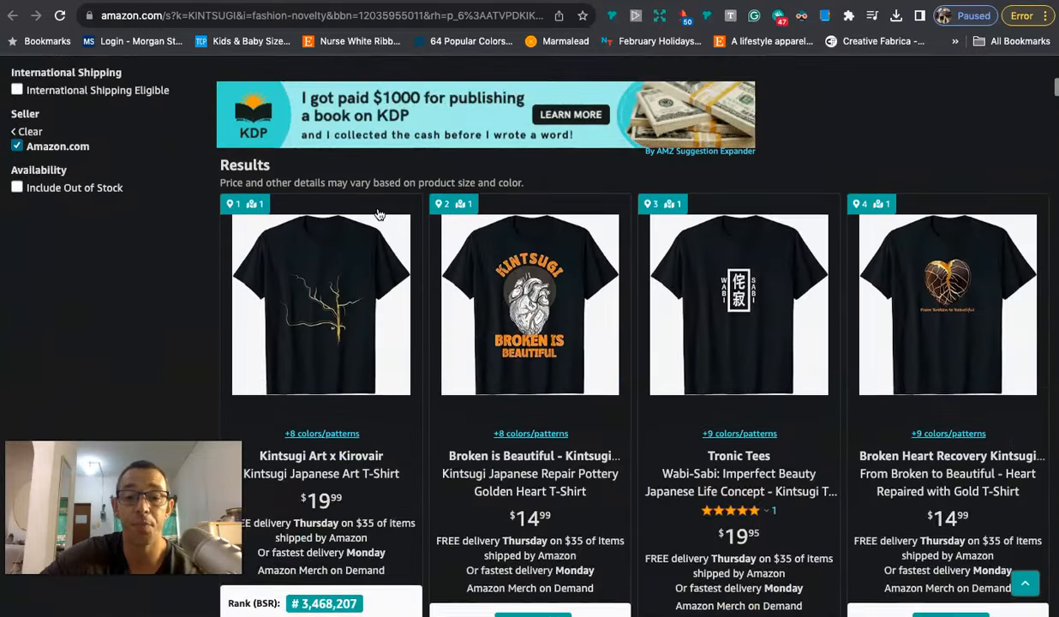
{"action": "scroll", "scroll_direction": "down", "scroll_amount": 3}
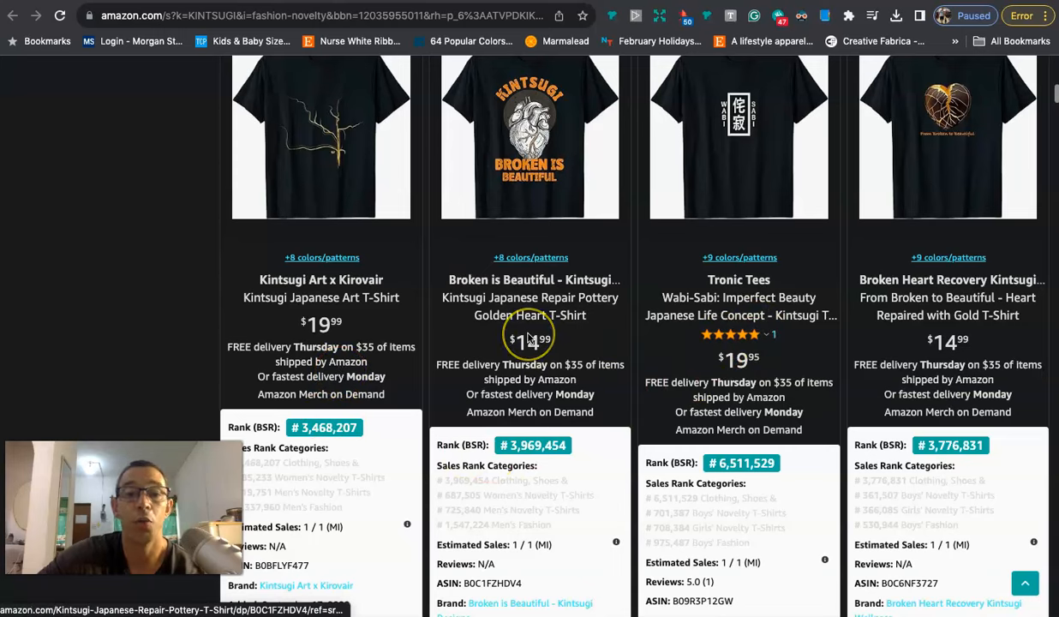
{"action": "mouse_move", "coordinate": [530, 334]}
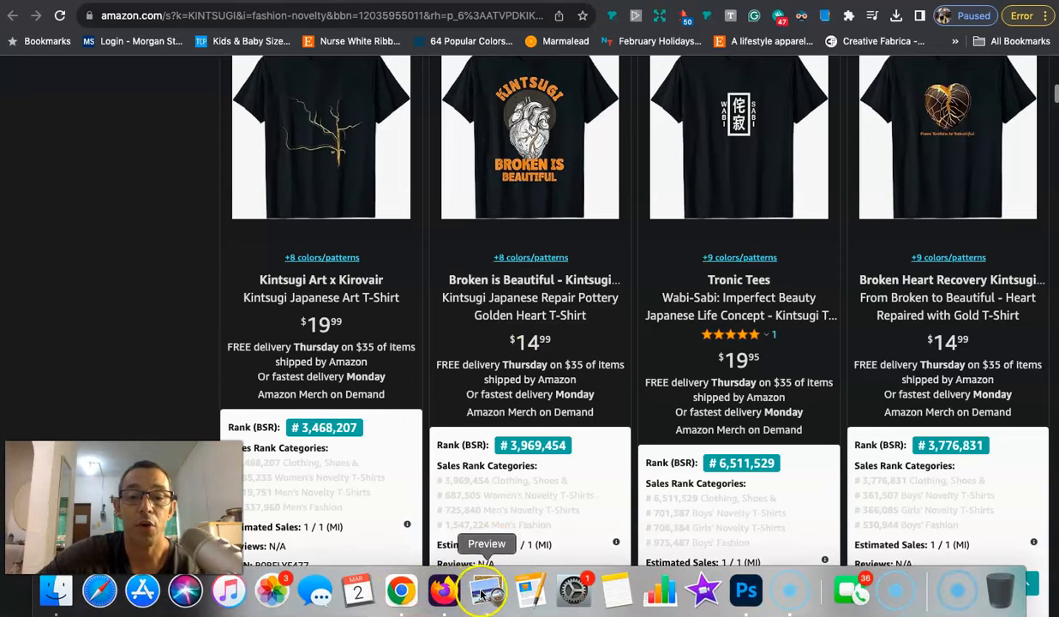
Step: Return to the POD report and scroll to Fact One and Fact Two below the keywords
{"action": "left_click", "coordinate": [483, 590]}
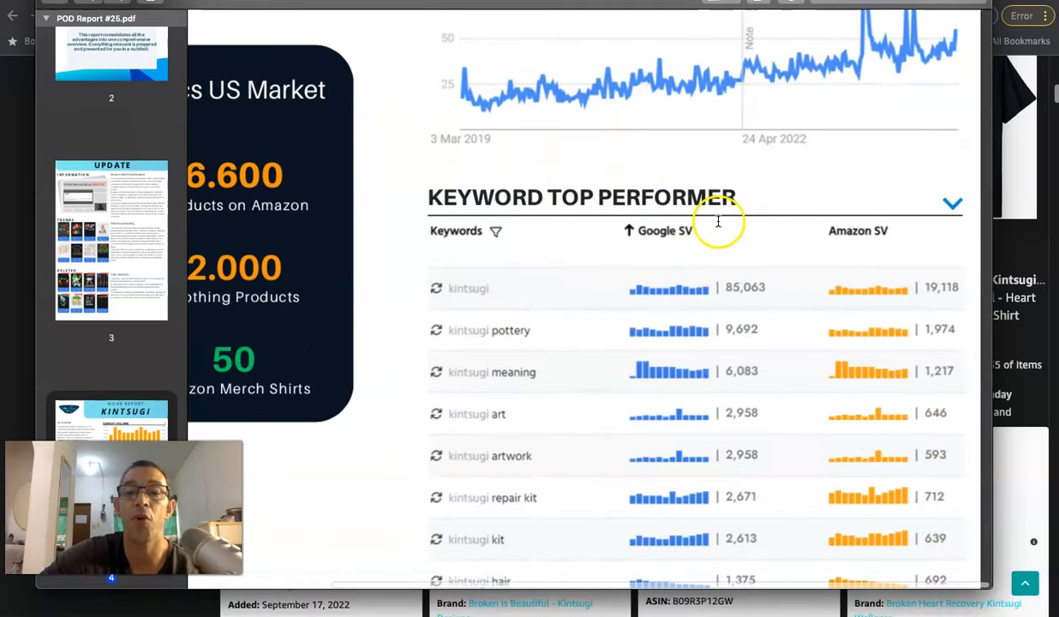
{"action": "mouse_move", "coordinate": [485, 340]}
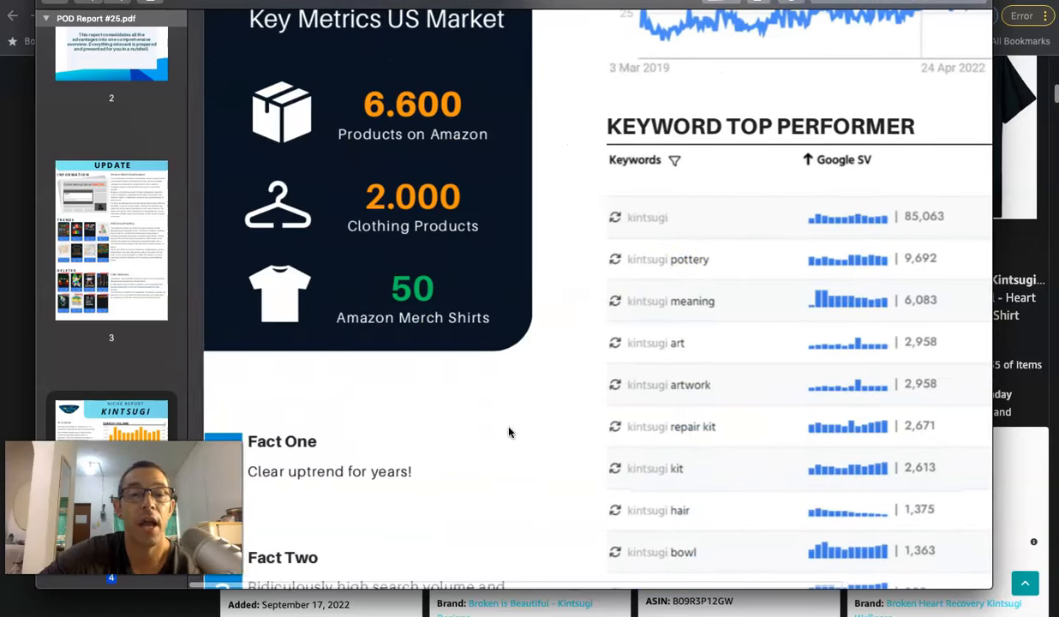
{"action": "scroll", "scroll_direction": "down", "scroll_amount": 3}
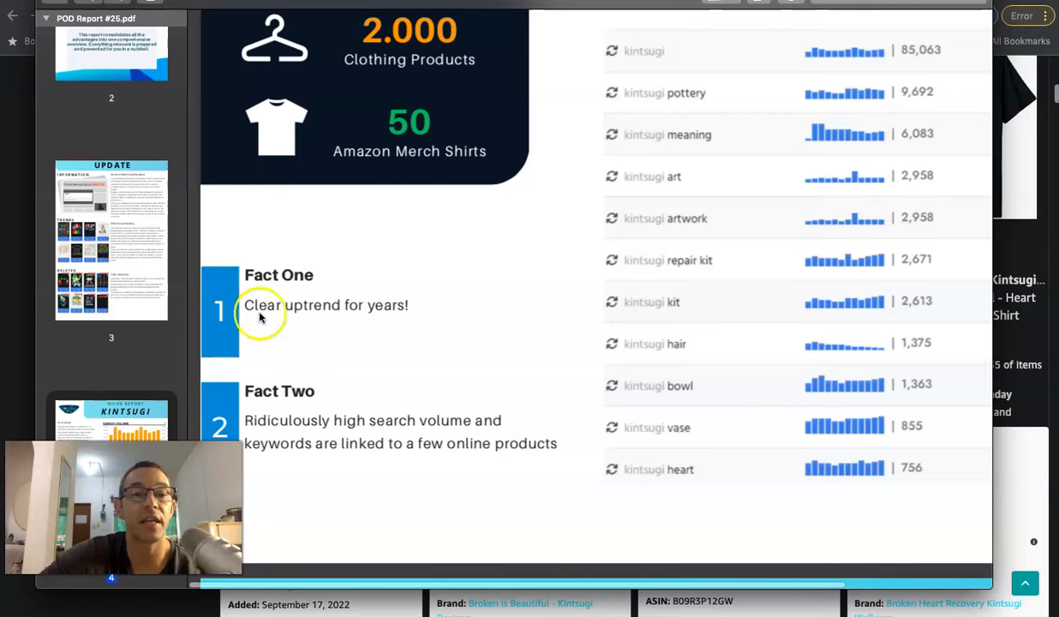
{"action": "scroll", "scroll_direction": "down", "scroll_amount": 3}
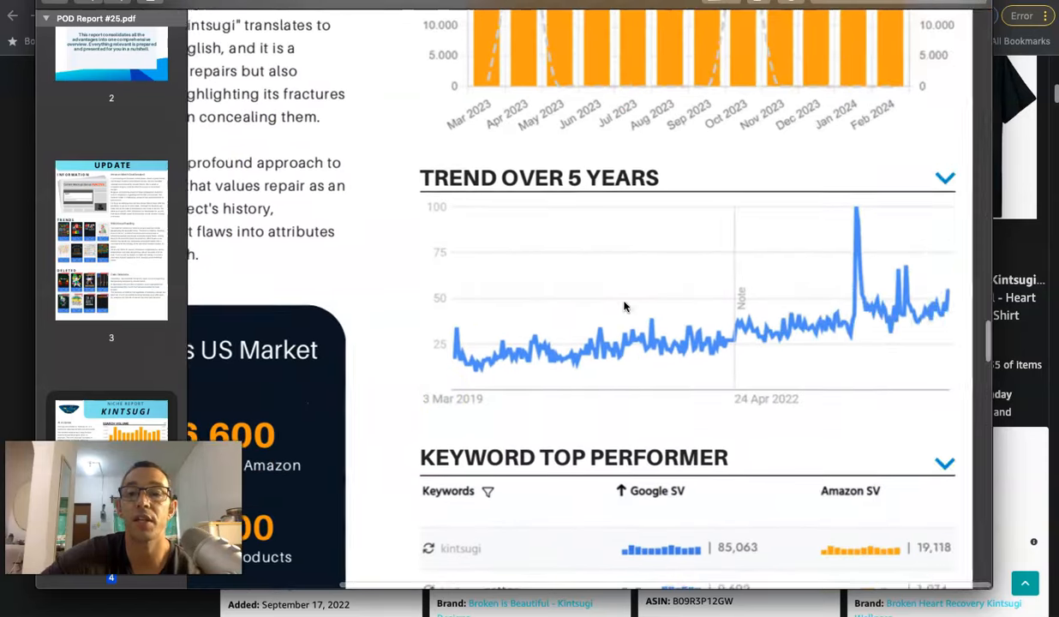
{"action": "scroll", "scroll_direction": "down", "scroll_amount": 3}
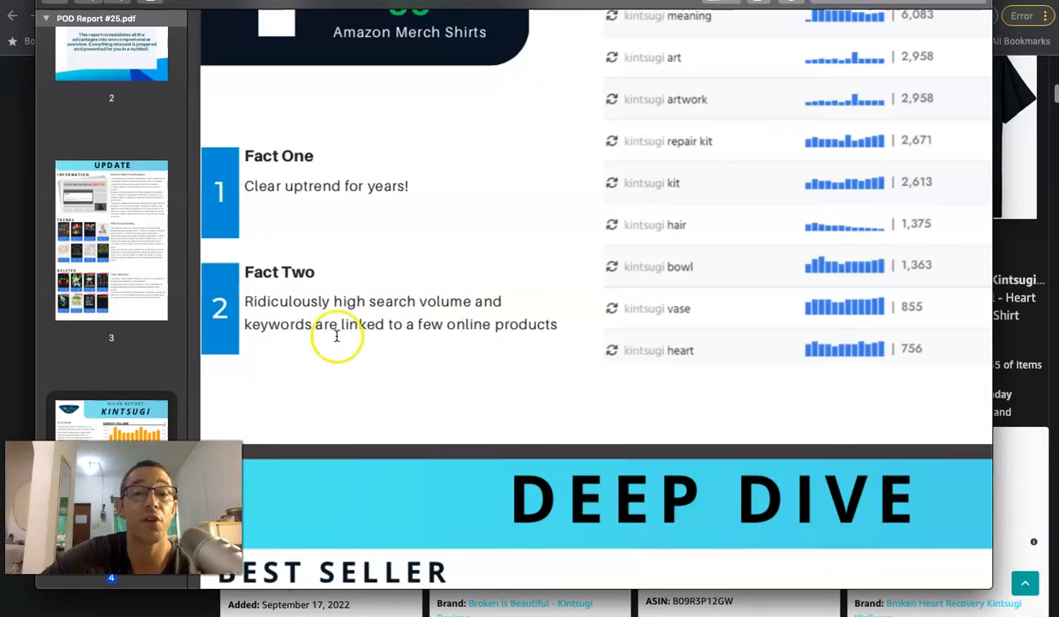
{"action": "mouse_move", "coordinate": [615, 341]}
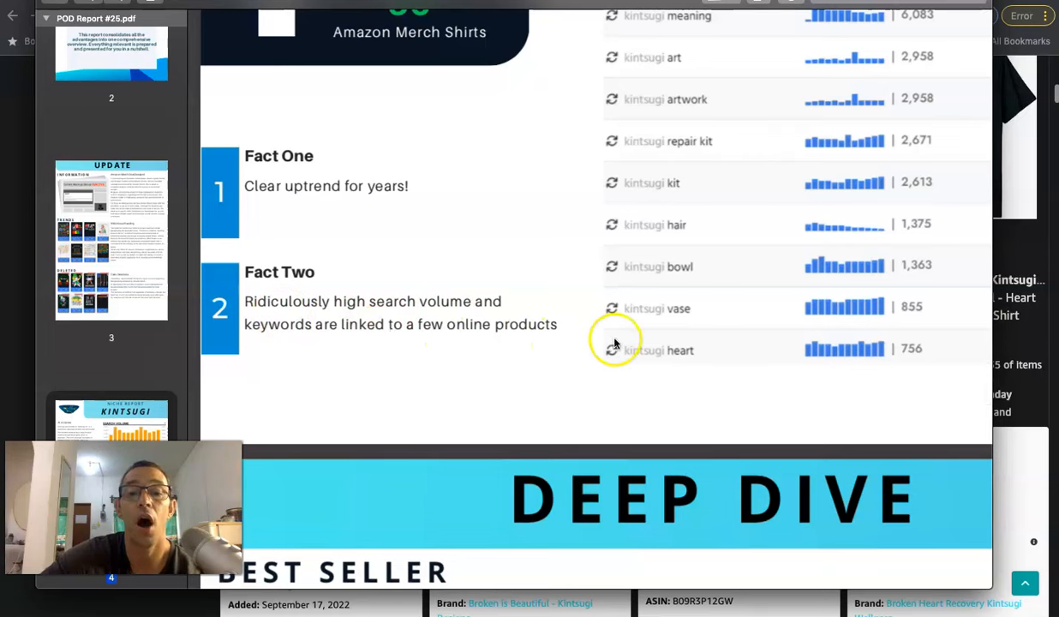
Step: Scroll through the Deep Dive best-seller designs, Kintsugi comment, and single-word and longtail keyword lists
{"action": "scroll", "scroll_direction": "down", "scroll_amount": 3}
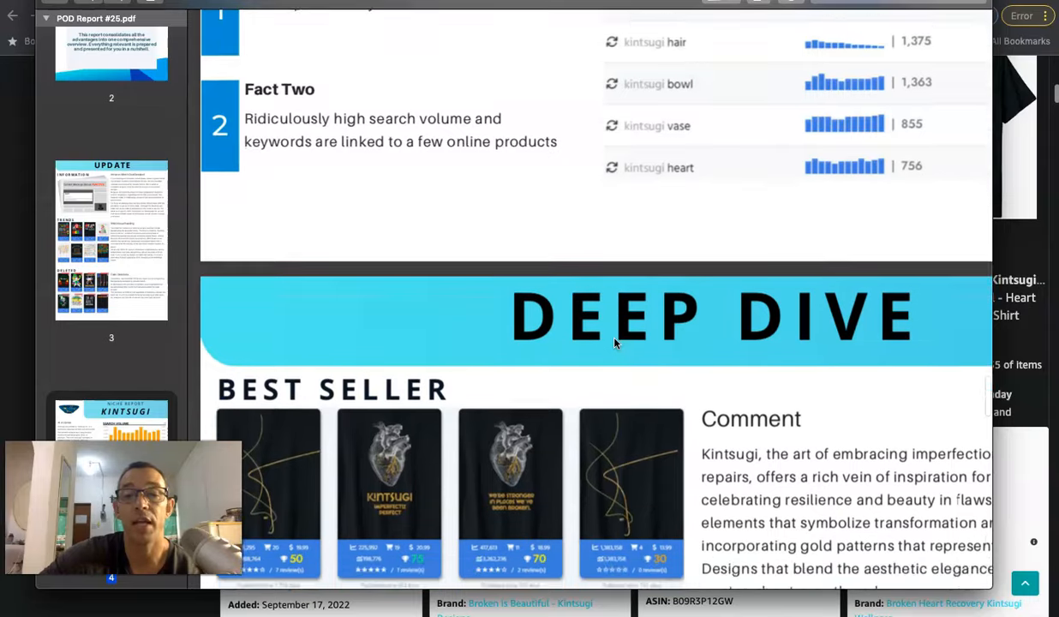
{"action": "scroll", "scroll_direction": "down", "scroll_amount": 3}
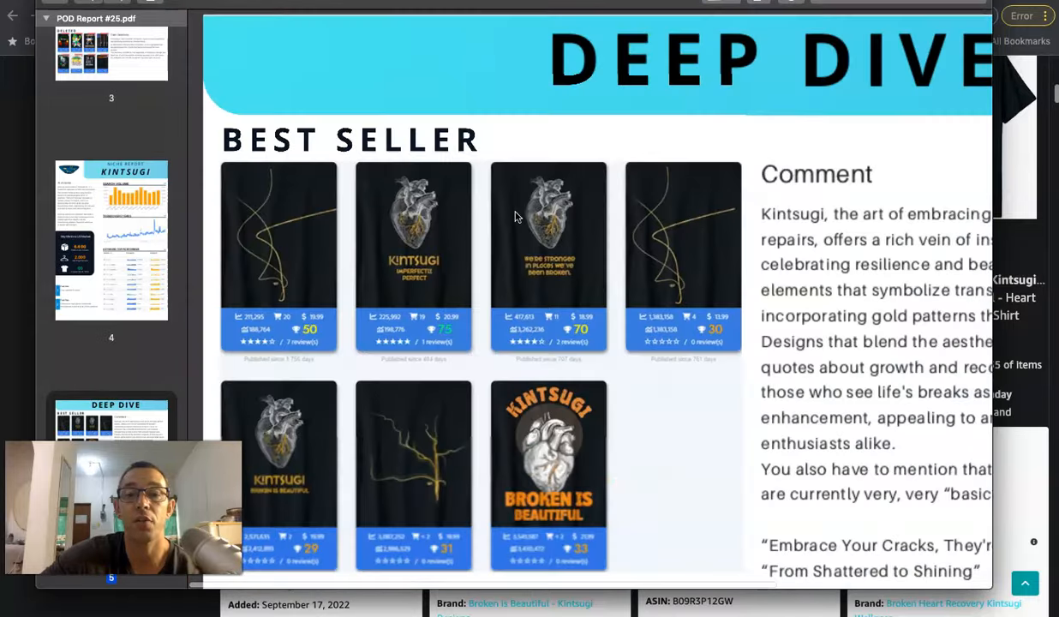
{"action": "scroll", "scroll_direction": "down", "scroll_amount": 3}
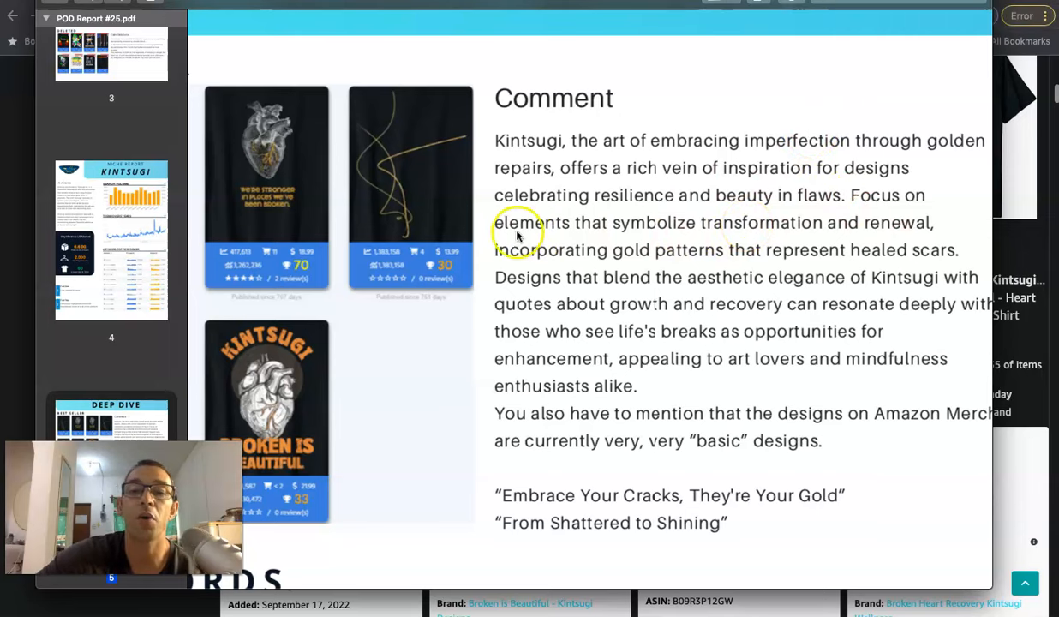
{"action": "mouse_move", "coordinate": [855, 227]}
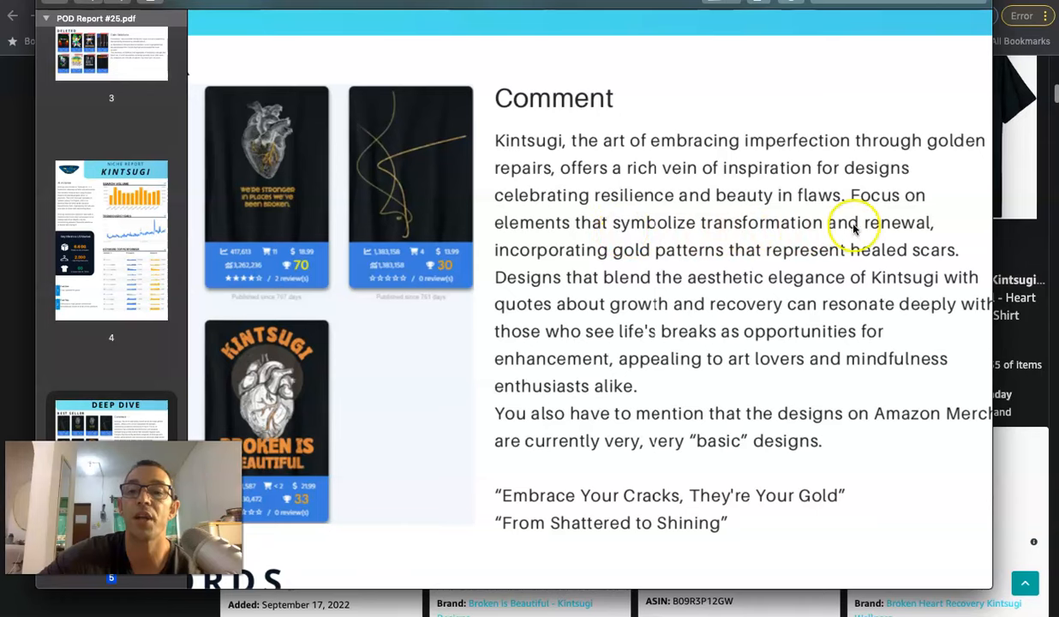
{"action": "mouse_move", "coordinate": [718, 264]}
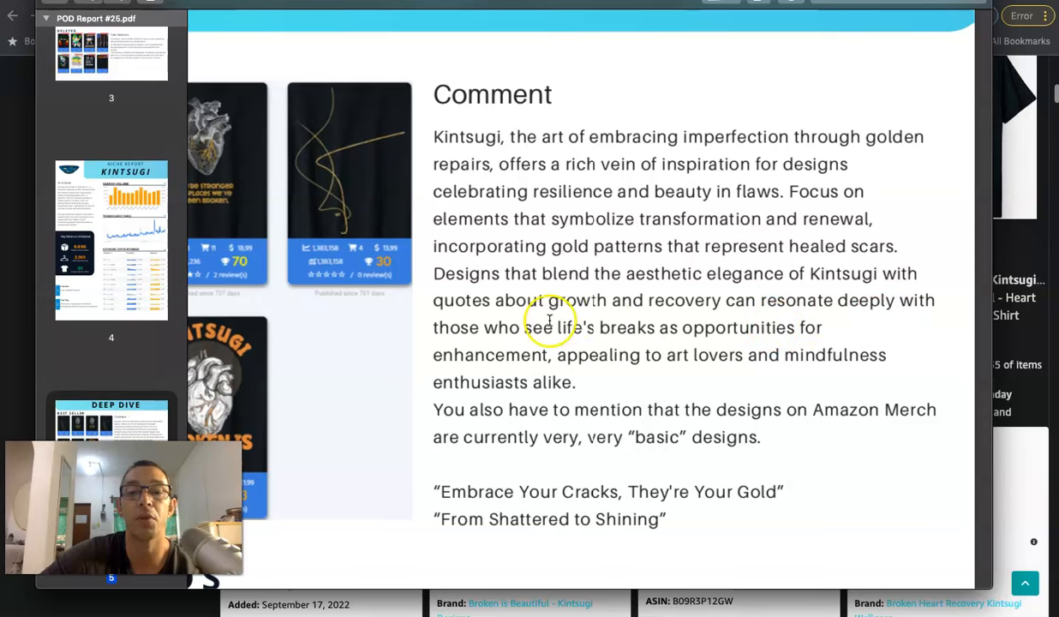
{"action": "mouse_move", "coordinate": [645, 334]}
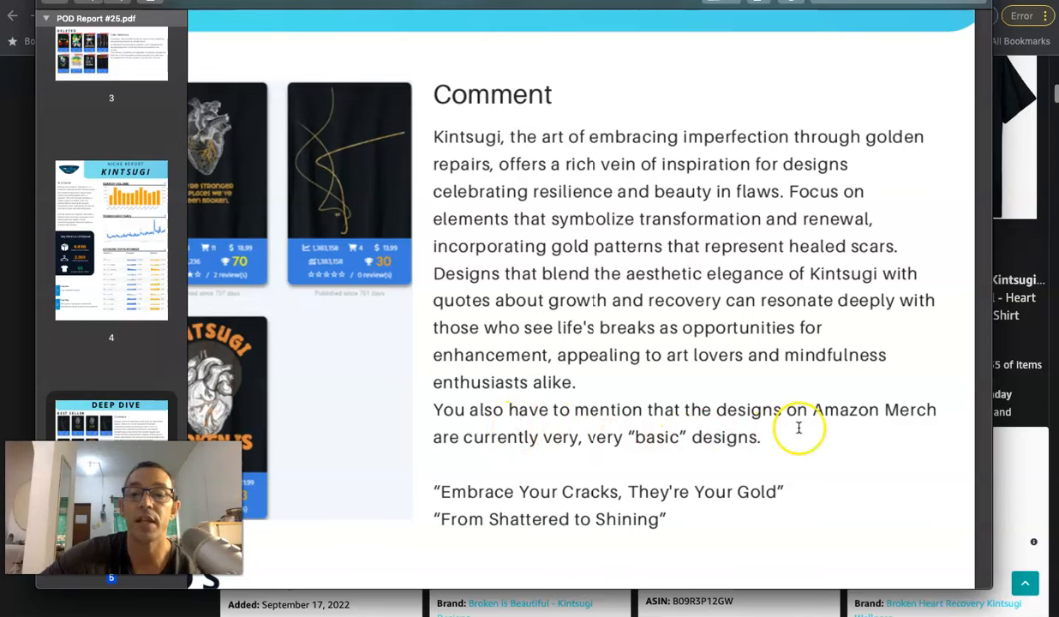
{"action": "mouse_move", "coordinate": [538, 445]}
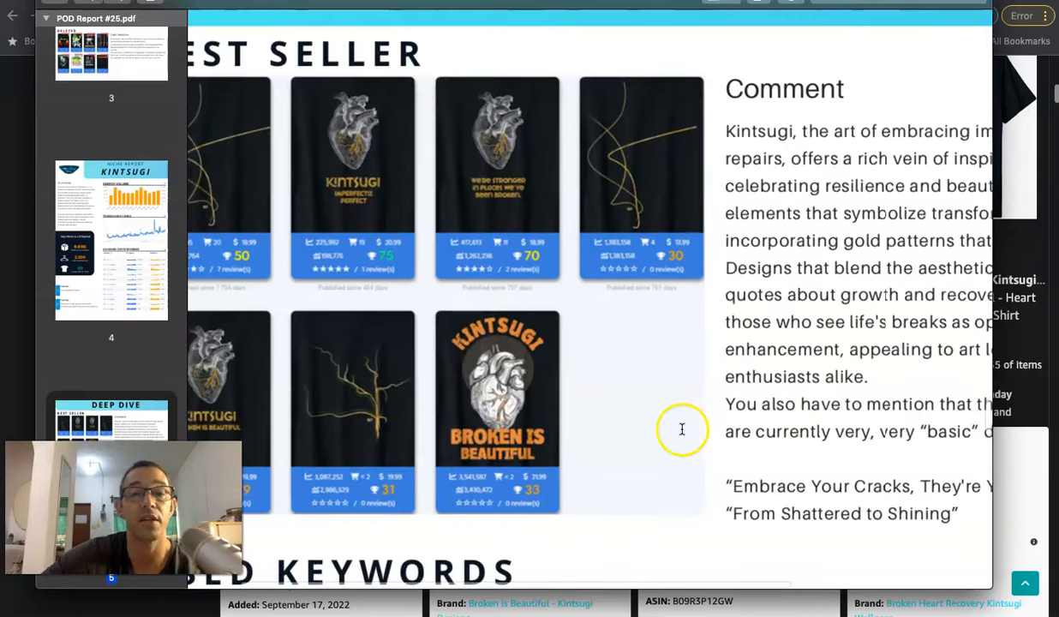
{"action": "scroll", "scroll_direction": "down", "scroll_amount": 3}
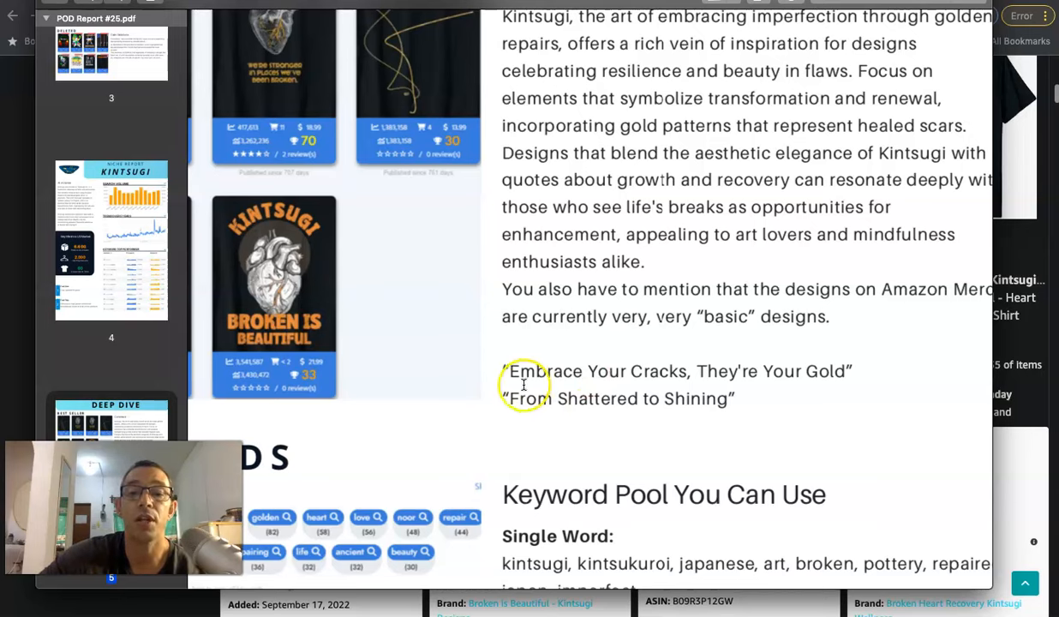
{"action": "mouse_move", "coordinate": [569, 399]}
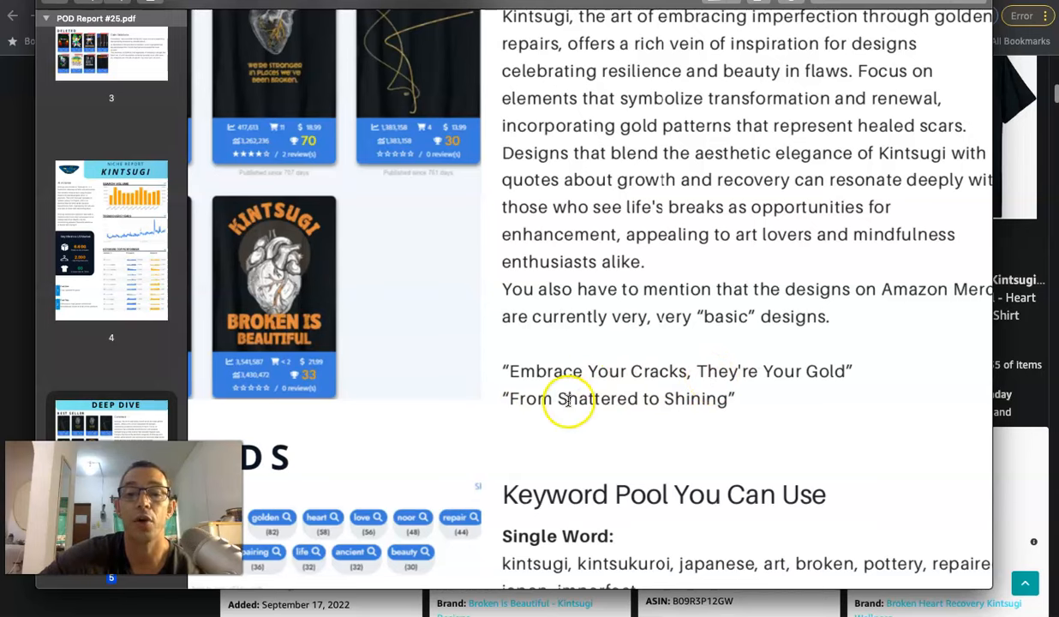
{"action": "scroll", "scroll_direction": "down", "scroll_amount": 3}
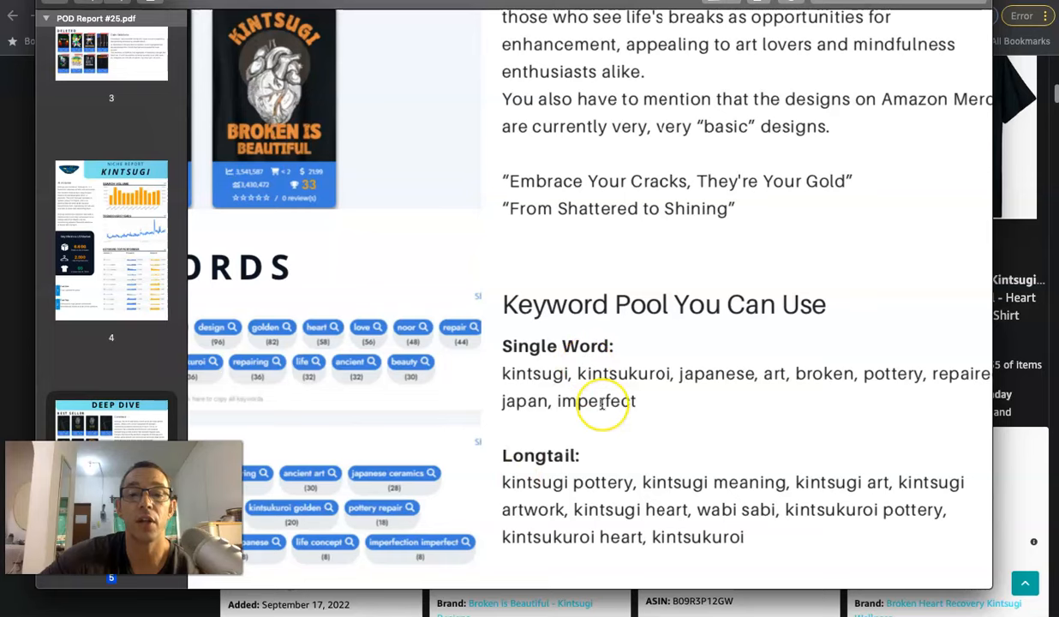
Step: Scroll the report to the Better Example and Top Design listings (Niche 7, Potential 9, Organic 8)
{"action": "scroll", "scroll_direction": "down", "scroll_amount": 3}
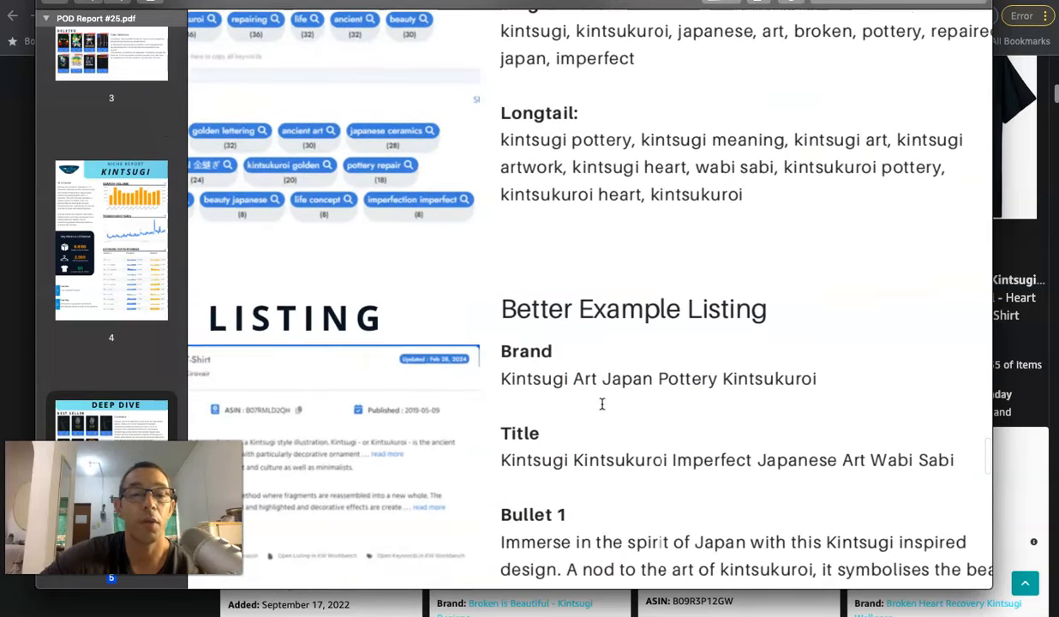
{"action": "scroll", "scroll_direction": "down", "scroll_amount": 3}
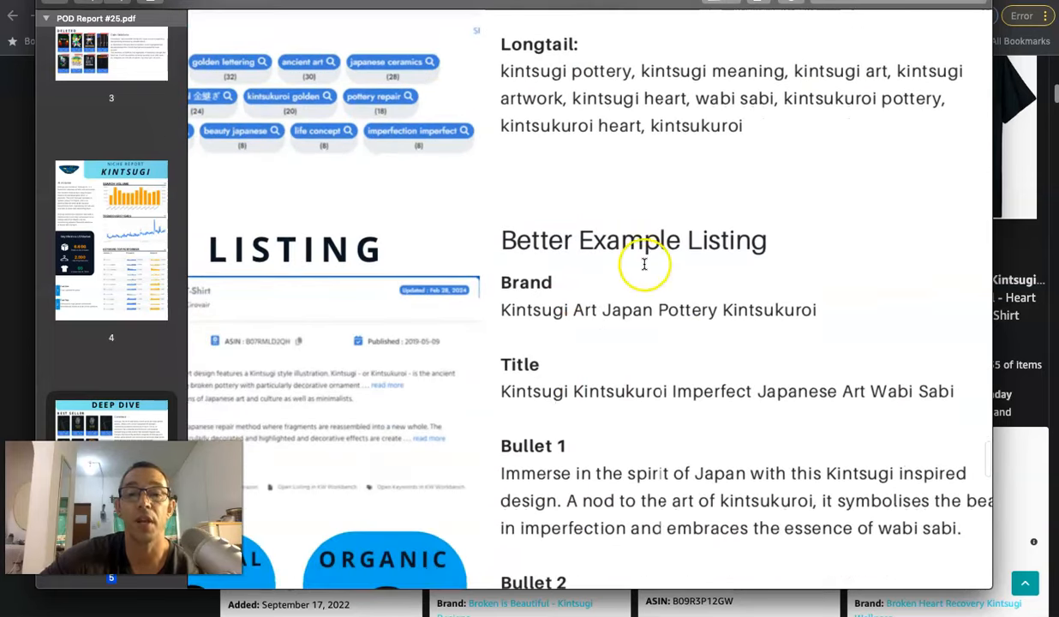
{"action": "scroll", "scroll_direction": "down", "scroll_amount": 3}
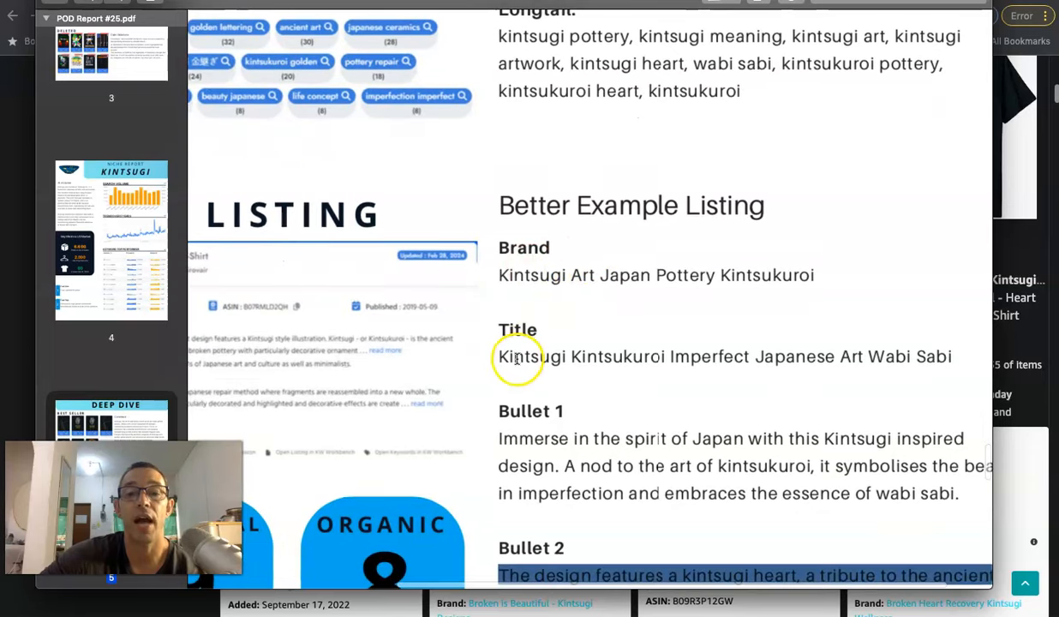
{"action": "mouse_move", "coordinate": [679, 350]}
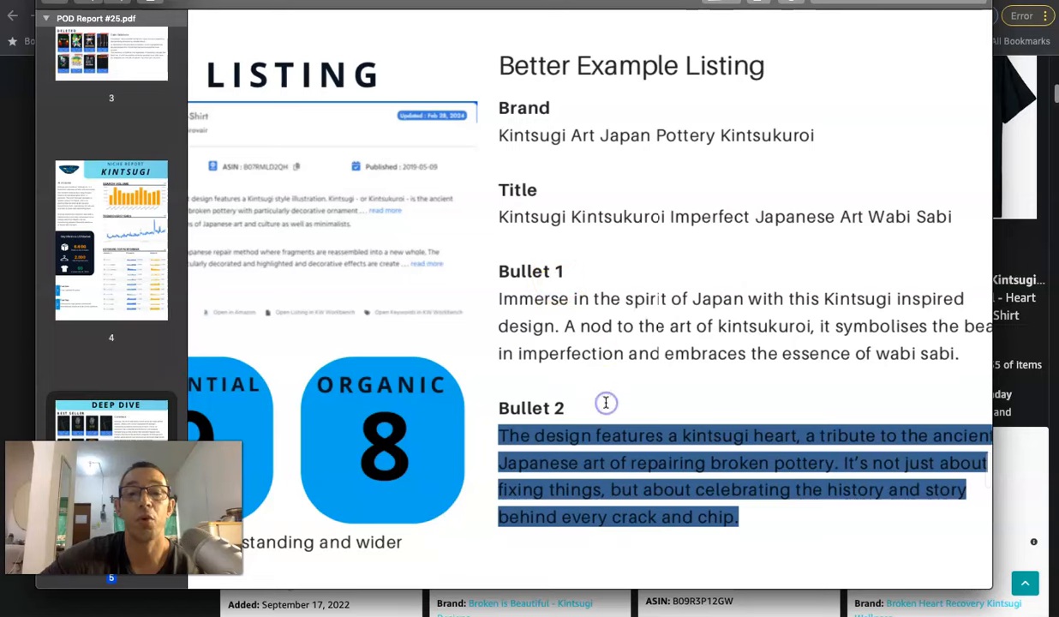
{"action": "scroll", "scroll_direction": "up", "scroll_amount": 3}
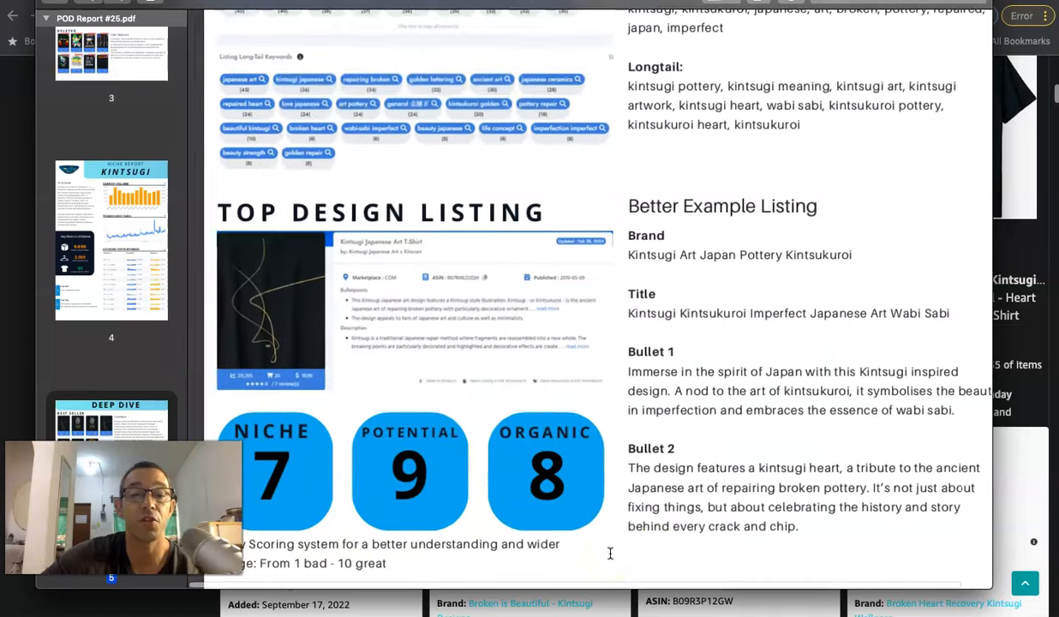
{"action": "scroll", "scroll_direction": "down", "scroll_amount": 3}
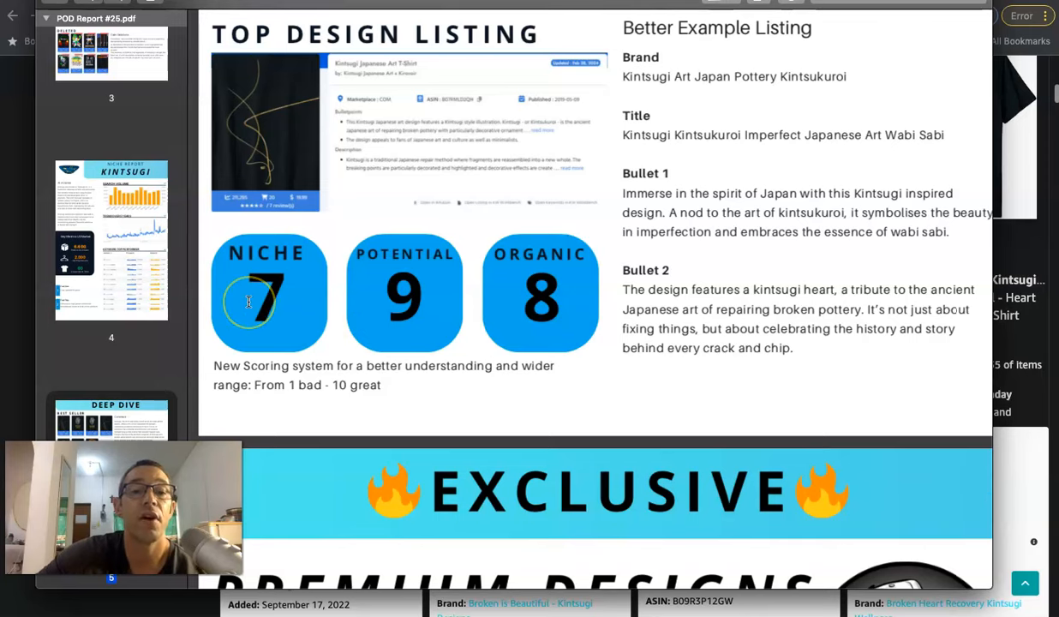
{"action": "mouse_move", "coordinate": [574, 303]}
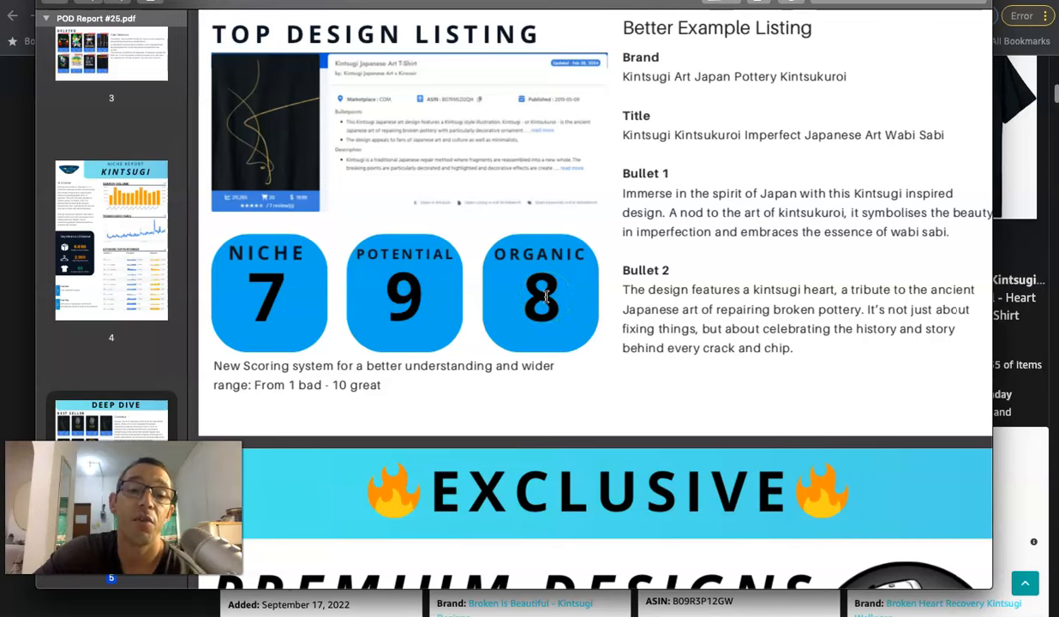
{"action": "mouse_move", "coordinate": [507, 254]}
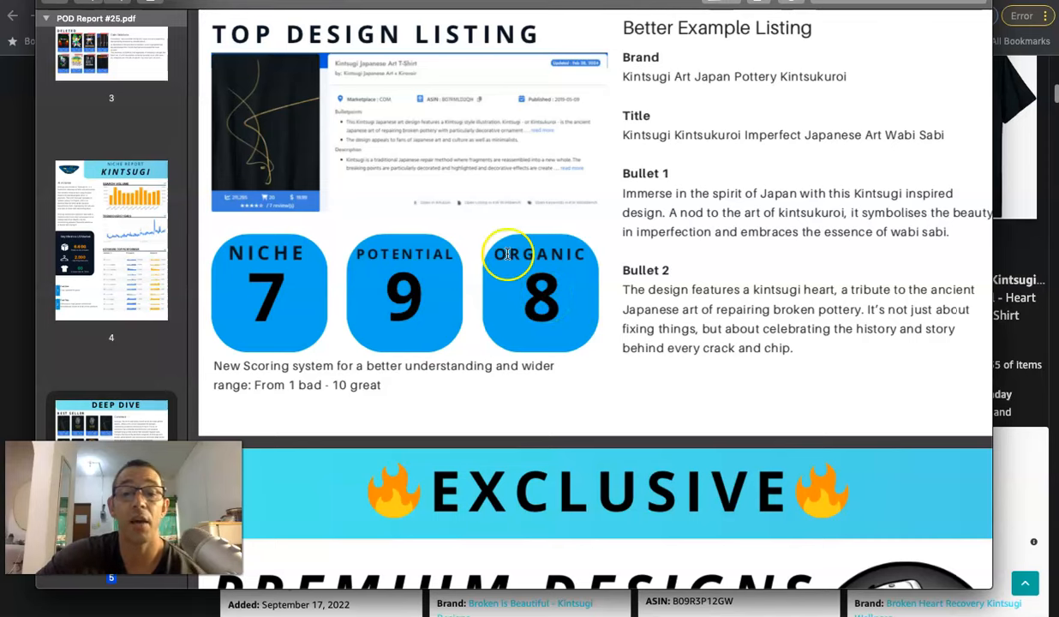
Step: Scroll to page 6, Exclusive Premium Designs, offering the free kintsugi heart PNG/SVG
{"action": "scroll", "scroll_direction": "down", "scroll_amount": 3}
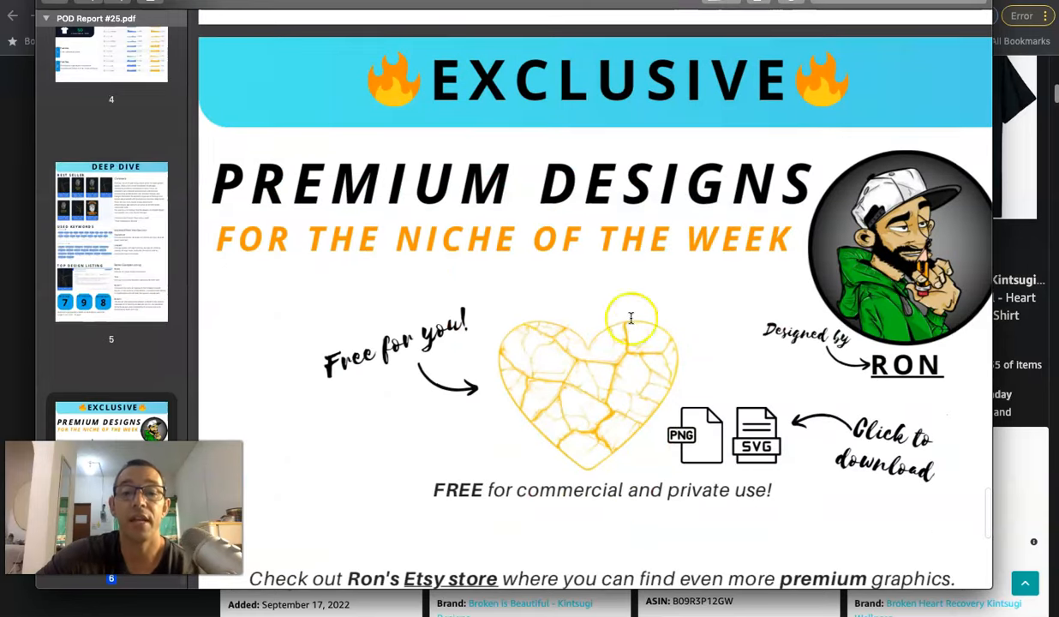
{"action": "mouse_move", "coordinate": [588, 411]}
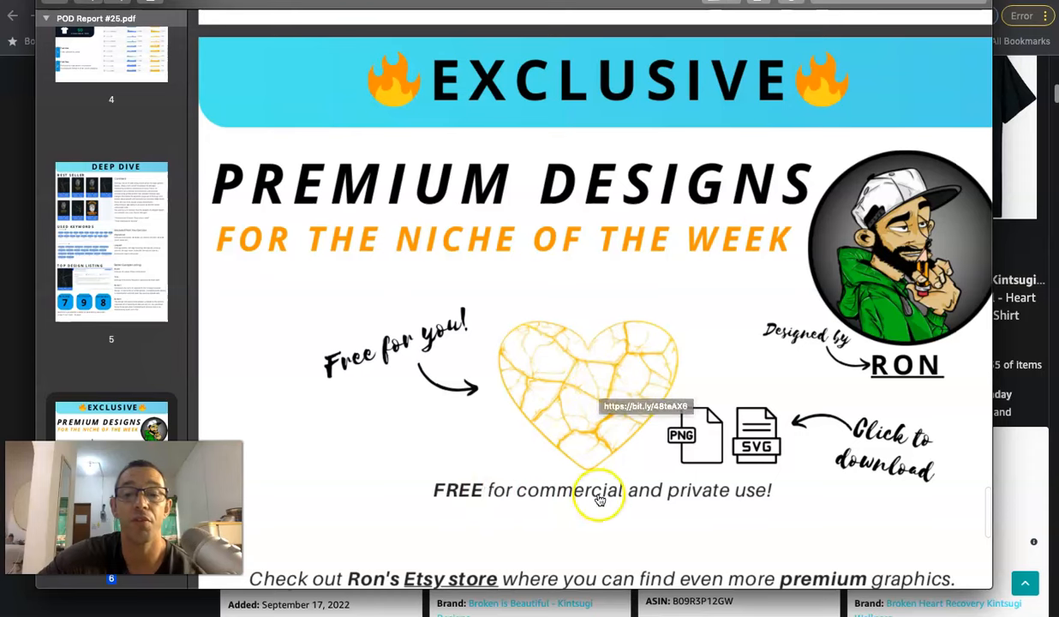
{"action": "mouse_move", "coordinate": [902, 364]}
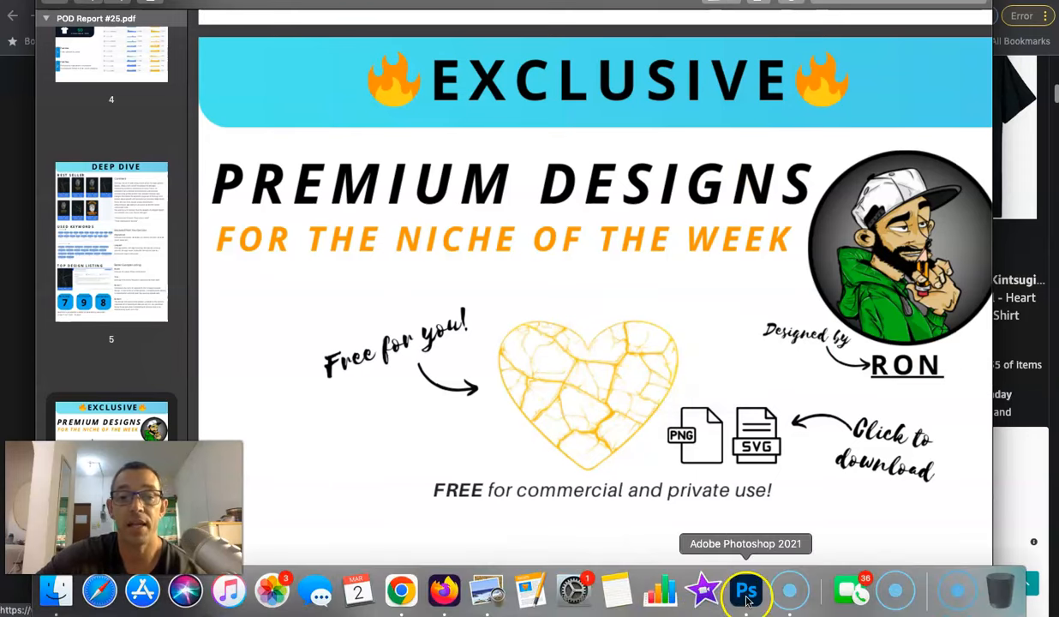
{"action": "left_click", "coordinate": [745, 592]}
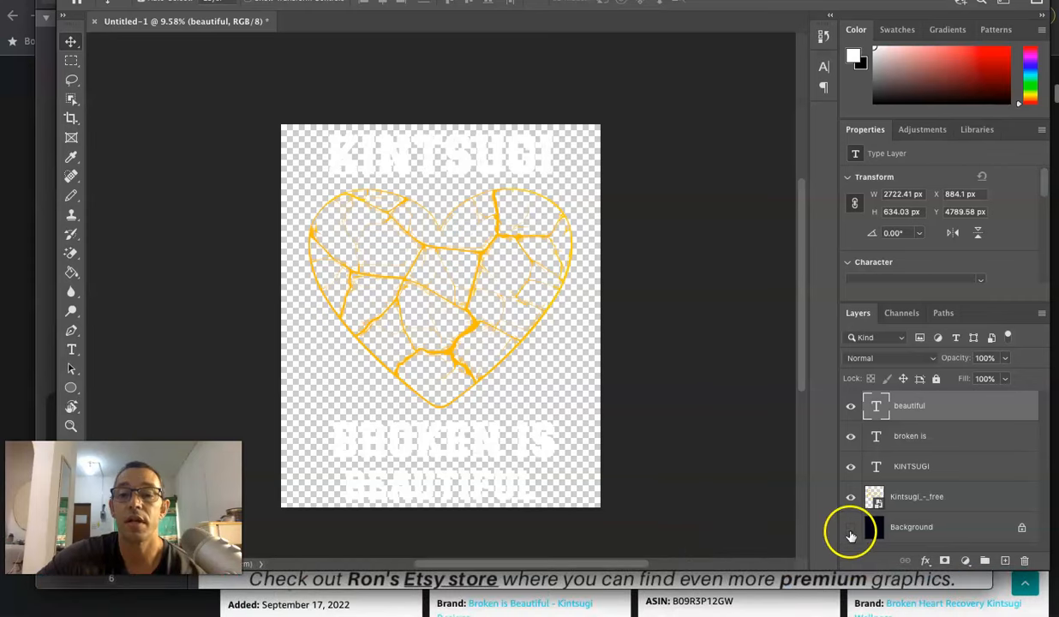
{"action": "left_click", "coordinate": [851, 527]}
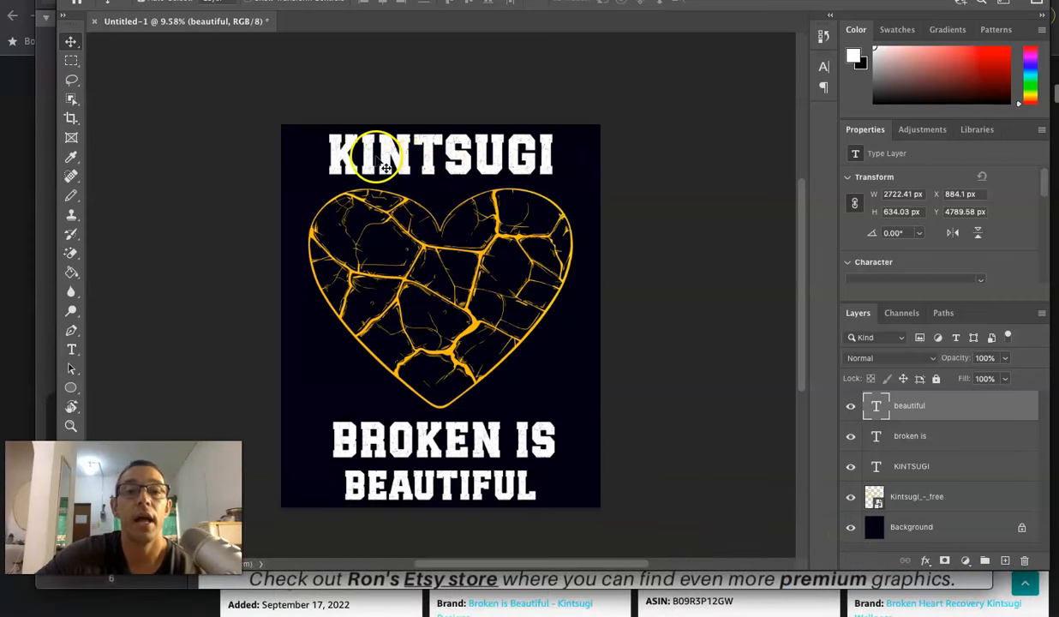
{"action": "mouse_move", "coordinate": [488, 407]}
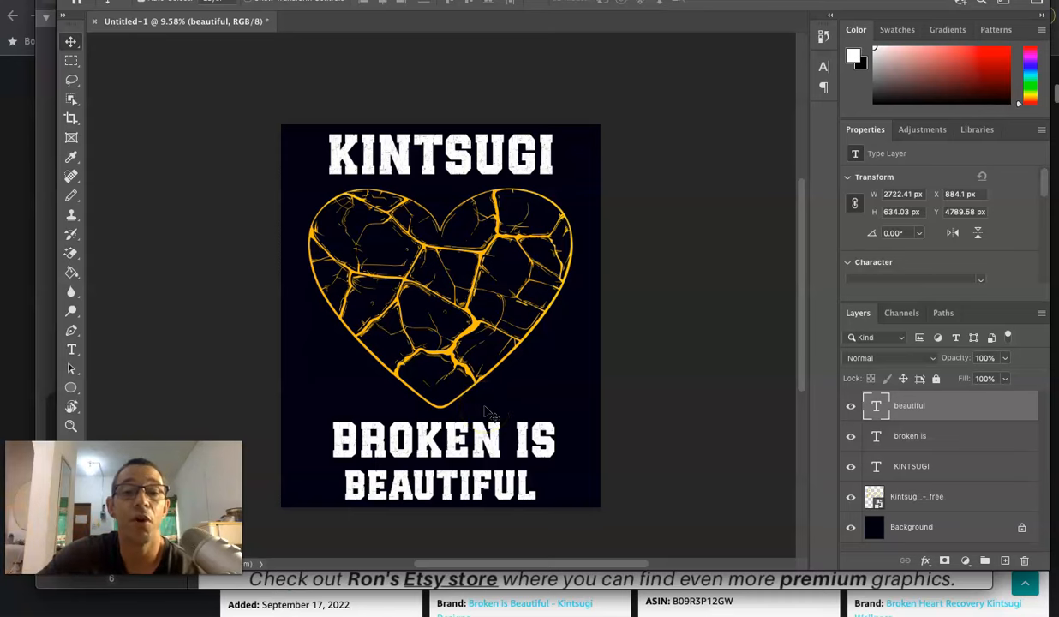
{"action": "mouse_move", "coordinate": [402, 266]}
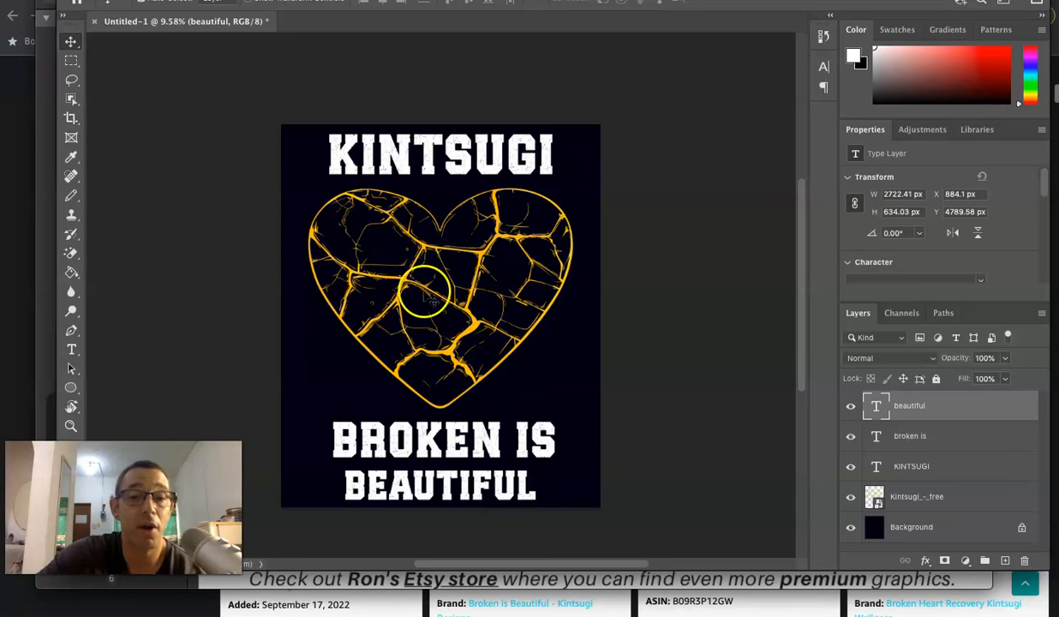
{"action": "mouse_move", "coordinate": [416, 116]}
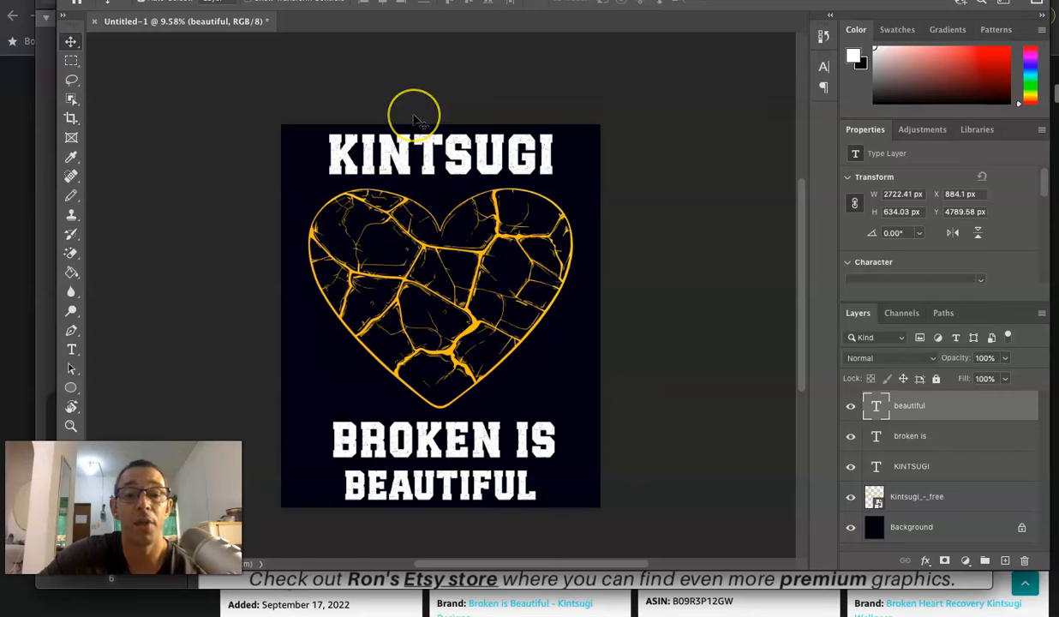
{"action": "mouse_move", "coordinate": [414, 113]}
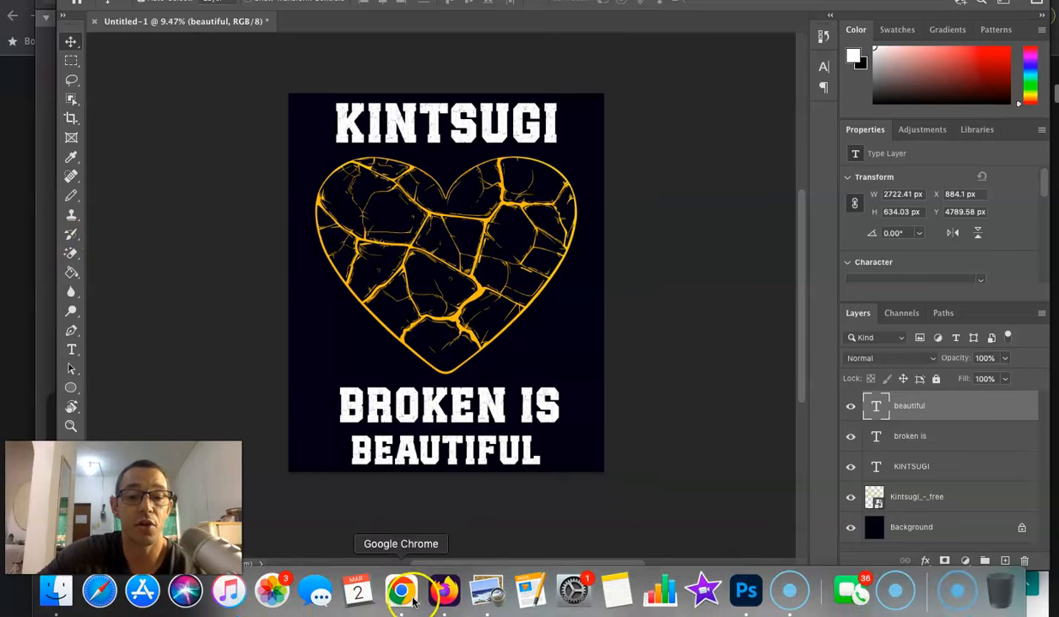
Step: Bring Chrome forward and scroll through the Amazon Kintsugi results
{"action": "left_click", "coordinate": [401, 590]}
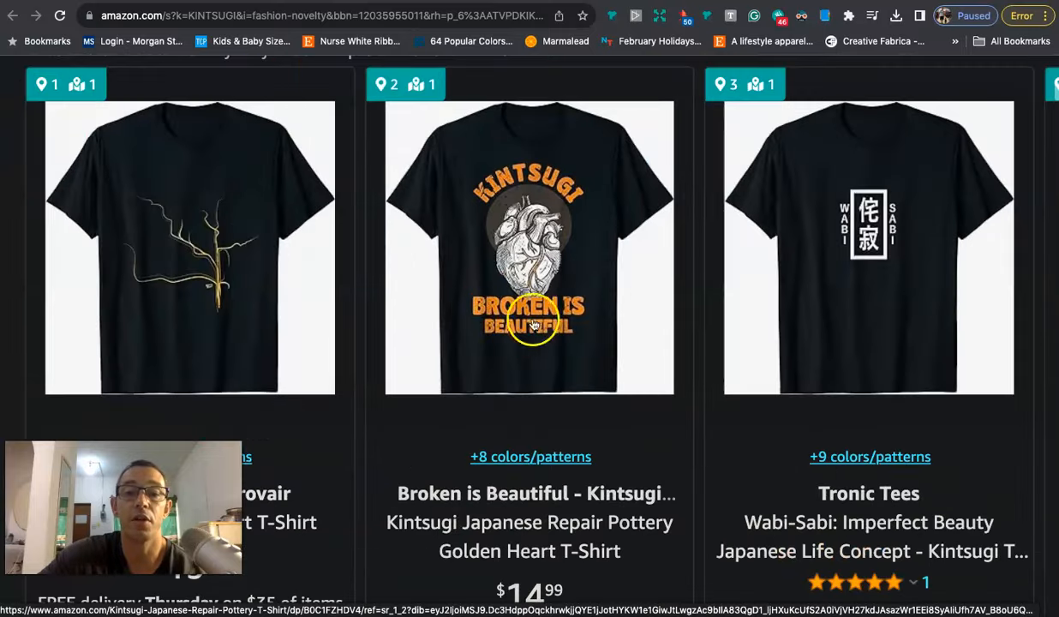
{"action": "mouse_move", "coordinate": [512, 270]}
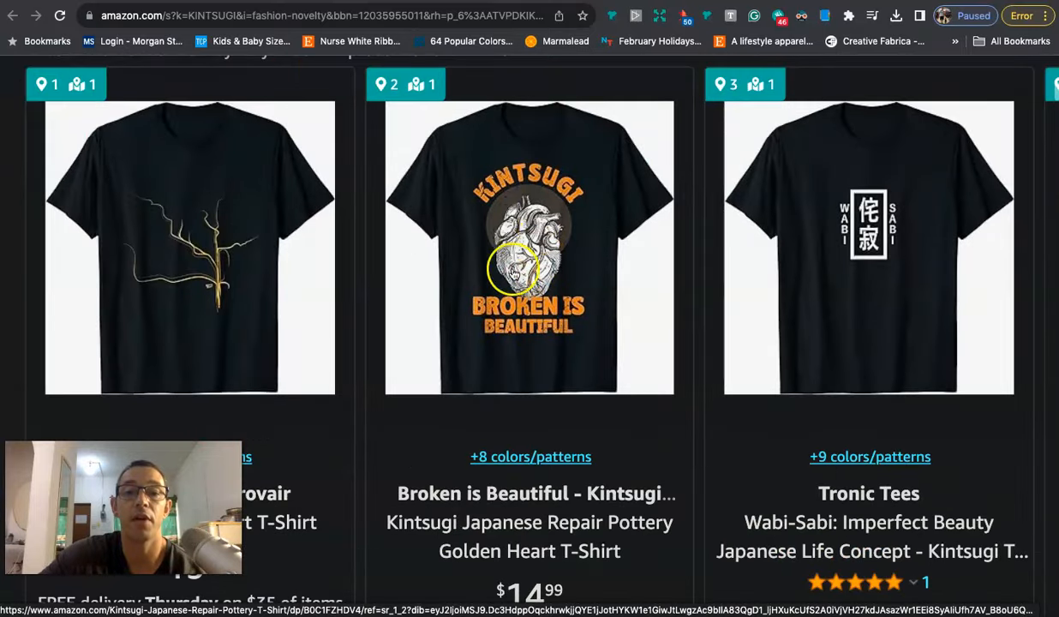
{"action": "scroll", "scroll_direction": "up", "scroll_amount": 3}
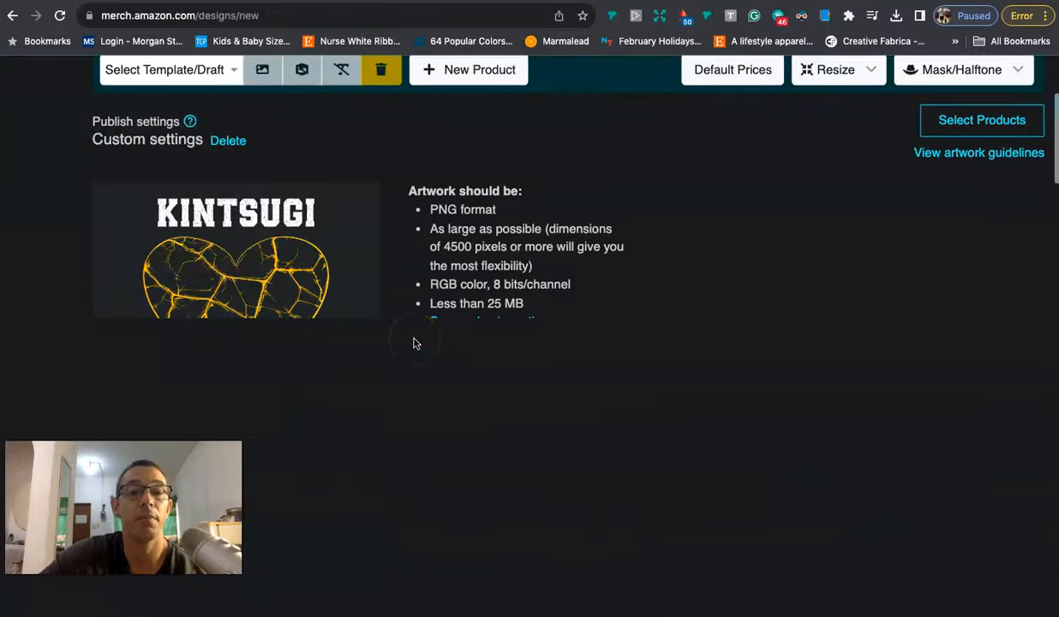
{"action": "left_click", "coordinate": [981, 120]}
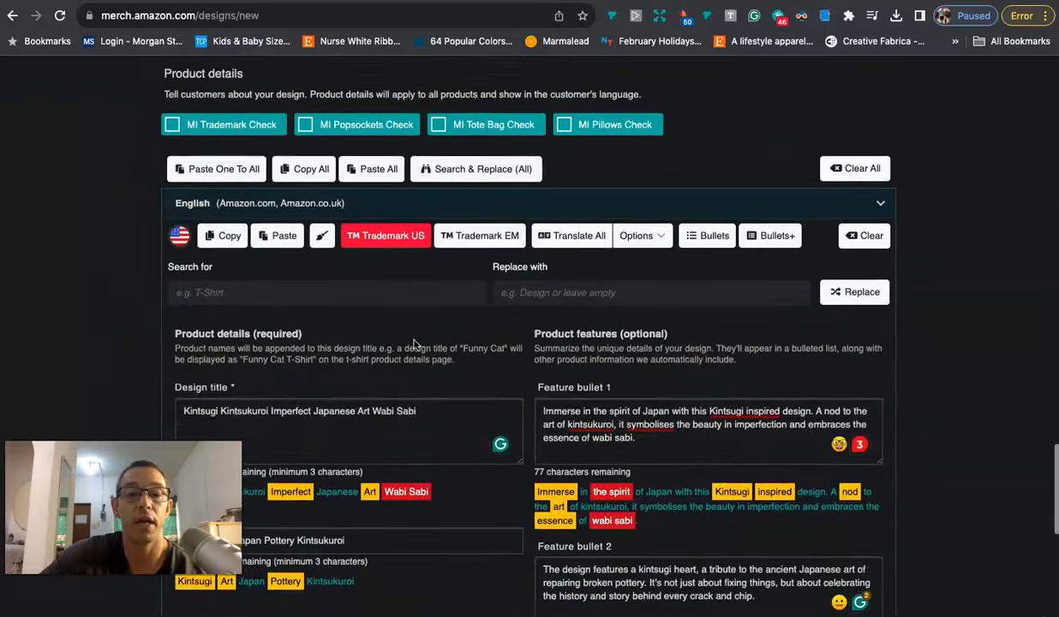
{"action": "scroll", "scroll_direction": "down", "scroll_amount": 3}
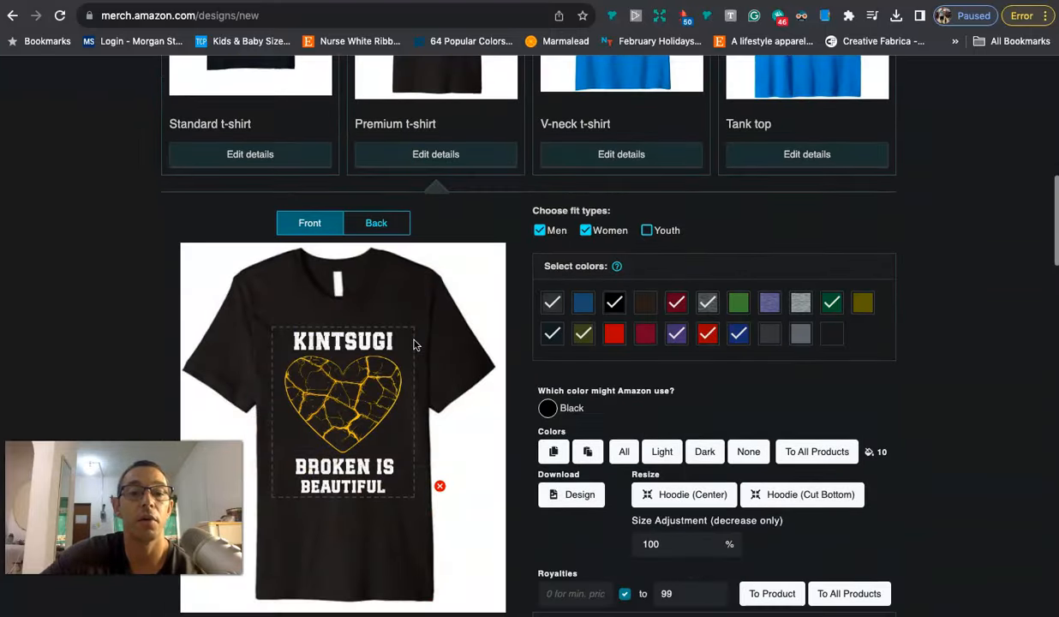
{"action": "scroll", "scroll_direction": "down", "scroll_amount": 3}
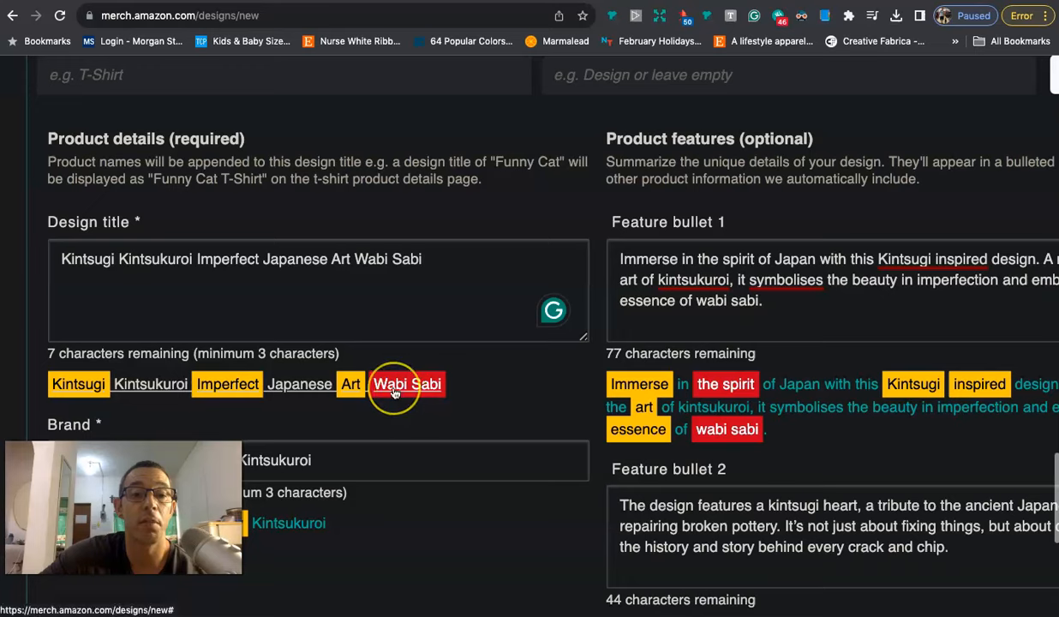
{"action": "scroll", "scroll_direction": "up", "scroll_amount": 3}
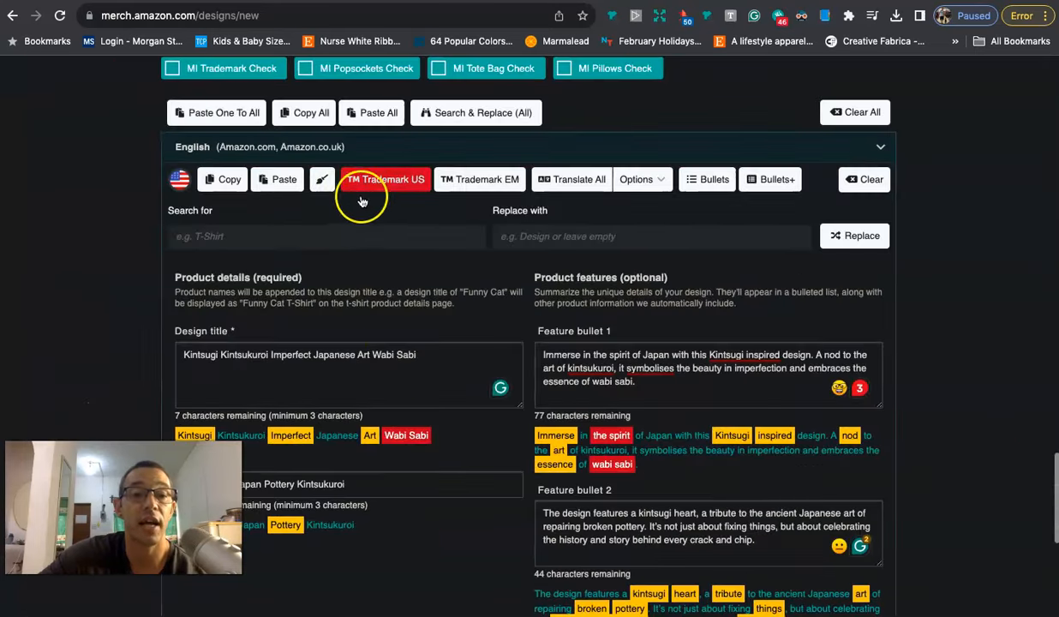
{"action": "mouse_move", "coordinate": [366, 203]}
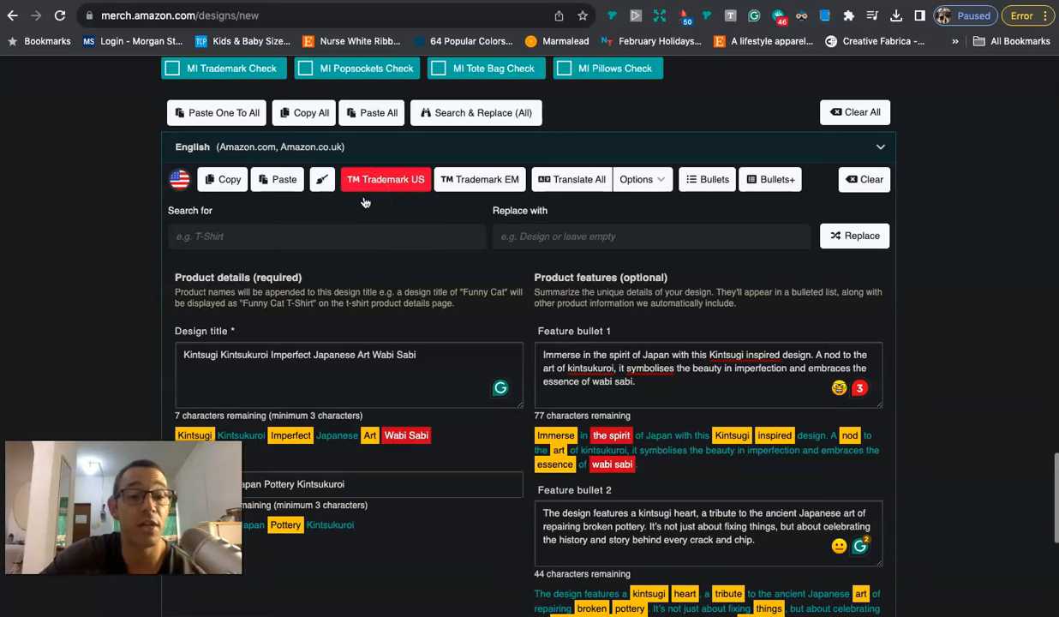
{"action": "scroll", "scroll_direction": "down", "scroll_amount": 3}
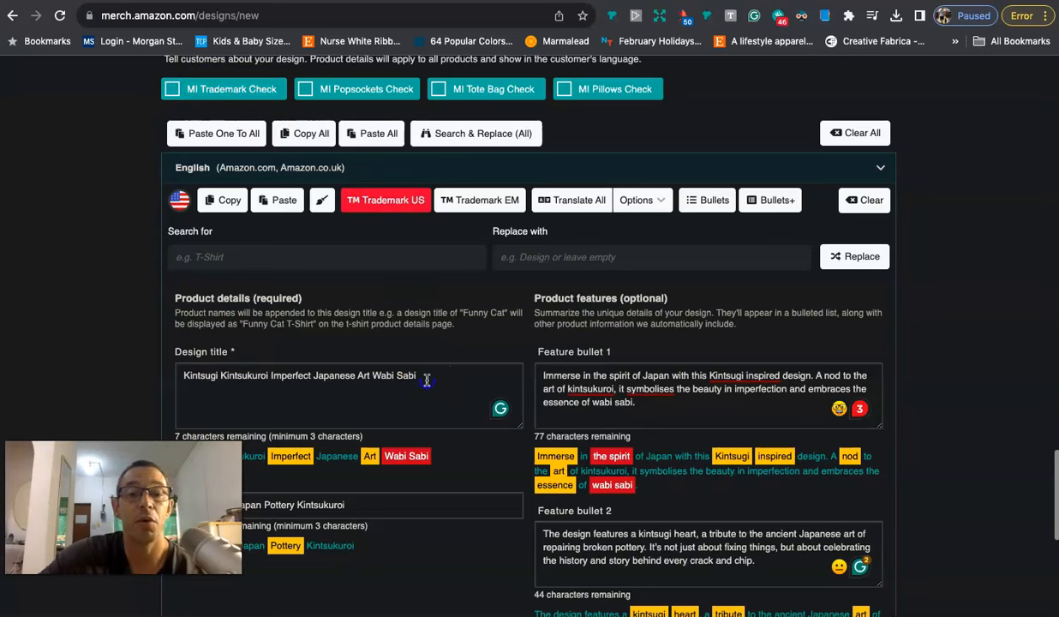
Step: Remove the flagged phrase 'Wabi Sabi' from the design title and review the listing fields
{"action": "key", "text": "backspace"}
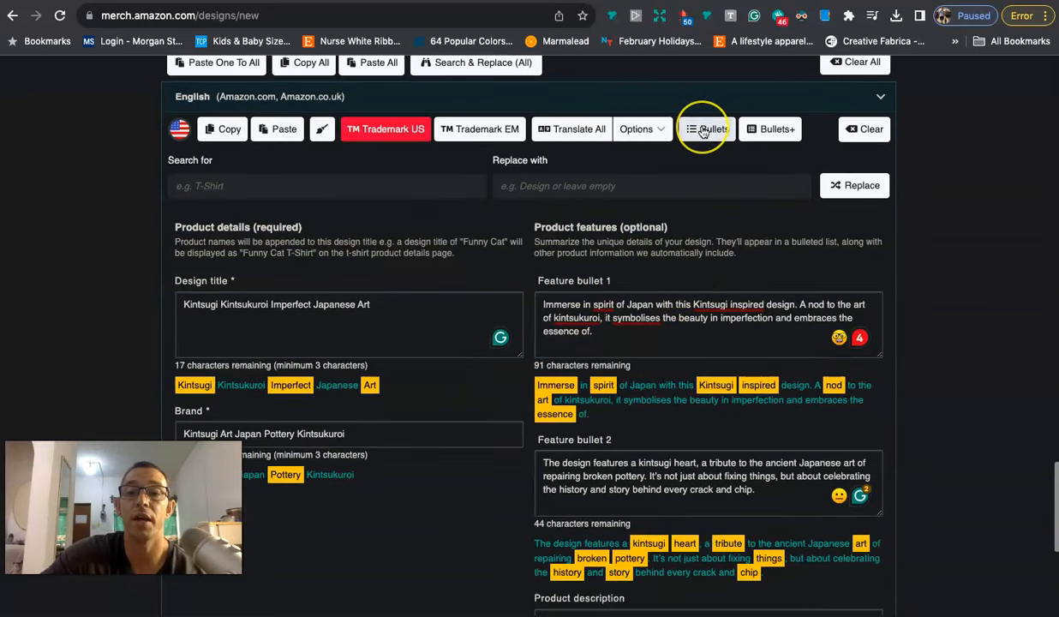
{"action": "scroll", "scroll_direction": "down", "scroll_amount": 3}
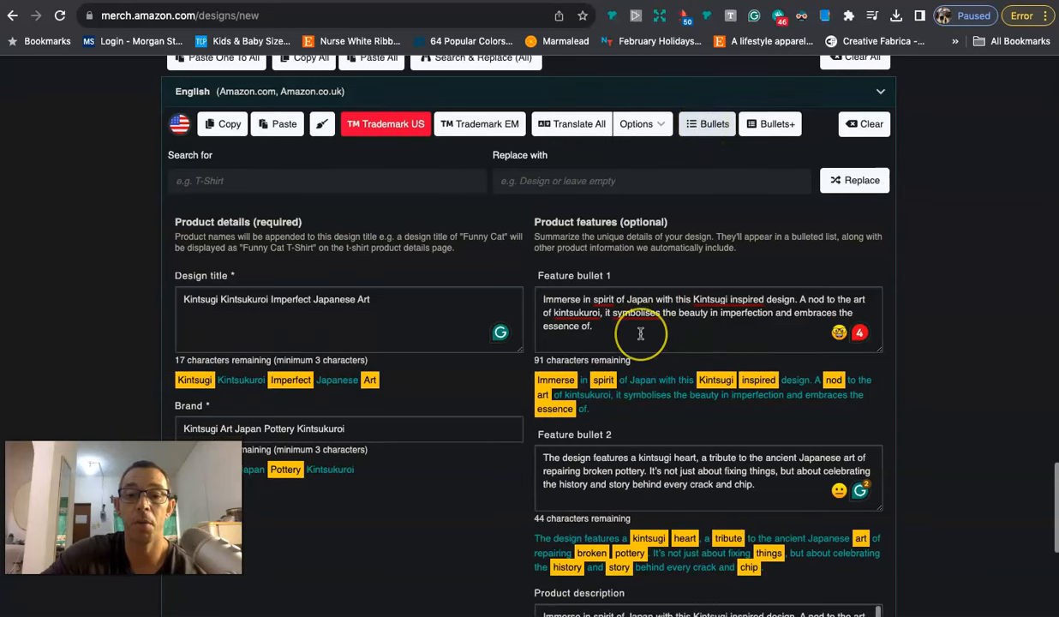
{"action": "scroll", "scroll_direction": "down", "scroll_amount": 3}
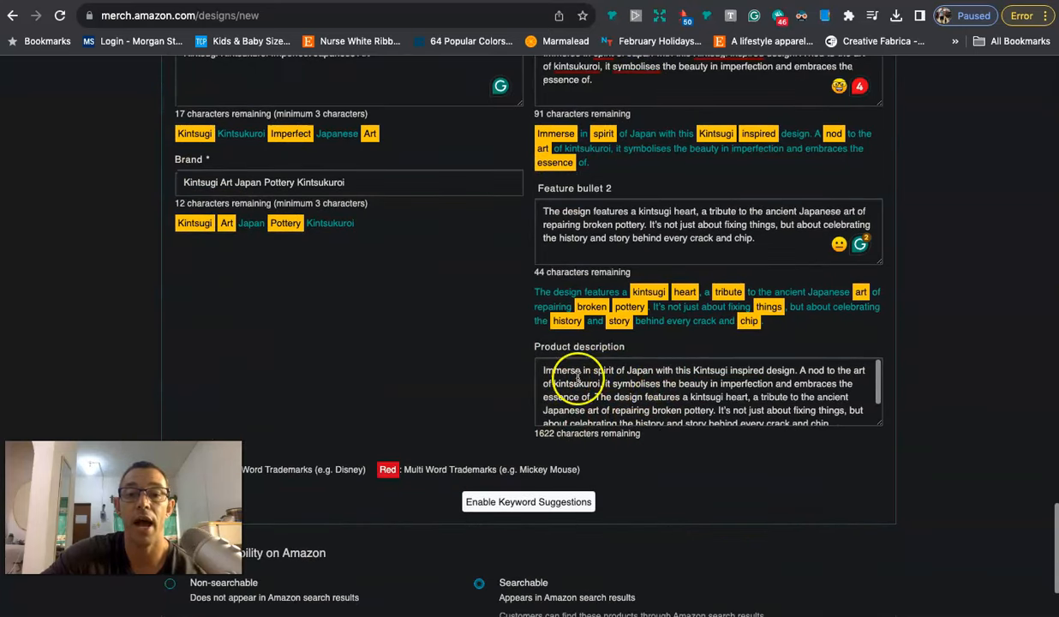
{"action": "scroll", "scroll_direction": "up", "scroll_amount": 3}
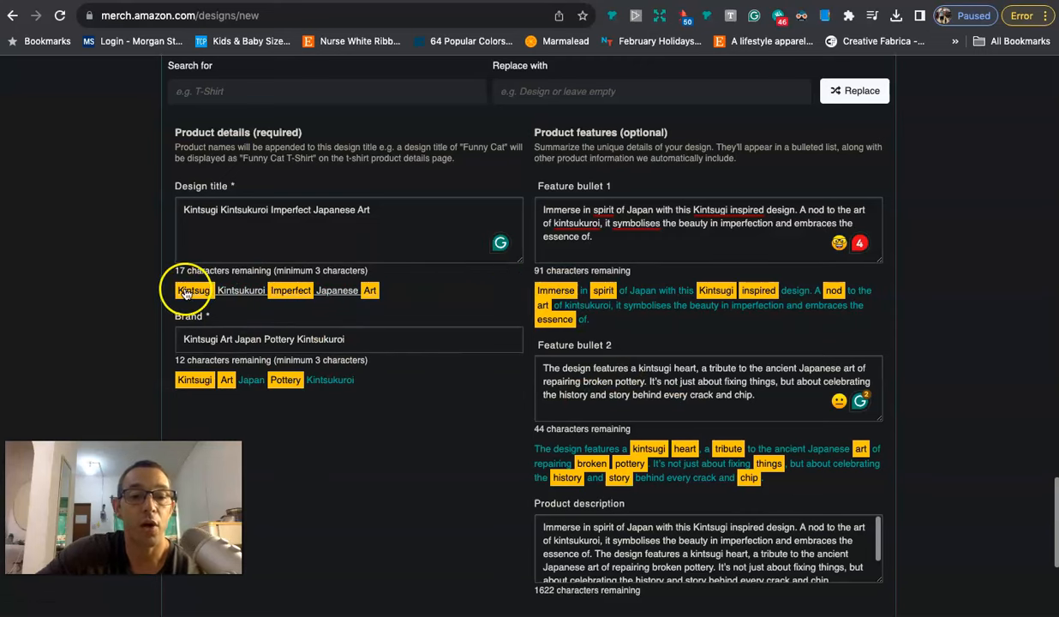
{"action": "mouse_move", "coordinate": [291, 289]}
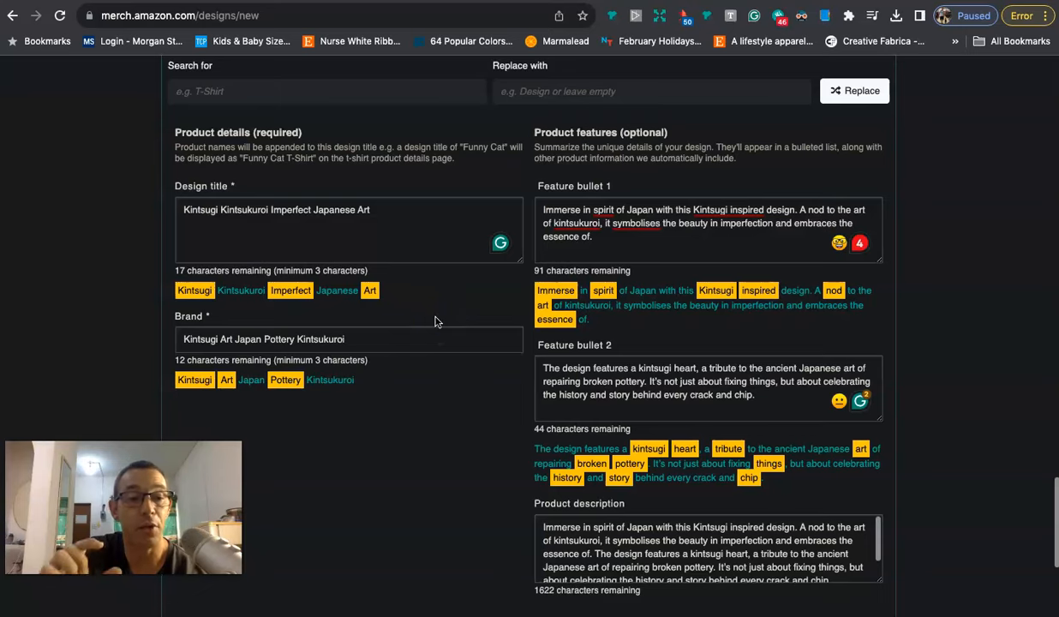
{"action": "scroll", "scroll_direction": "down", "scroll_amount": 3}
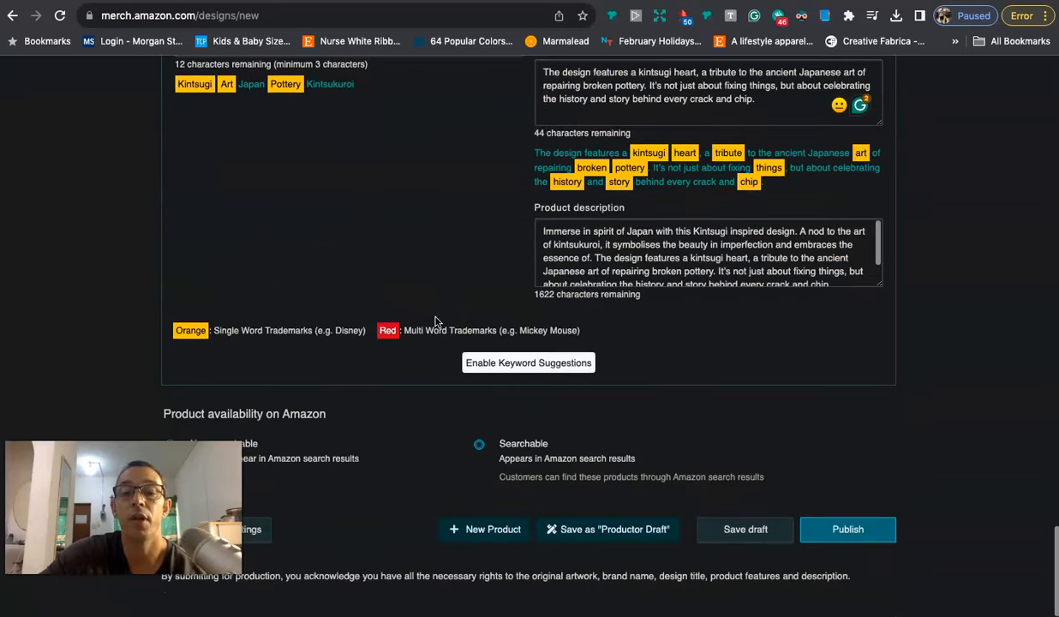
{"action": "scroll", "scroll_direction": "up", "scroll_amount": 3}
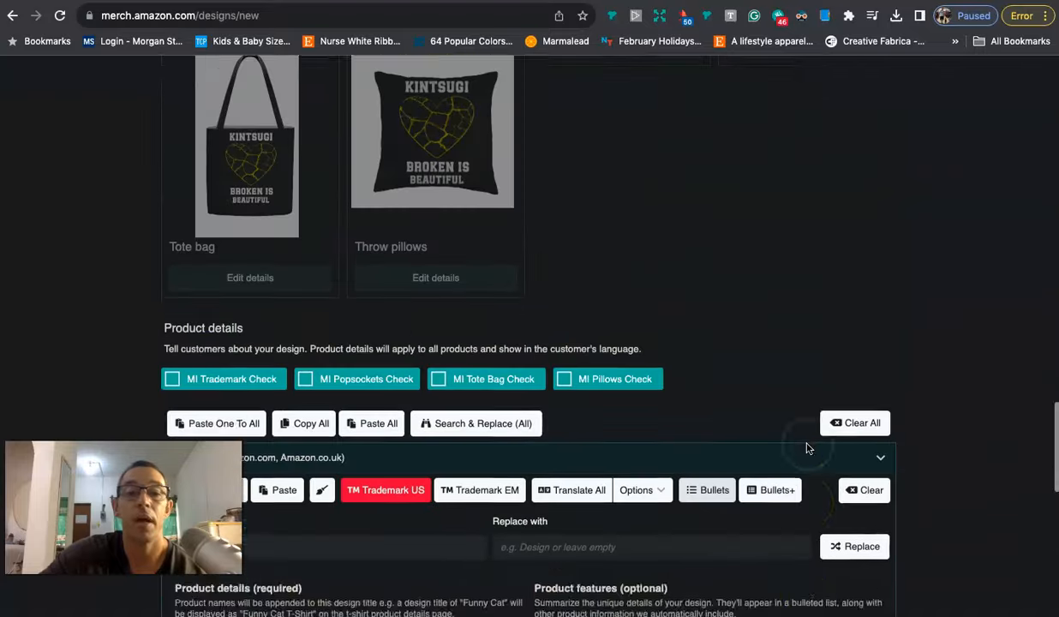
{"action": "scroll", "scroll_direction": "up", "scroll_amount": 3}
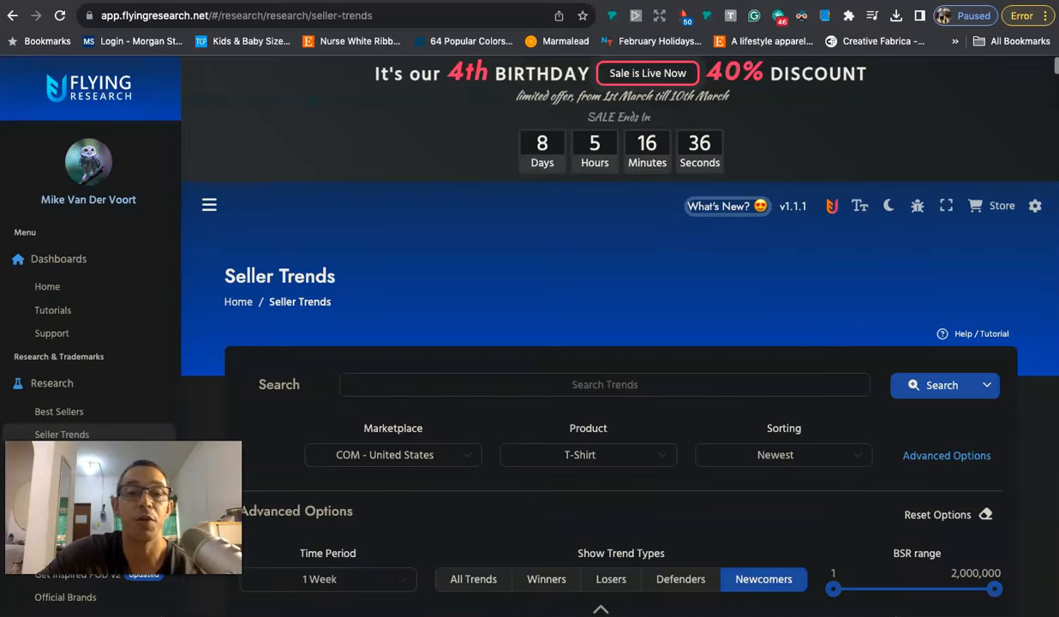
Step: Scroll to the Newcomers, 1 Week, T-Shirt grid showing sales rank, price and score
{"action": "scroll", "scroll_direction": "down", "scroll_amount": 3}
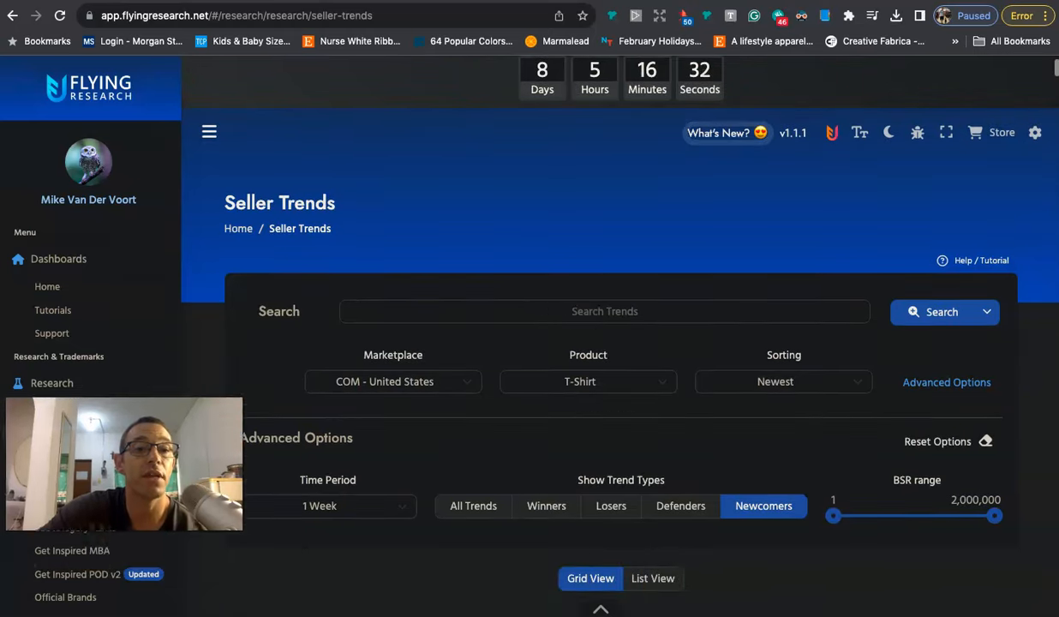
{"action": "scroll", "scroll_direction": "down", "scroll_amount": 3}
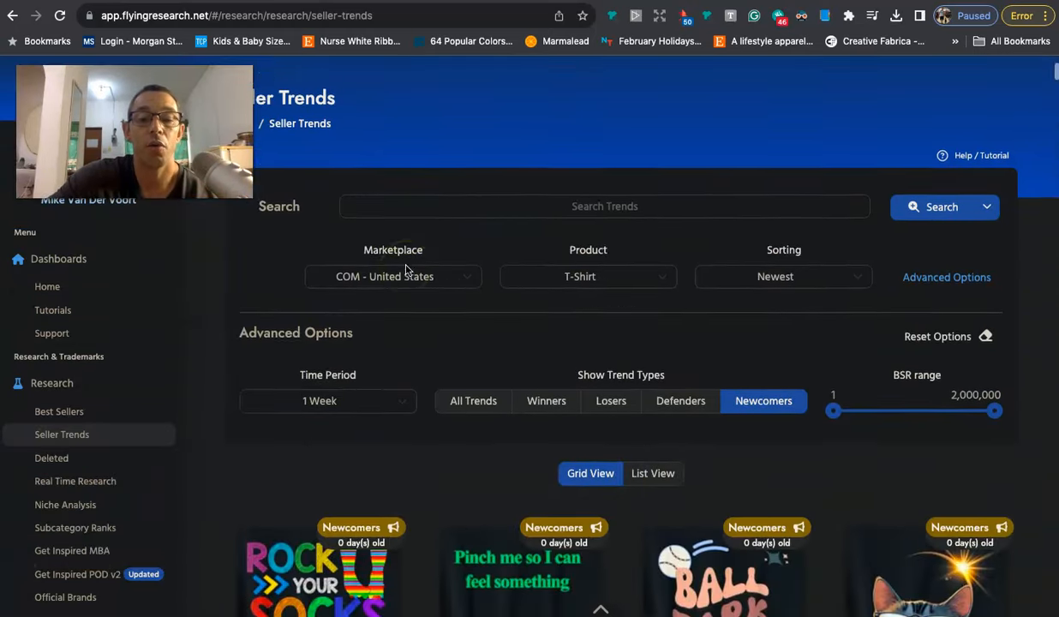
{"action": "scroll", "scroll_direction": "up", "scroll_amount": 3}
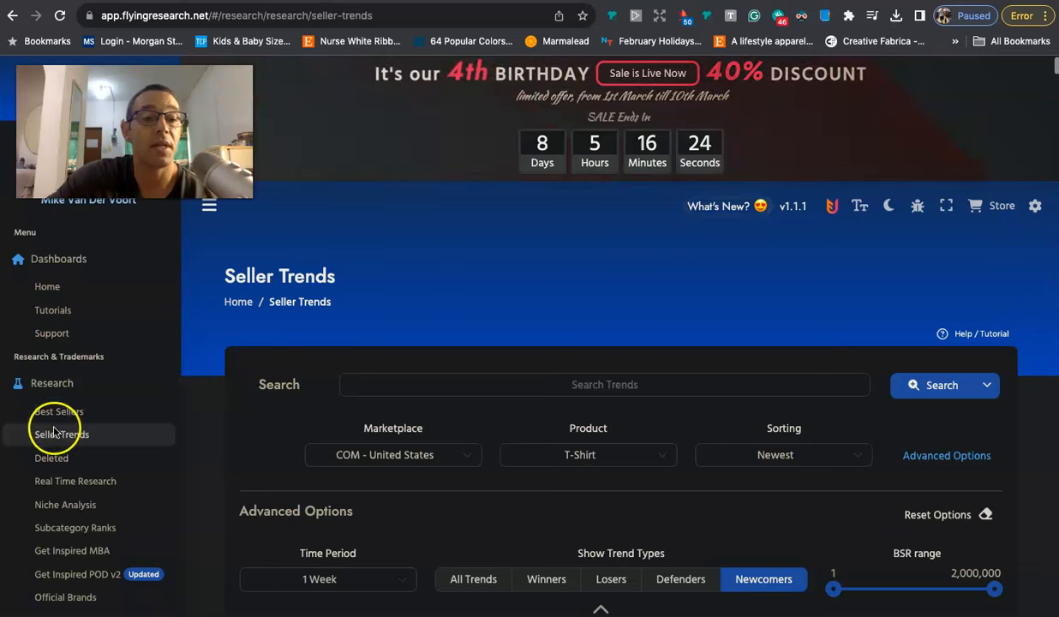
{"action": "scroll", "scroll_direction": "down", "scroll_amount": 3}
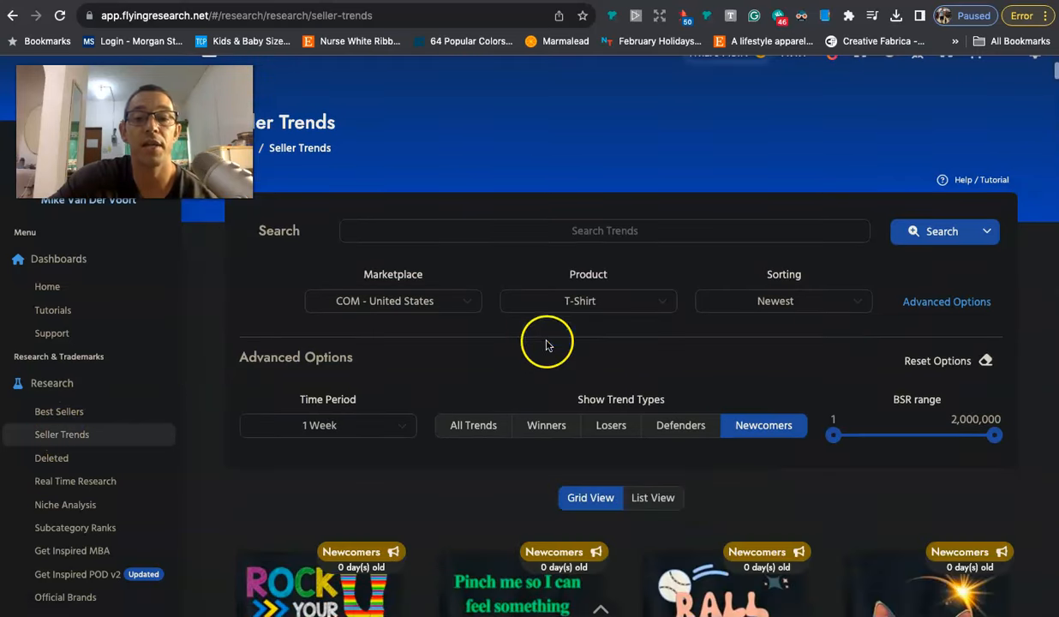
{"action": "mouse_move", "coordinate": [599, 307]}
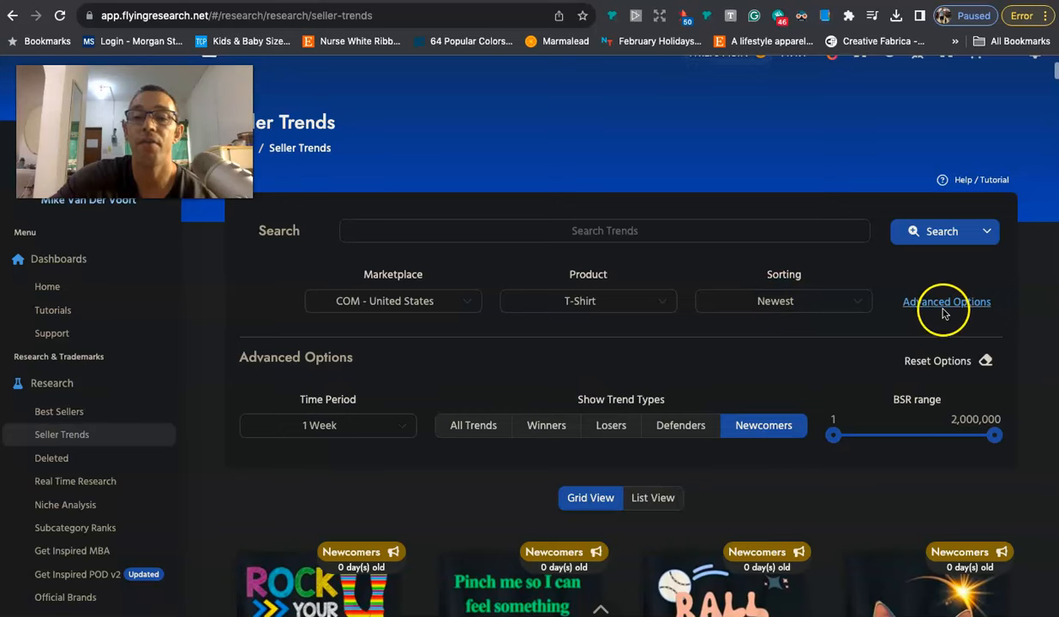
{"action": "mouse_move", "coordinate": [536, 351]}
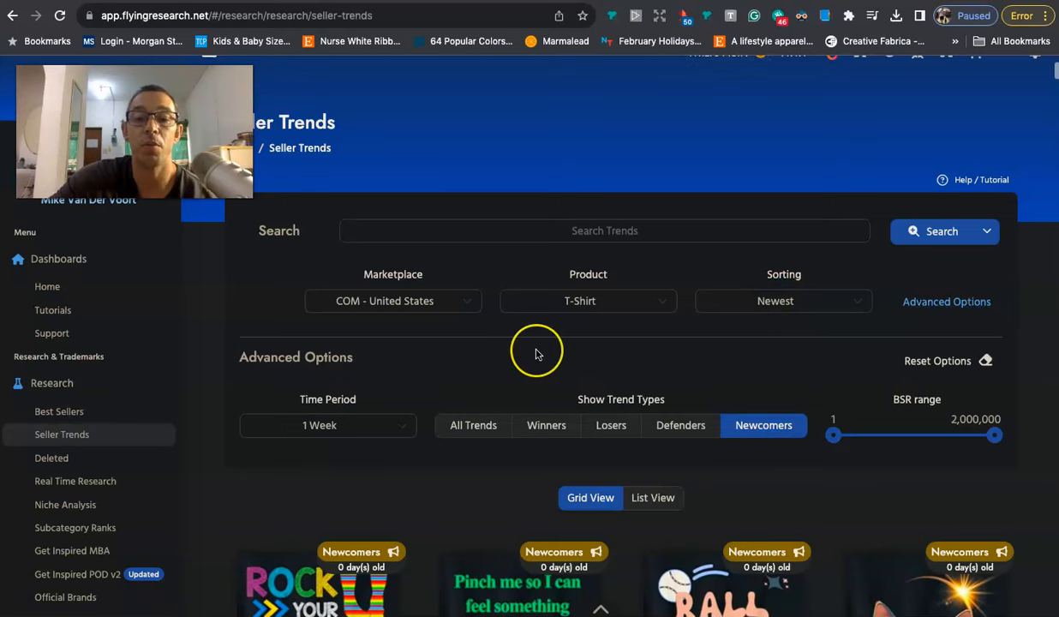
{"action": "scroll", "scroll_direction": "down", "scroll_amount": 3}
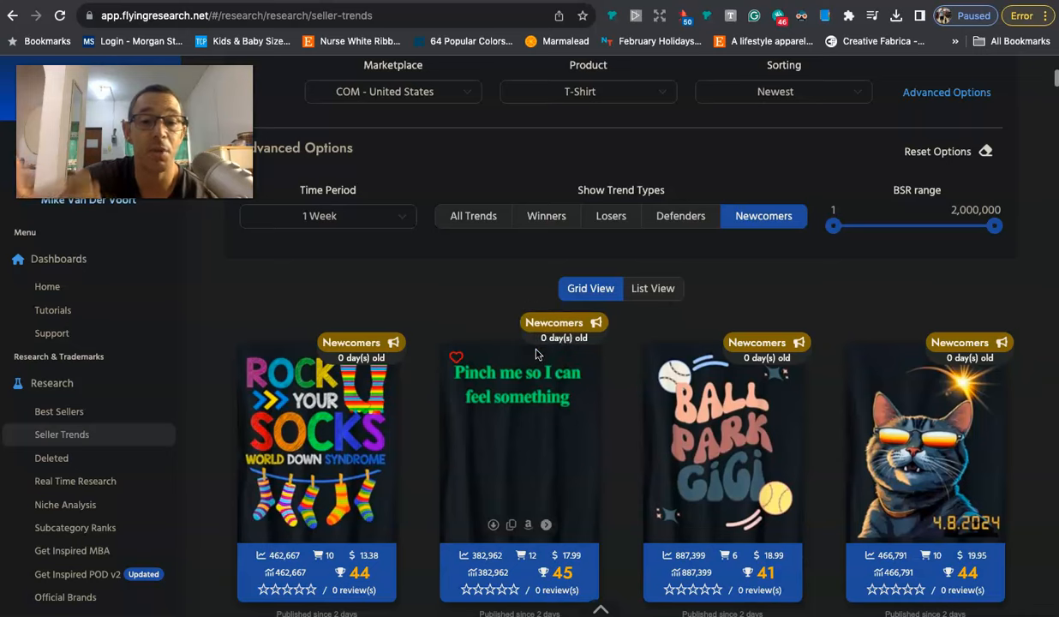
{"action": "mouse_move", "coordinate": [408, 288]}
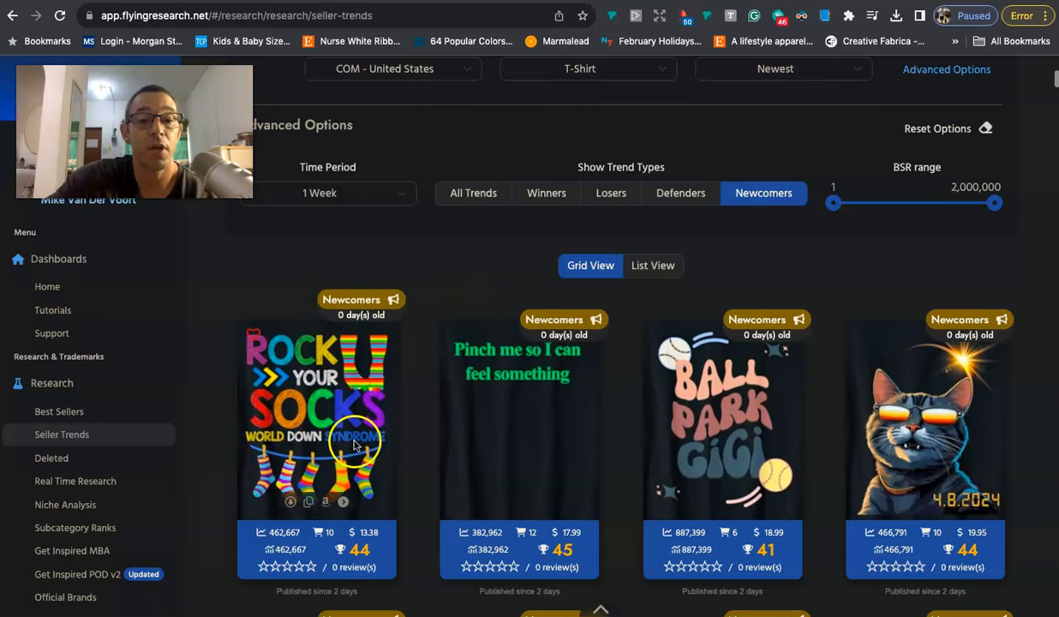
{"action": "mouse_move", "coordinate": [430, 261]}
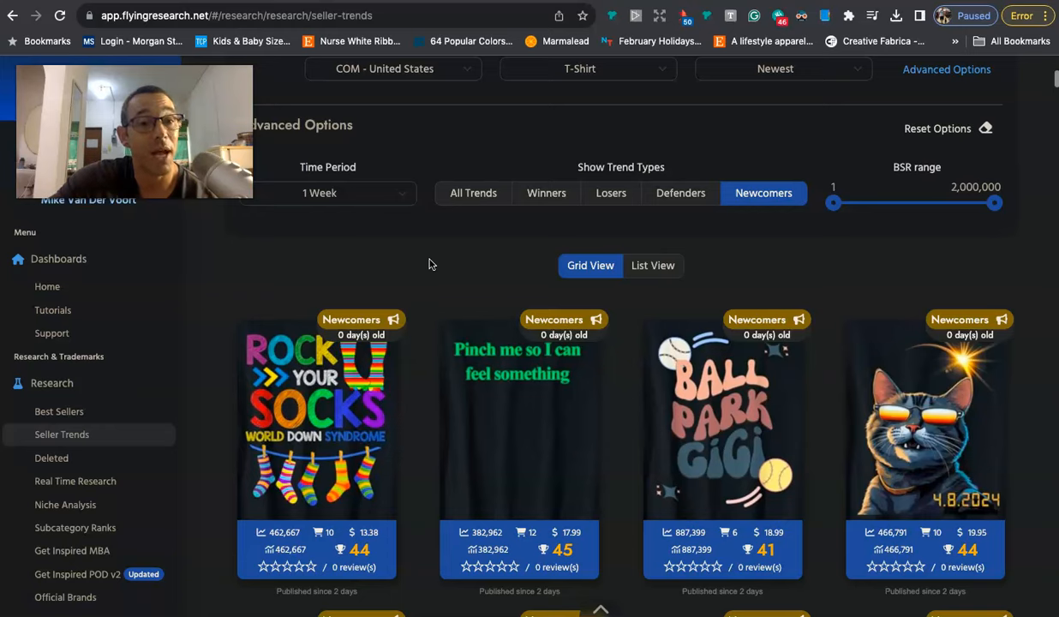
Step: Scroll far down the Newcomers grid to designs published up to six days ago
{"action": "scroll", "scroll_direction": "down", "scroll_amount": 3}
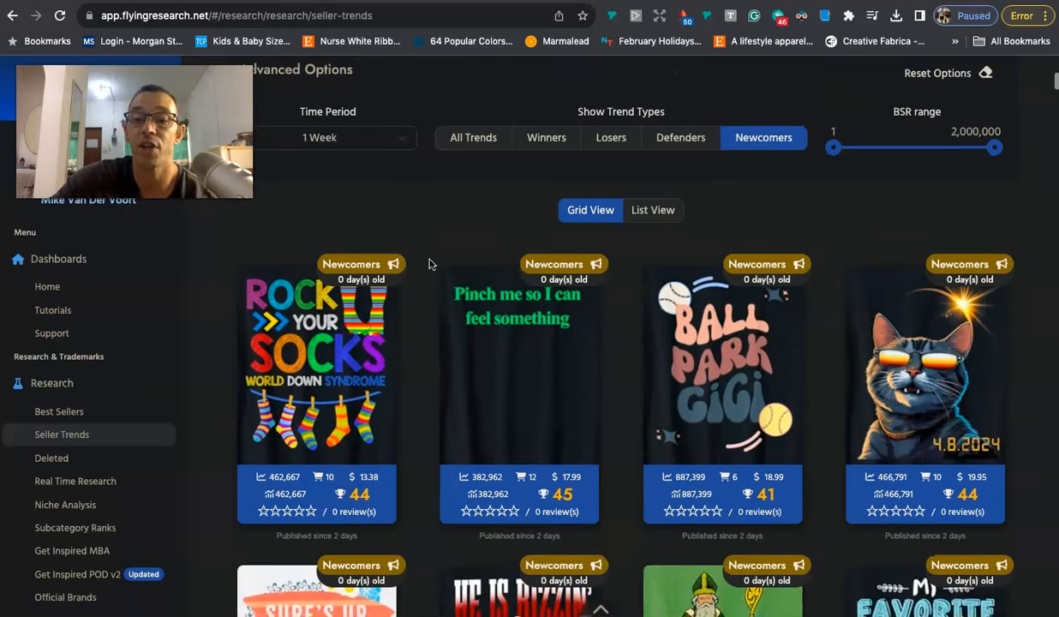
{"action": "scroll", "scroll_direction": "down", "scroll_amount": 3}
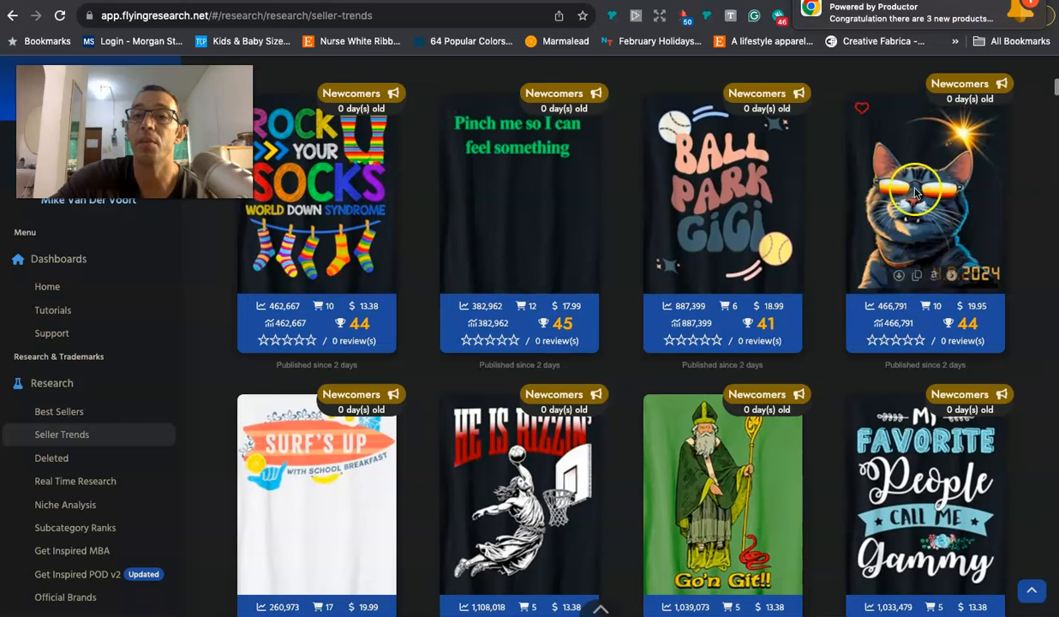
{"action": "scroll", "scroll_direction": "down", "scroll_amount": 3}
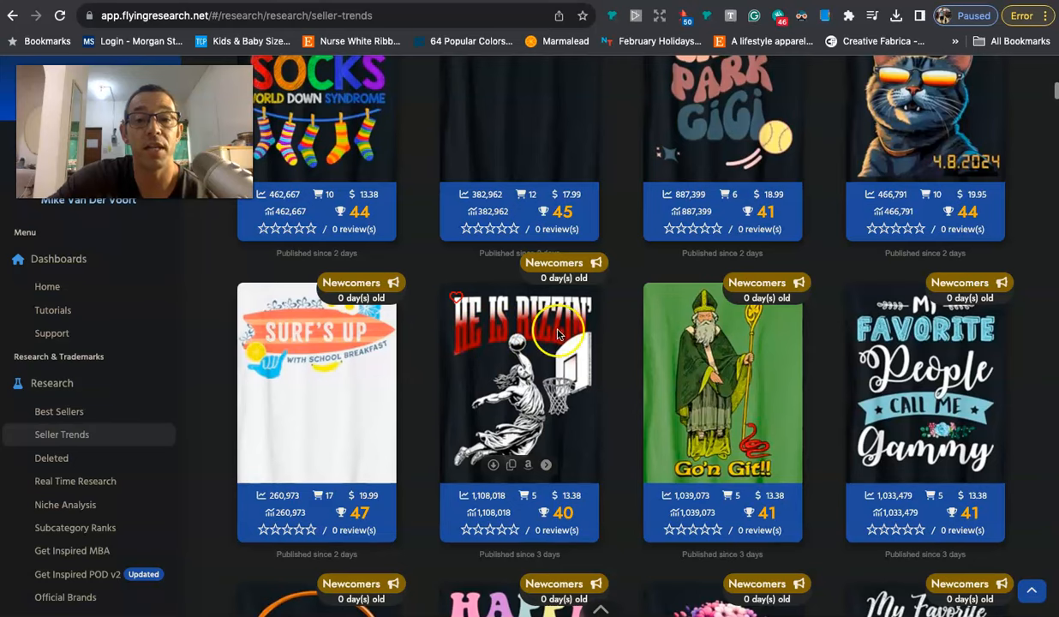
{"action": "mouse_move", "coordinate": [517, 332]}
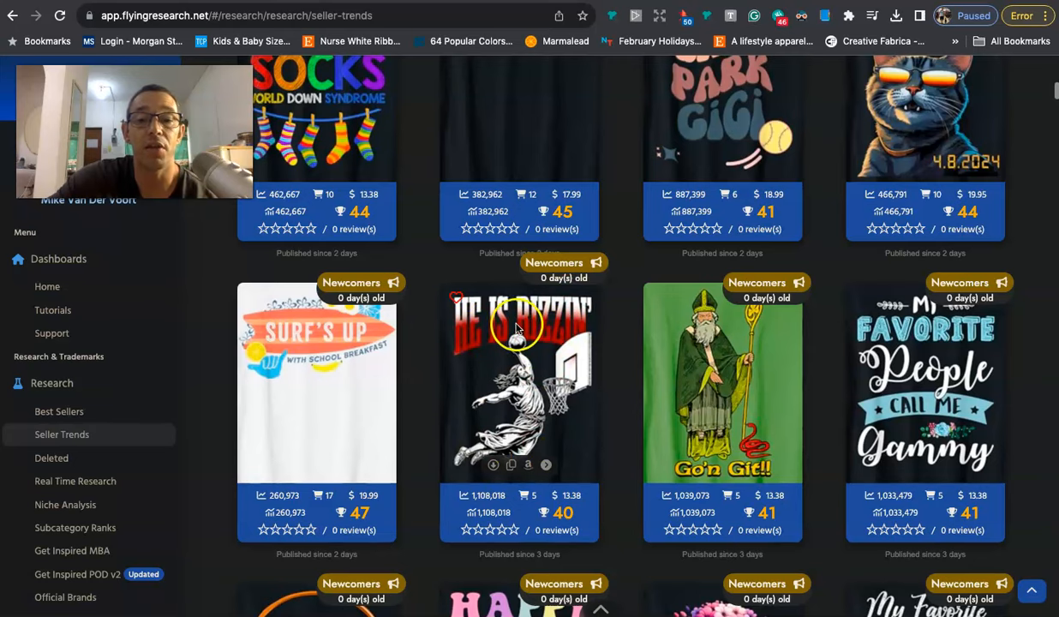
{"action": "mouse_move", "coordinate": [556, 328]}
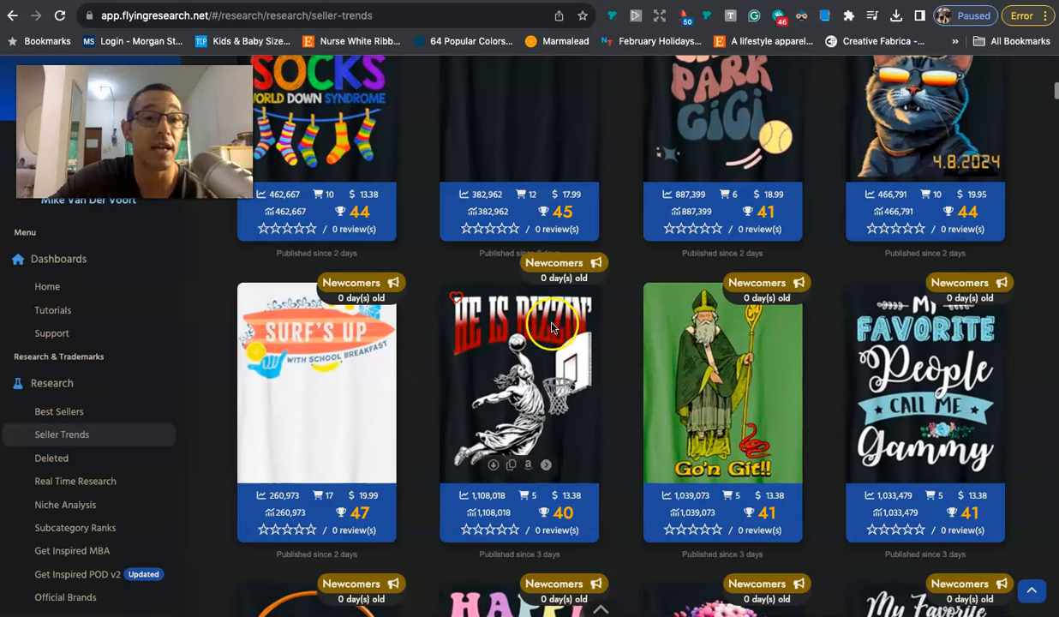
{"action": "mouse_move", "coordinate": [552, 317]}
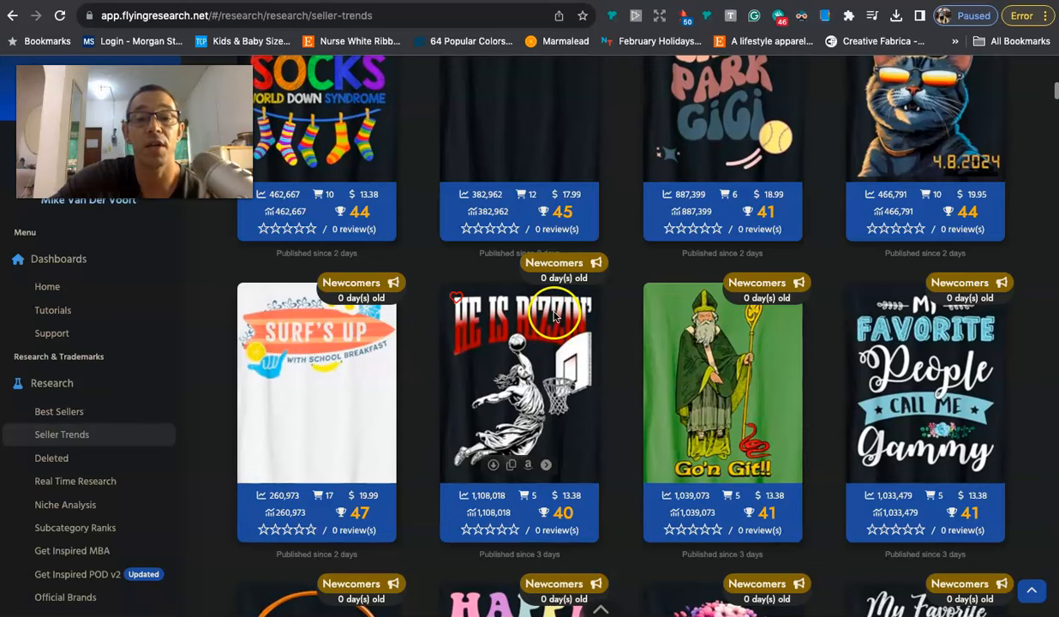
{"action": "scroll", "scroll_direction": "down", "scroll_amount": 3}
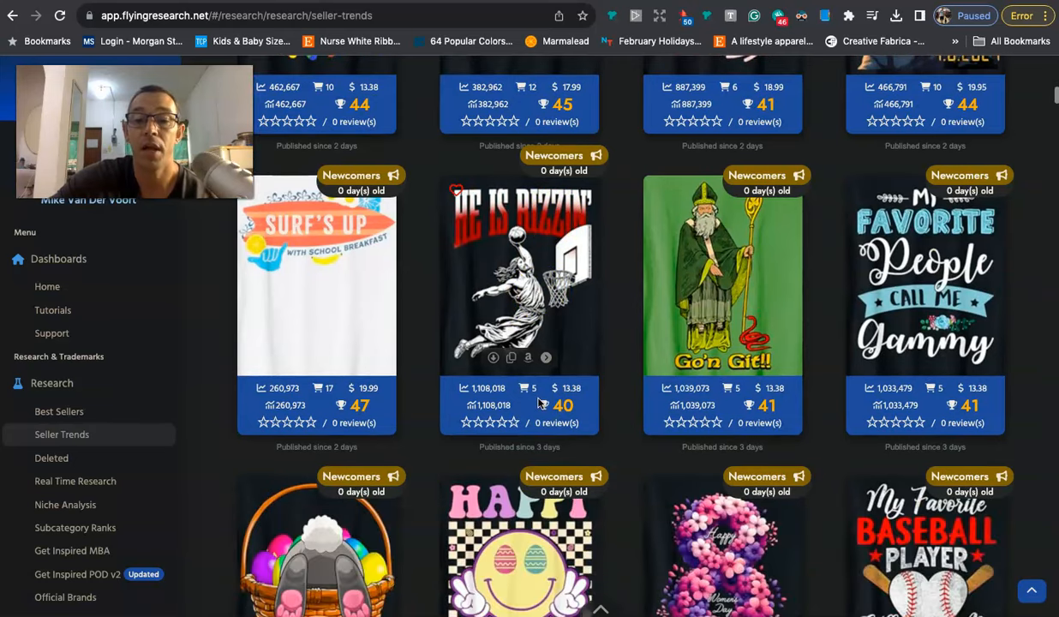
{"action": "scroll", "scroll_direction": "down", "scroll_amount": 3}
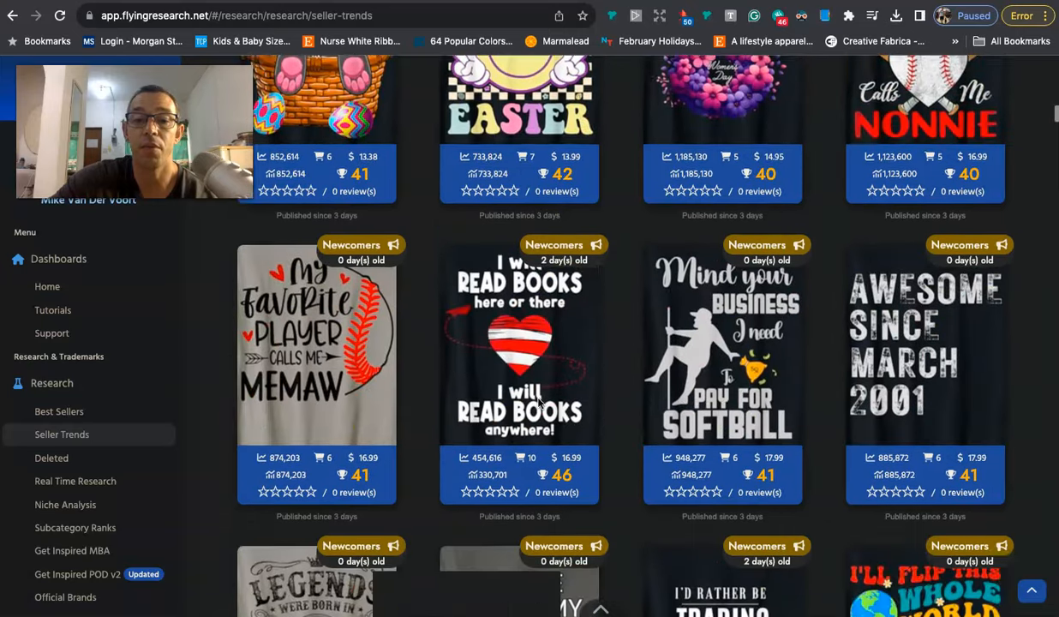
{"action": "scroll", "scroll_direction": "down", "scroll_amount": 3}
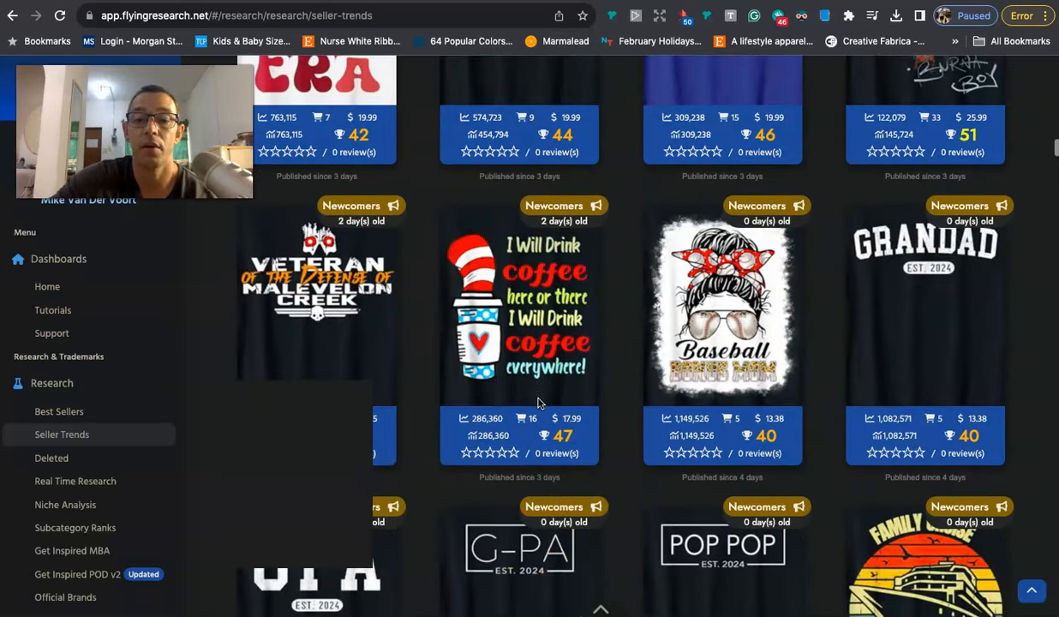
{"action": "scroll", "scroll_direction": "down", "scroll_amount": 3}
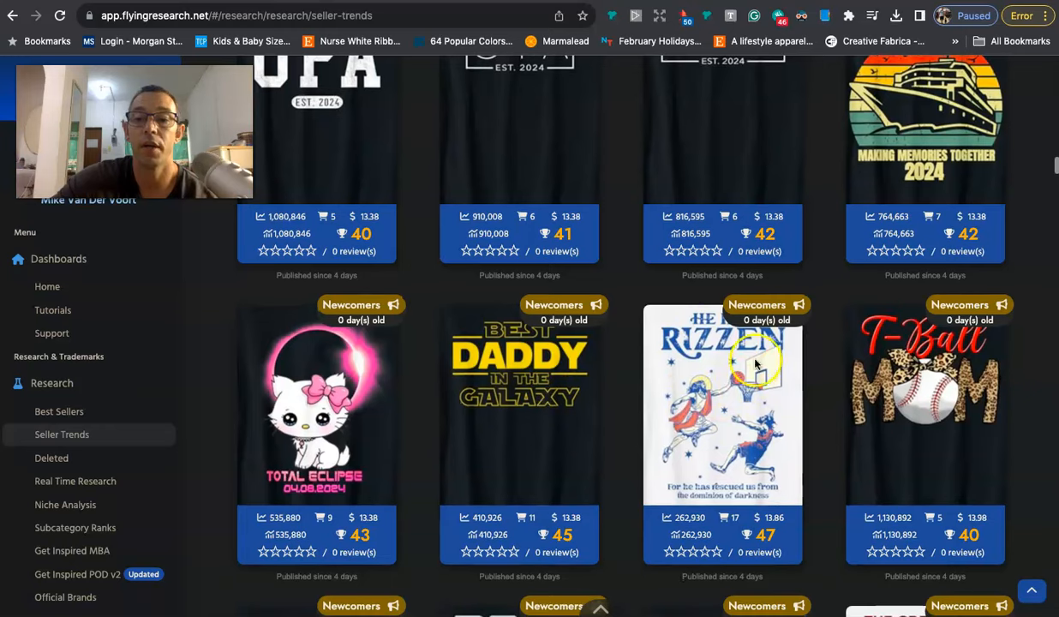
{"action": "scroll", "scroll_direction": "down", "scroll_amount": 3}
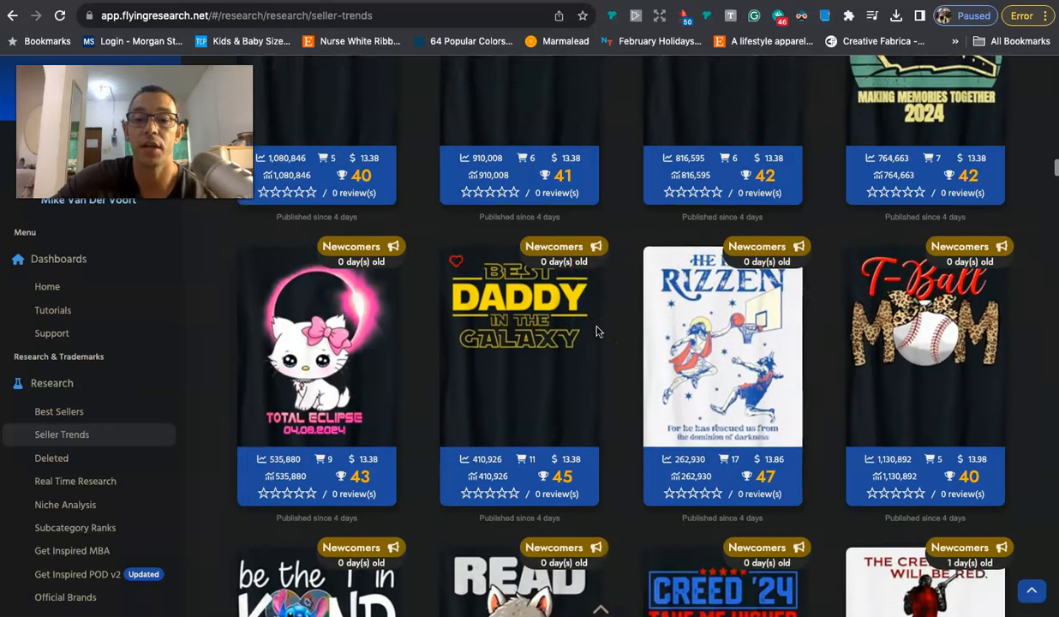
{"action": "scroll", "scroll_direction": "down", "scroll_amount": 3}
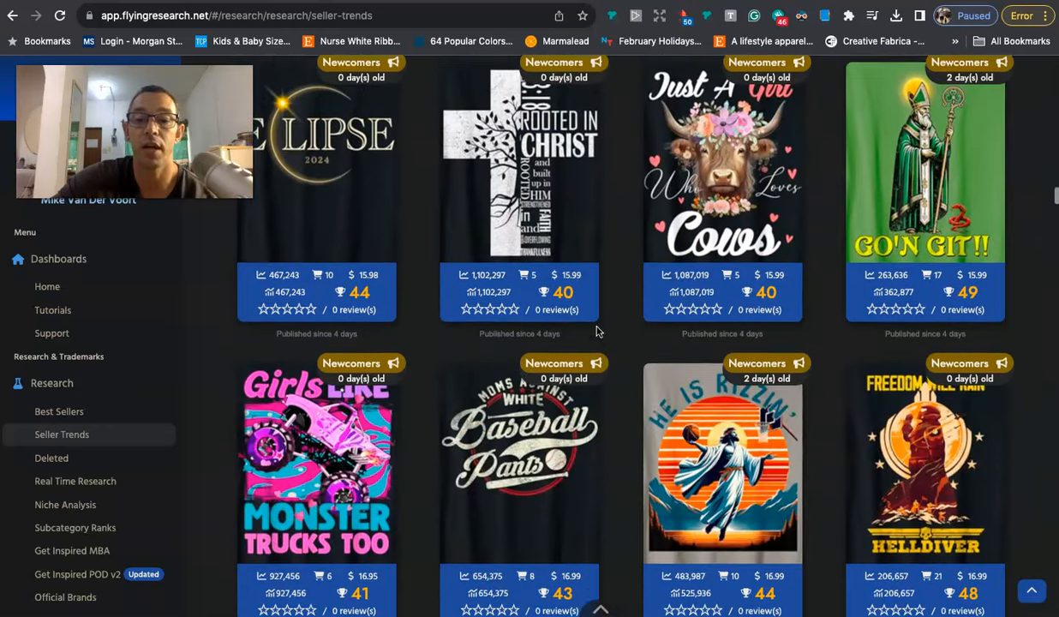
{"action": "scroll", "scroll_direction": "down", "scroll_amount": 3}
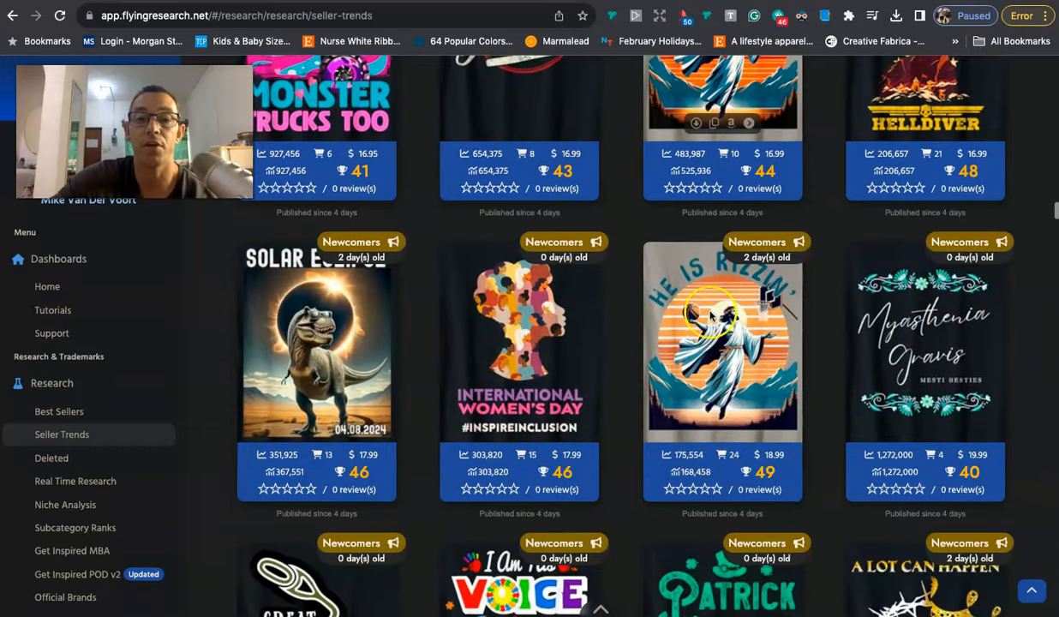
{"action": "scroll", "scroll_direction": "up", "scroll_amount": 3}
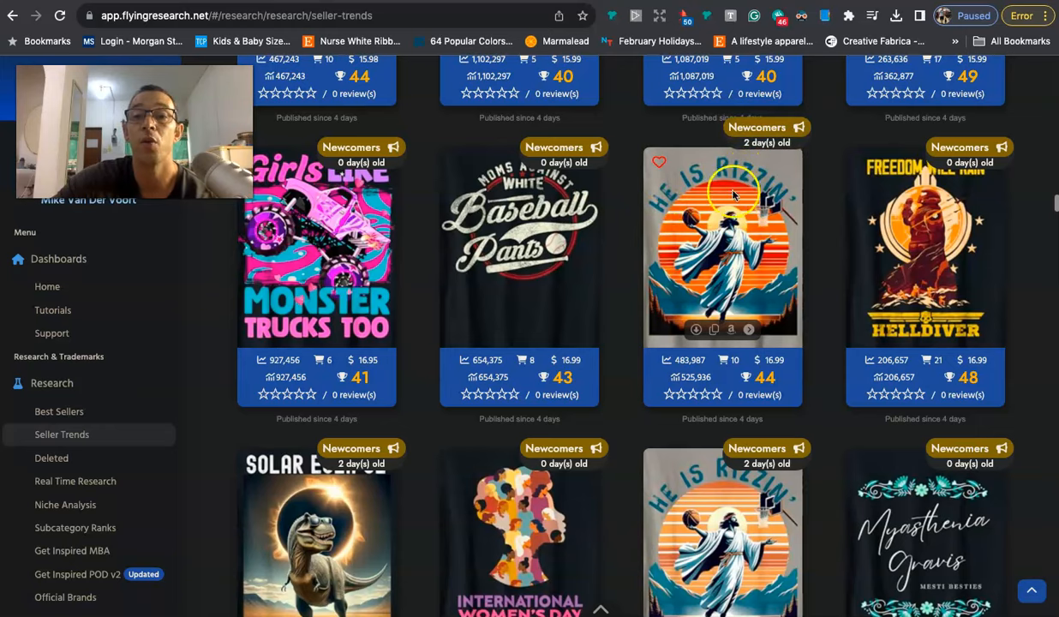
{"action": "mouse_move", "coordinate": [698, 257]}
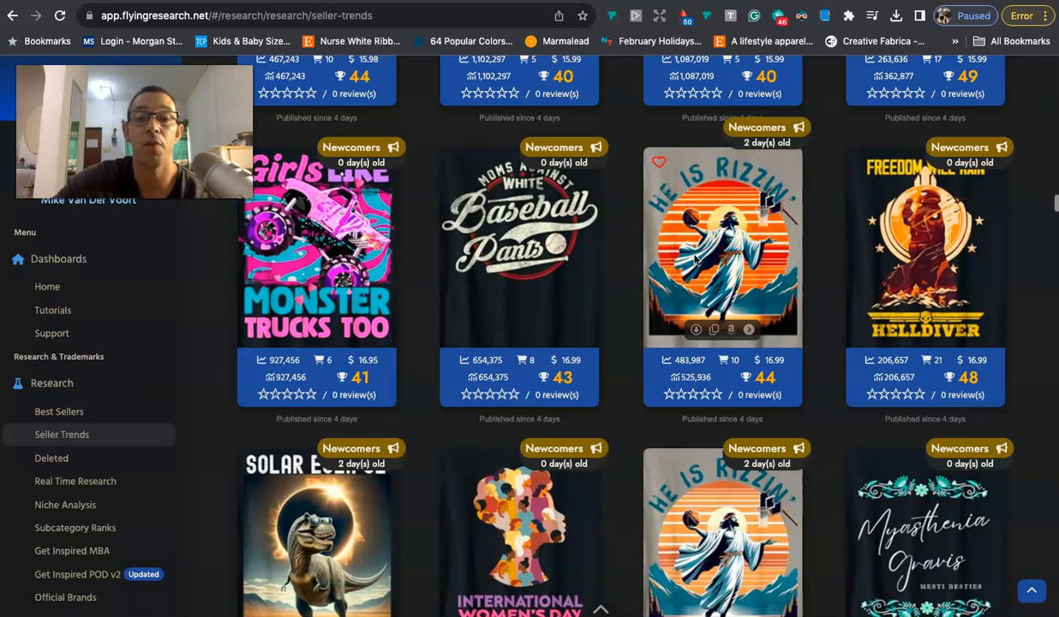
{"action": "scroll", "scroll_direction": "down", "scroll_amount": 3}
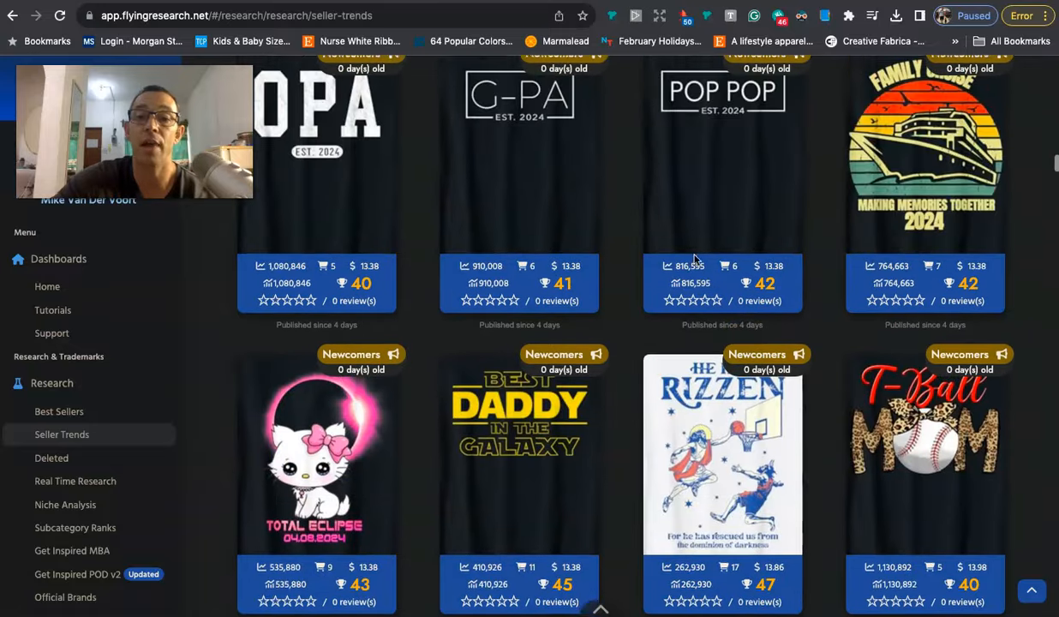
{"action": "scroll", "scroll_direction": "down", "scroll_amount": 3}
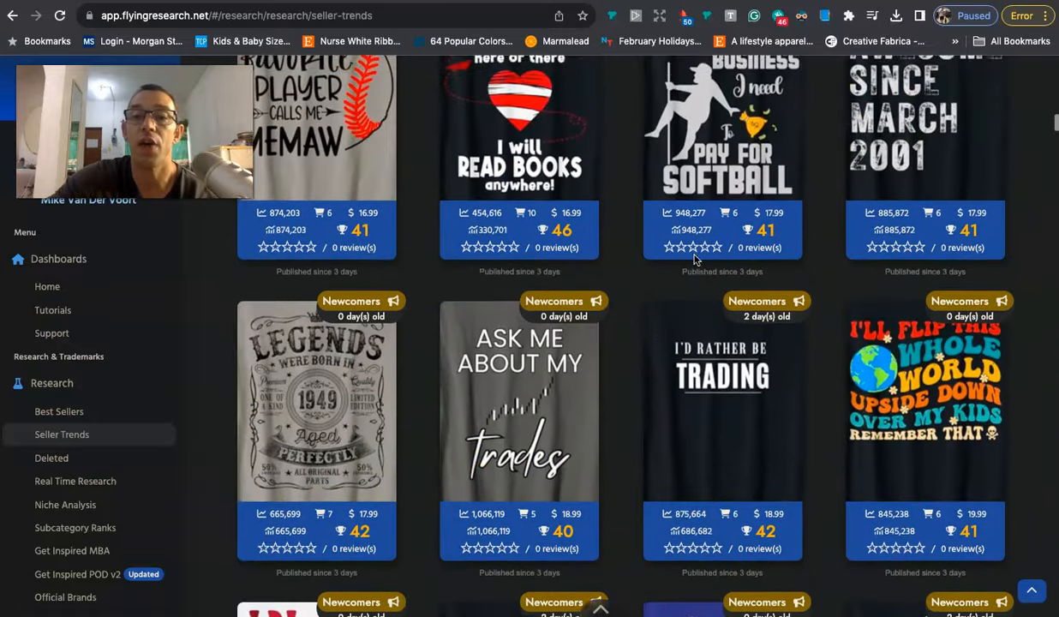
{"action": "scroll", "scroll_direction": "down", "scroll_amount": 3}
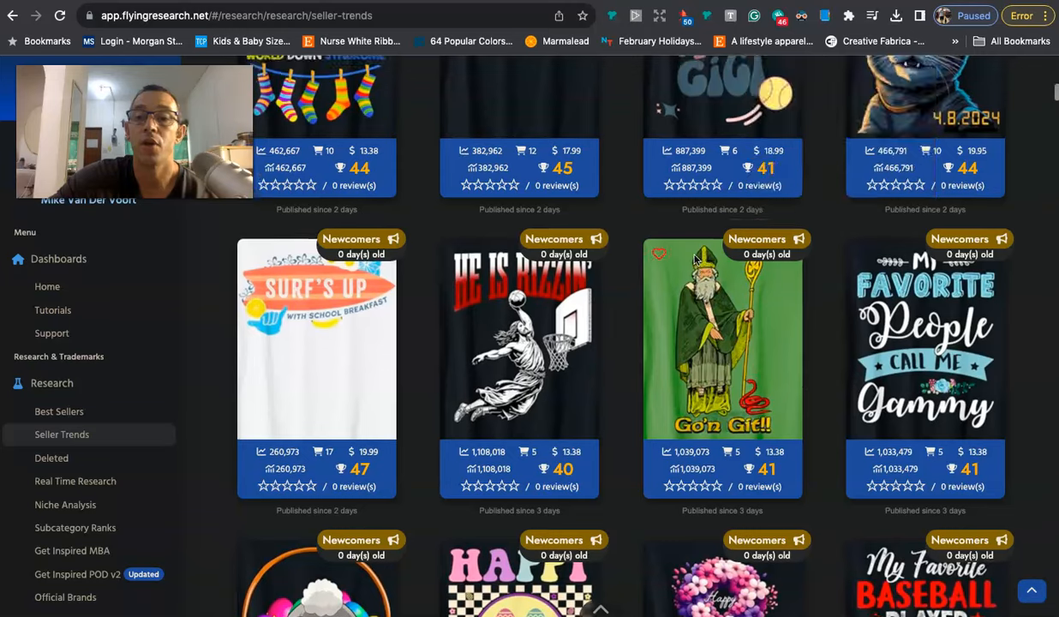
{"action": "scroll", "scroll_direction": "down", "scroll_amount": 3}
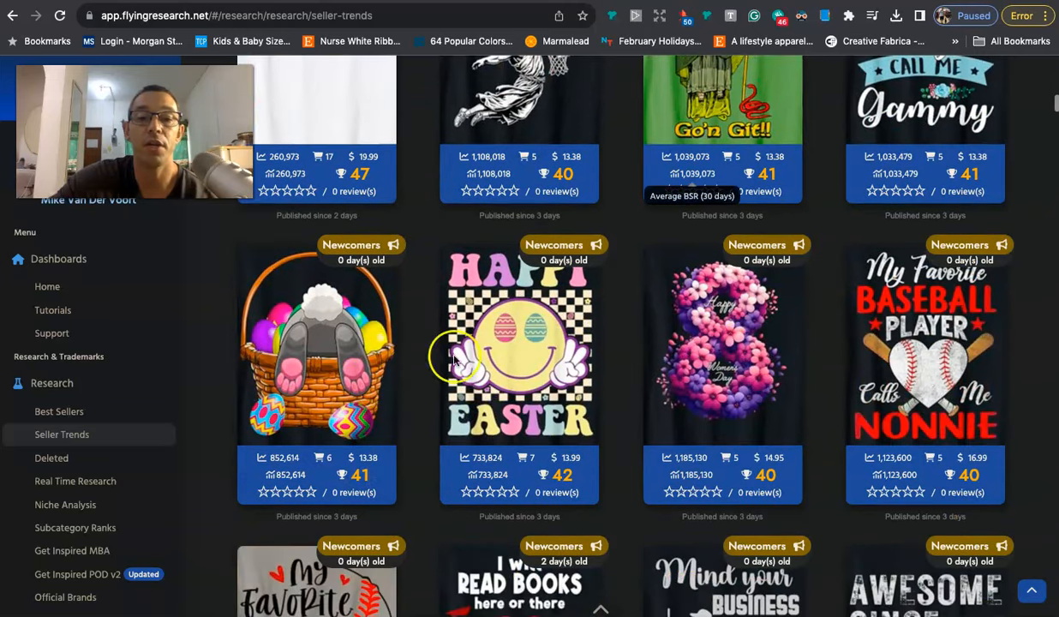
{"action": "scroll", "scroll_direction": "down", "scroll_amount": 3}
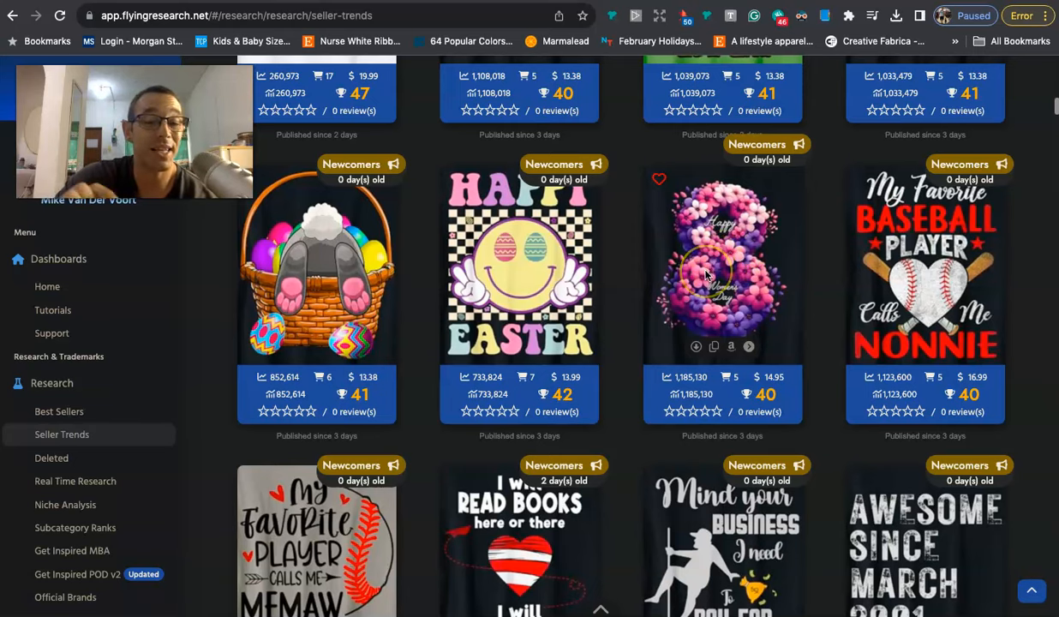
{"action": "scroll", "scroll_direction": "down", "scroll_amount": 3}
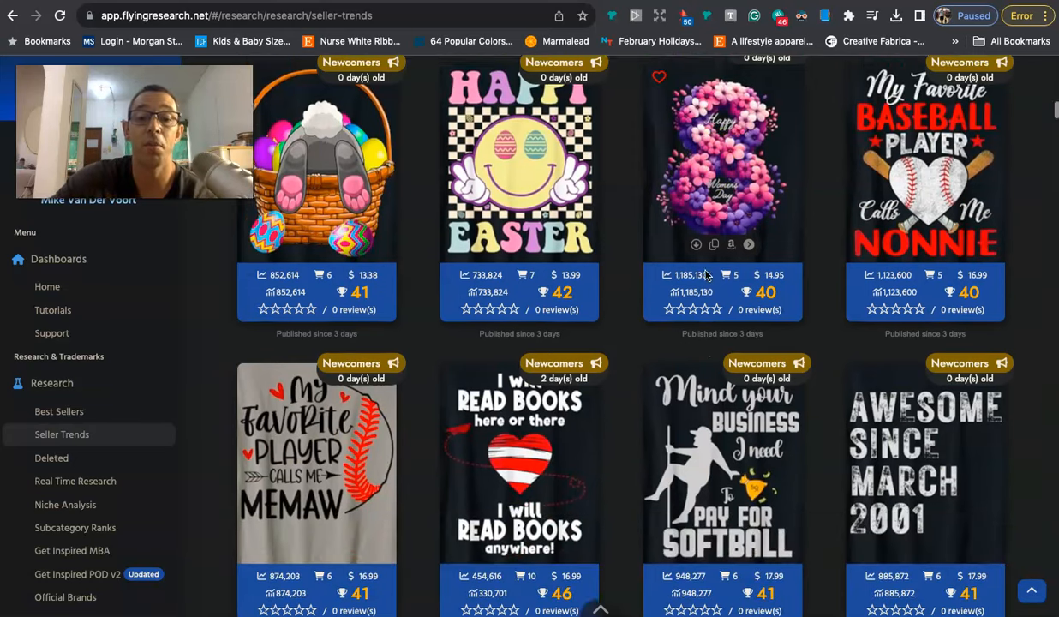
{"action": "scroll", "scroll_direction": "down", "scroll_amount": 3}
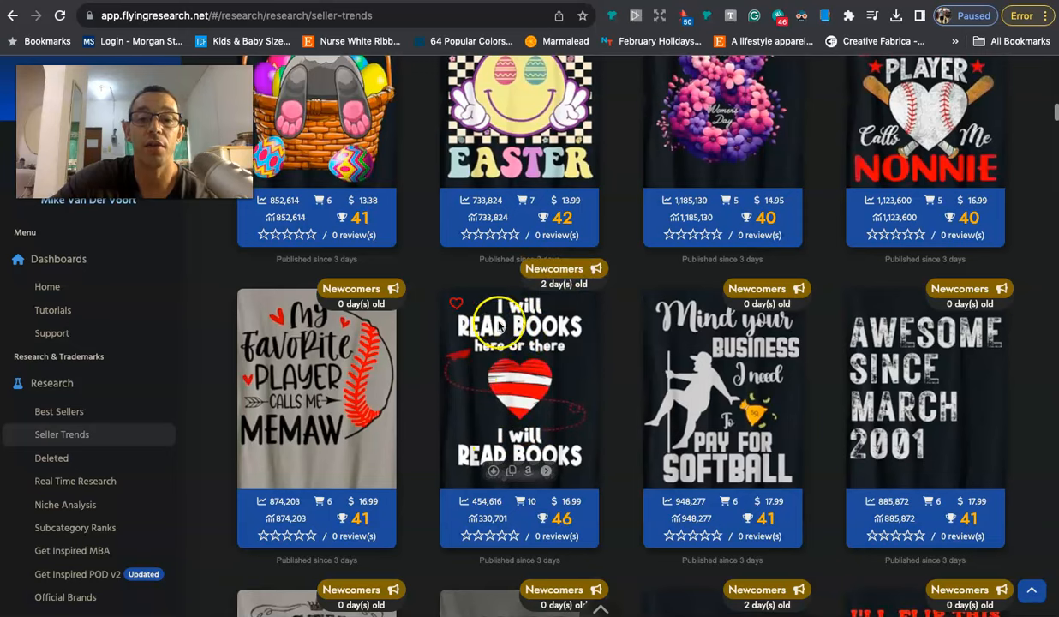
{"action": "mouse_move", "coordinate": [527, 380]}
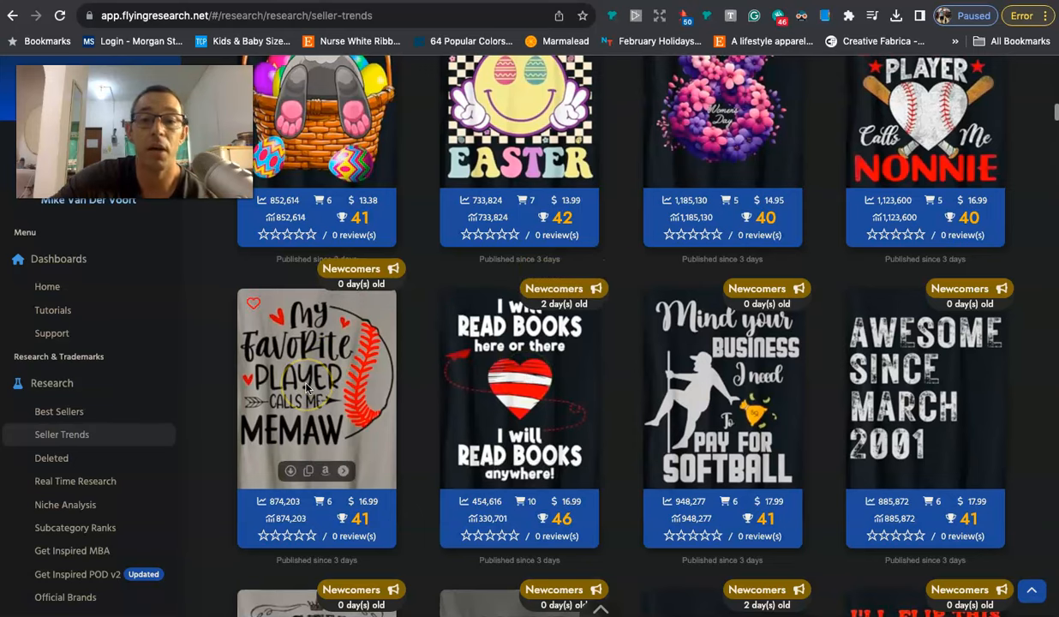
{"action": "mouse_move", "coordinate": [722, 326]}
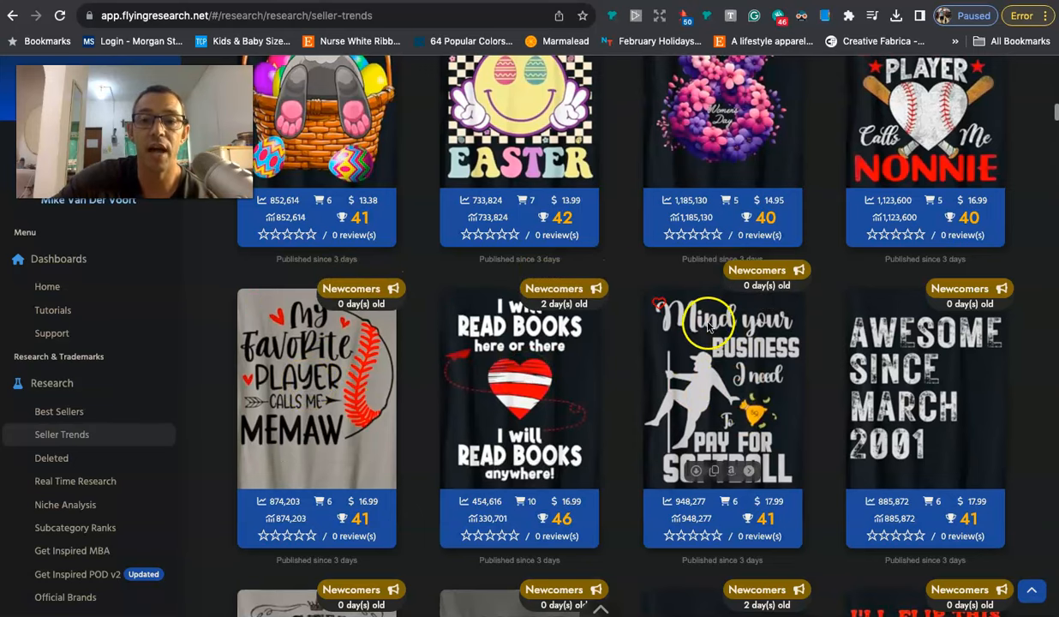
{"action": "scroll", "scroll_direction": "down", "scroll_amount": 3}
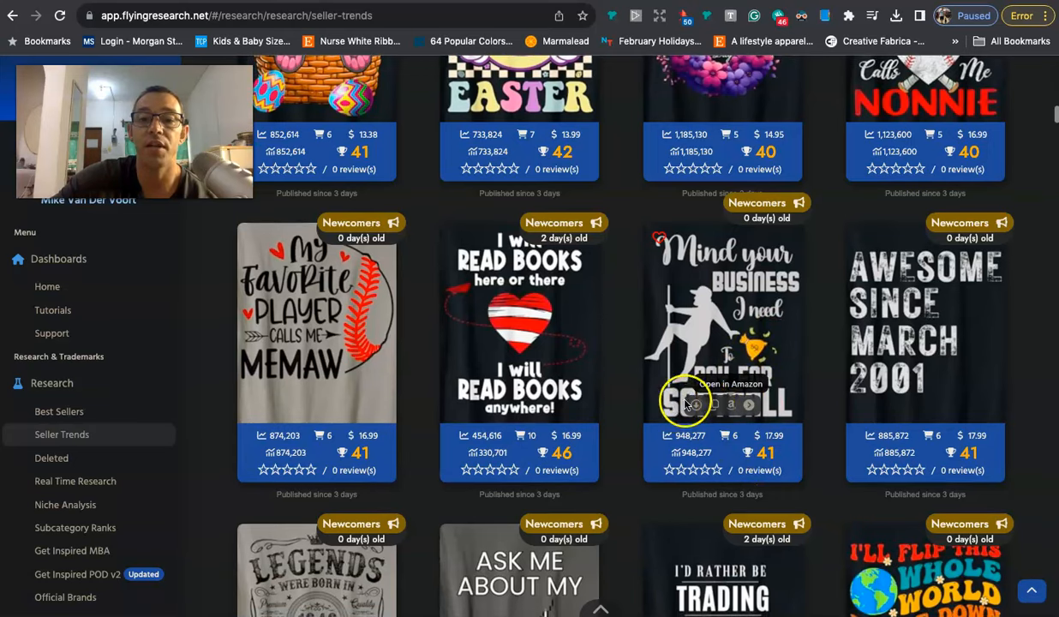
{"action": "mouse_move", "coordinate": [613, 578]}
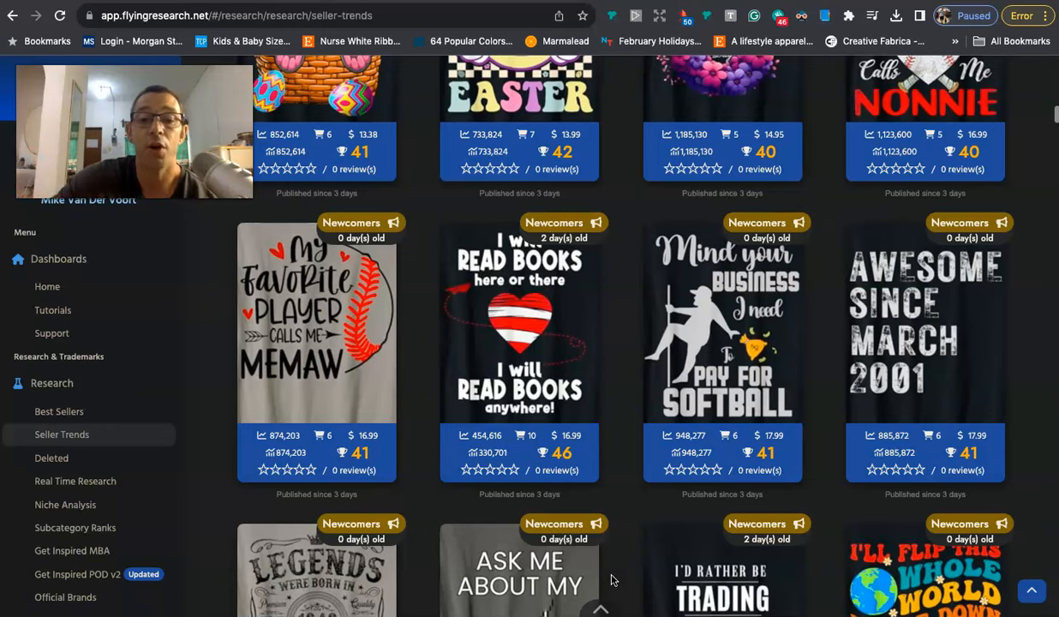
{"action": "scroll", "scroll_direction": "down", "scroll_amount": 3}
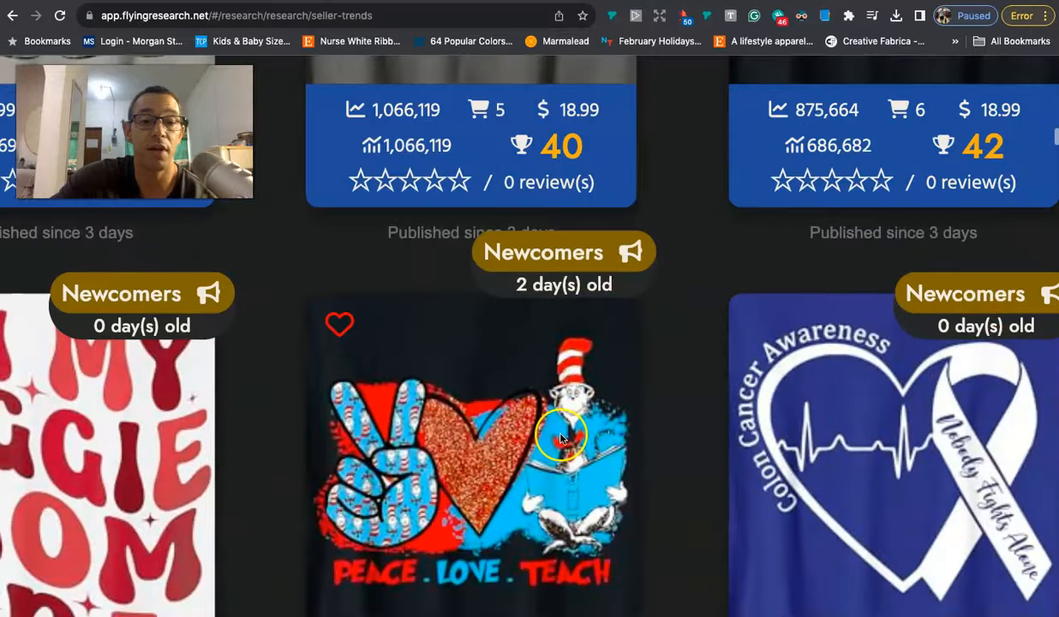
{"action": "scroll", "scroll_direction": "down", "scroll_amount": 3}
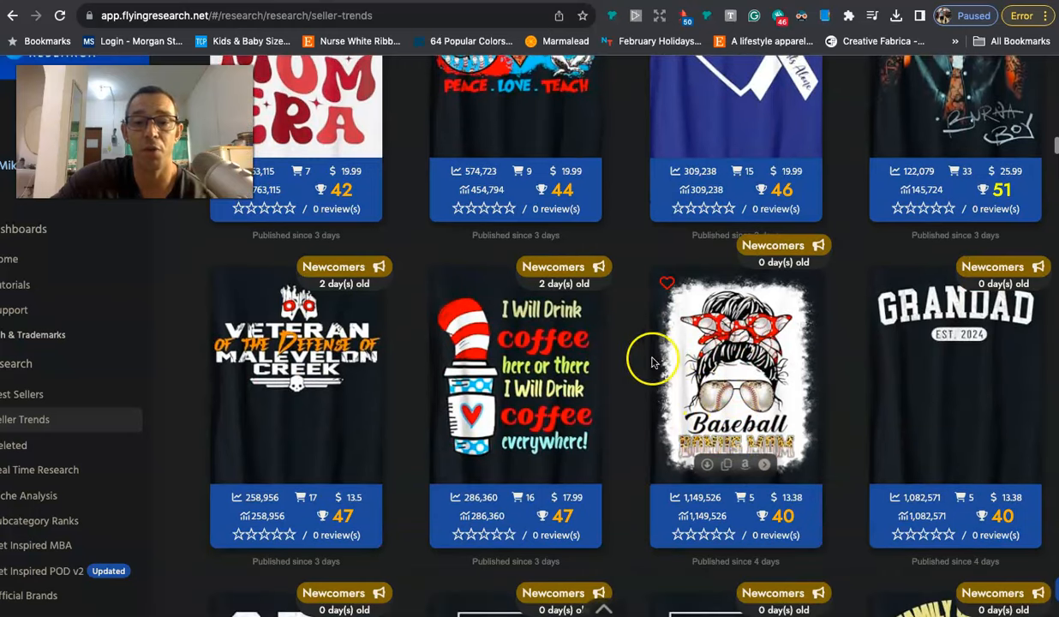
{"action": "scroll", "scroll_direction": "down", "scroll_amount": 3}
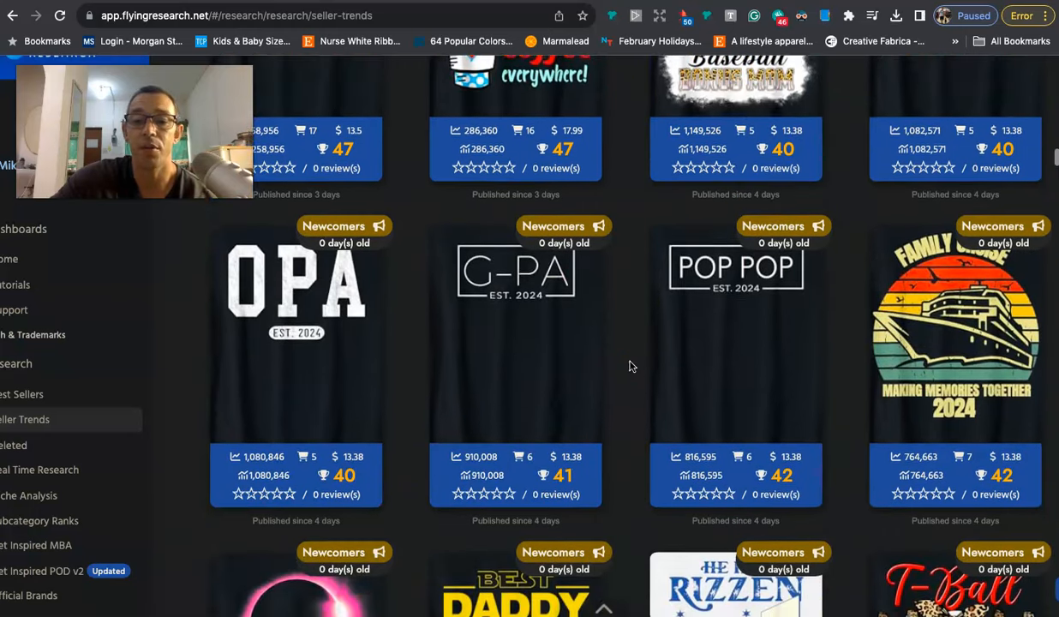
{"action": "scroll", "scroll_direction": "down", "scroll_amount": 3}
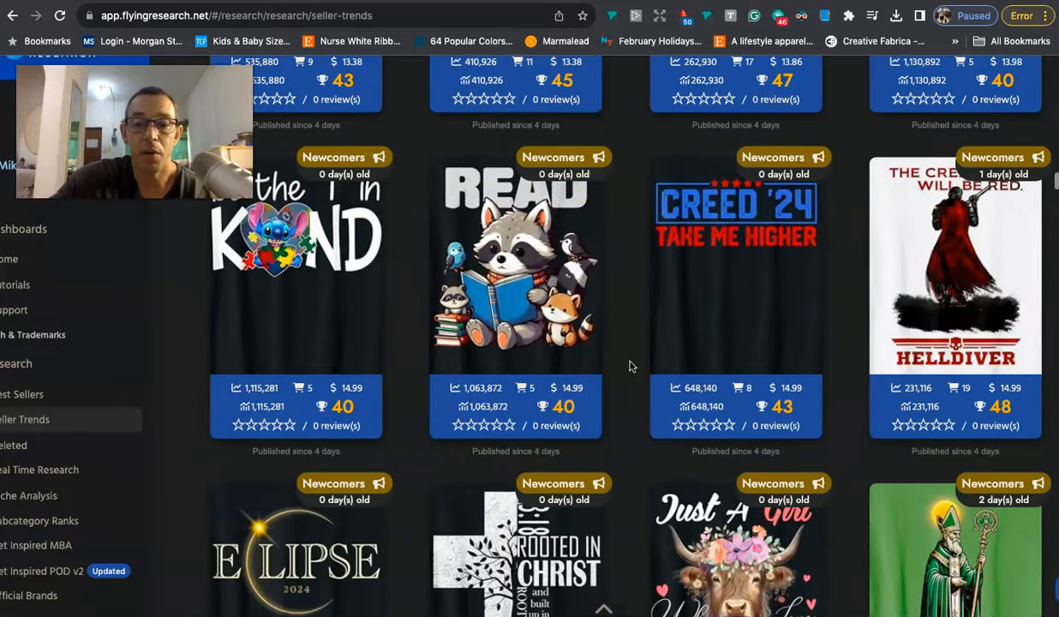
{"action": "scroll", "scroll_direction": "down", "scroll_amount": 3}
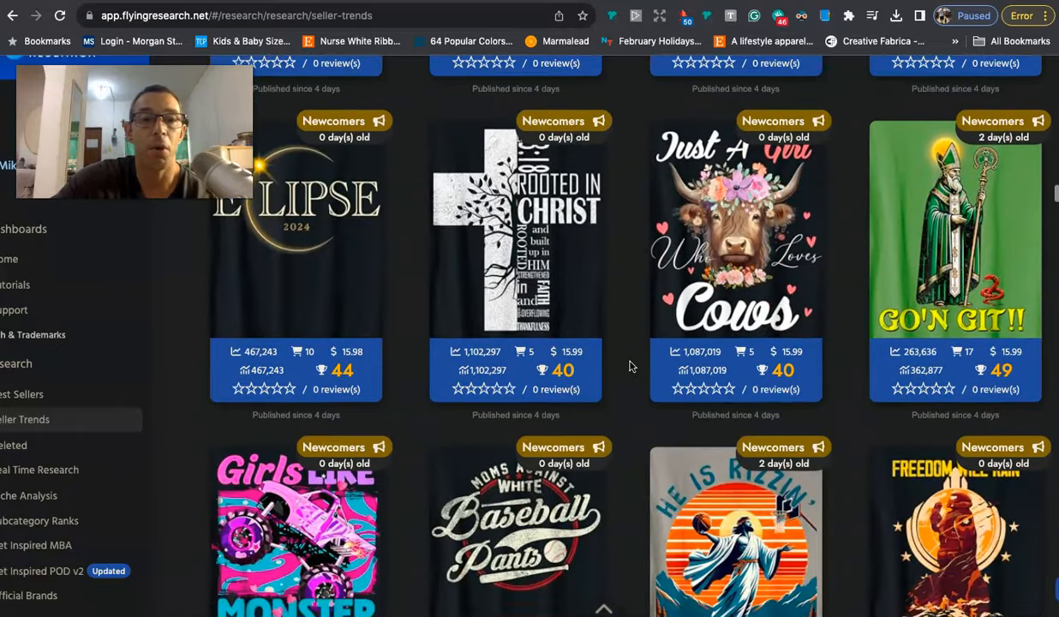
{"action": "scroll", "scroll_direction": "down", "scroll_amount": 3}
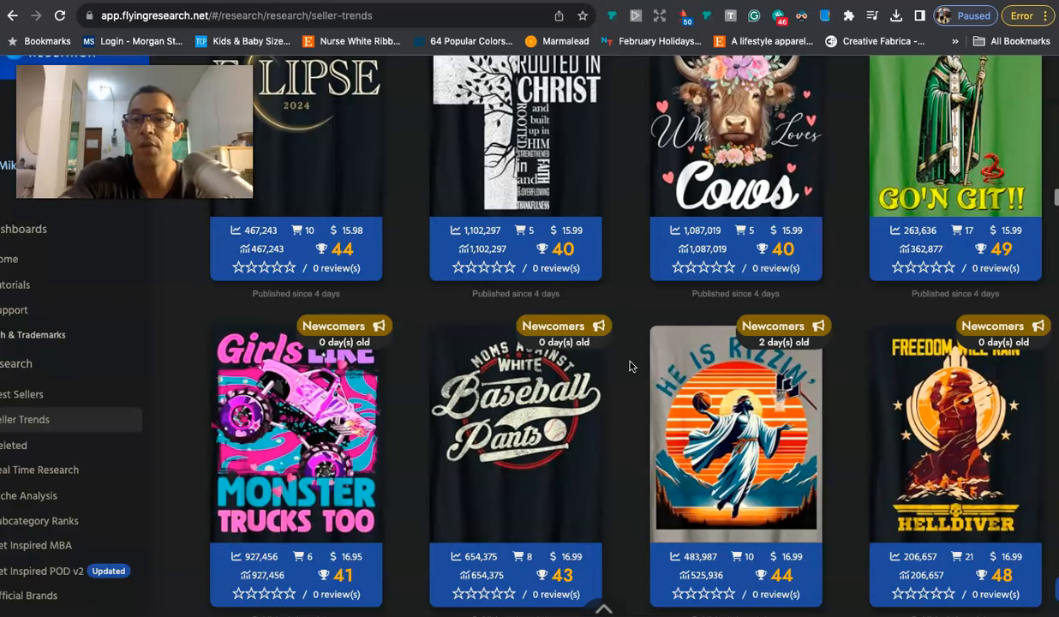
{"action": "scroll", "scroll_direction": "down", "scroll_amount": 3}
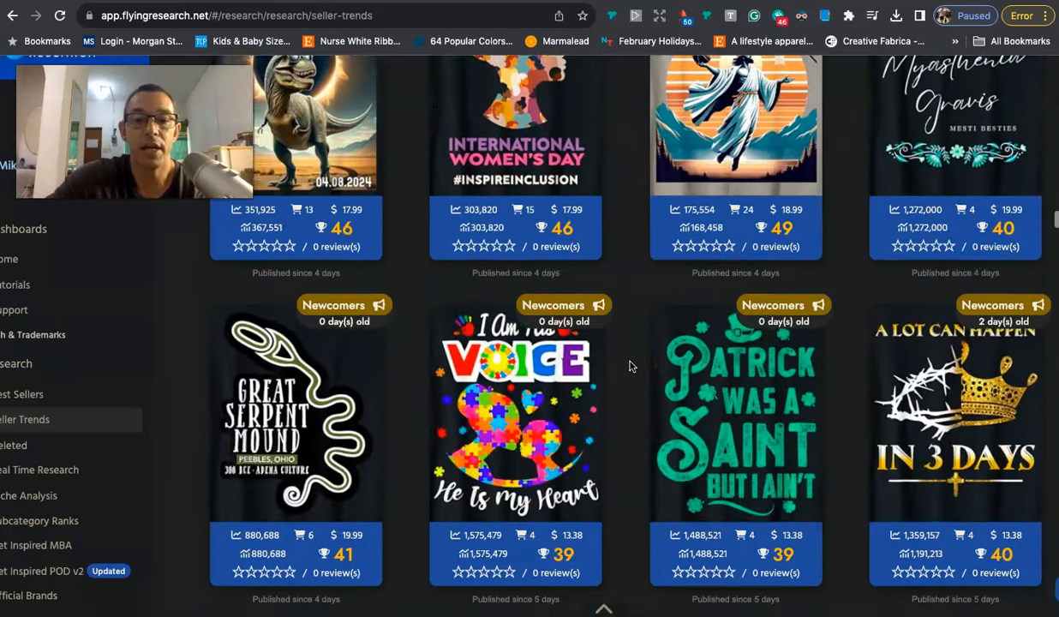
{"action": "scroll", "scroll_direction": "down", "scroll_amount": 3}
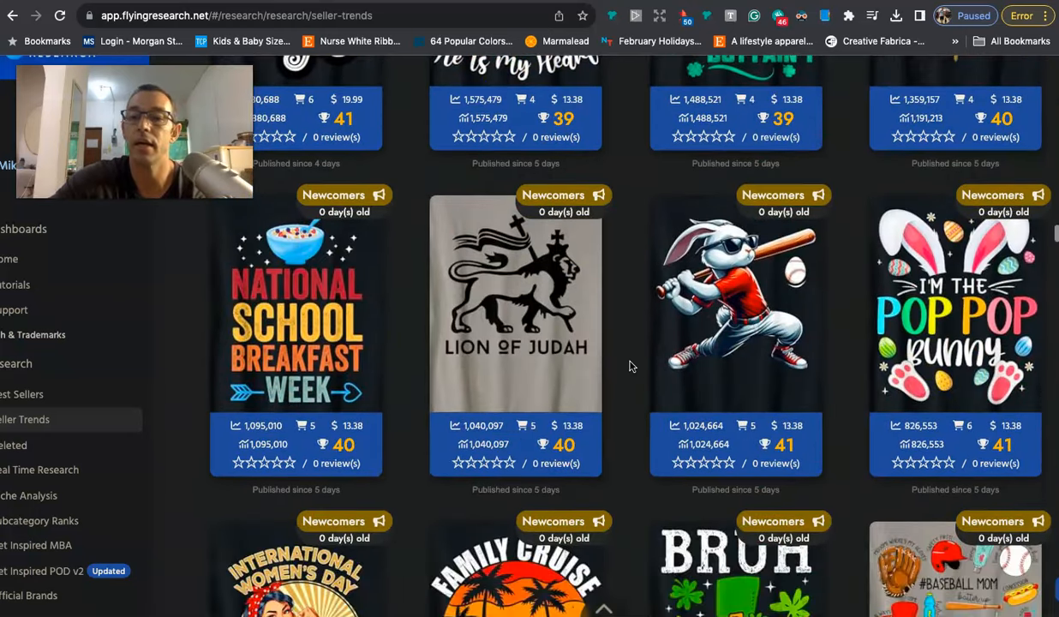
{"action": "scroll", "scroll_direction": "down", "scroll_amount": 3}
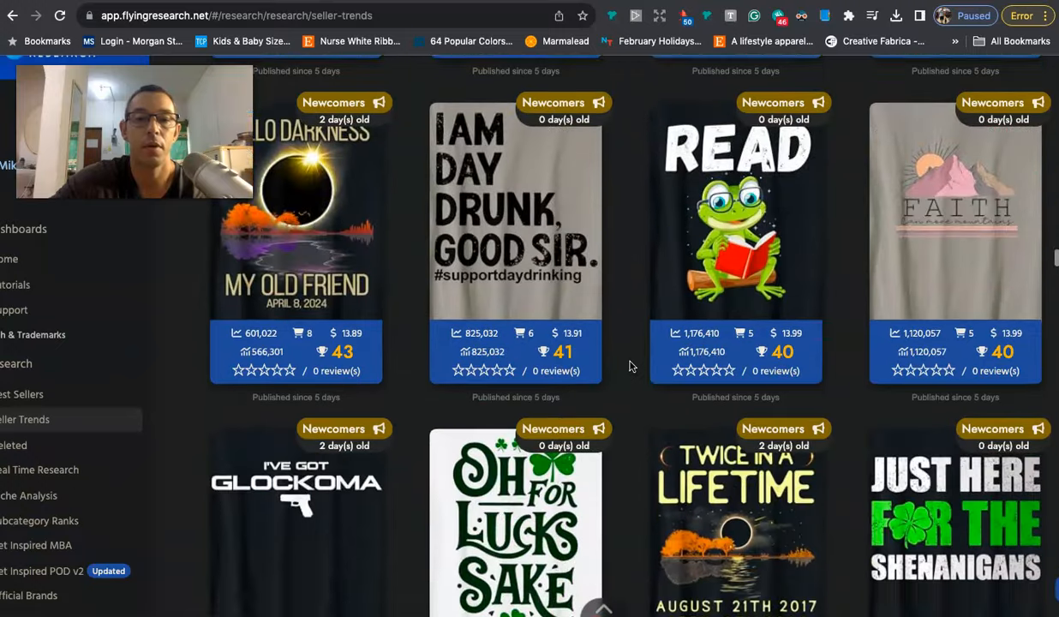
{"action": "scroll", "scroll_direction": "down", "scroll_amount": 3}
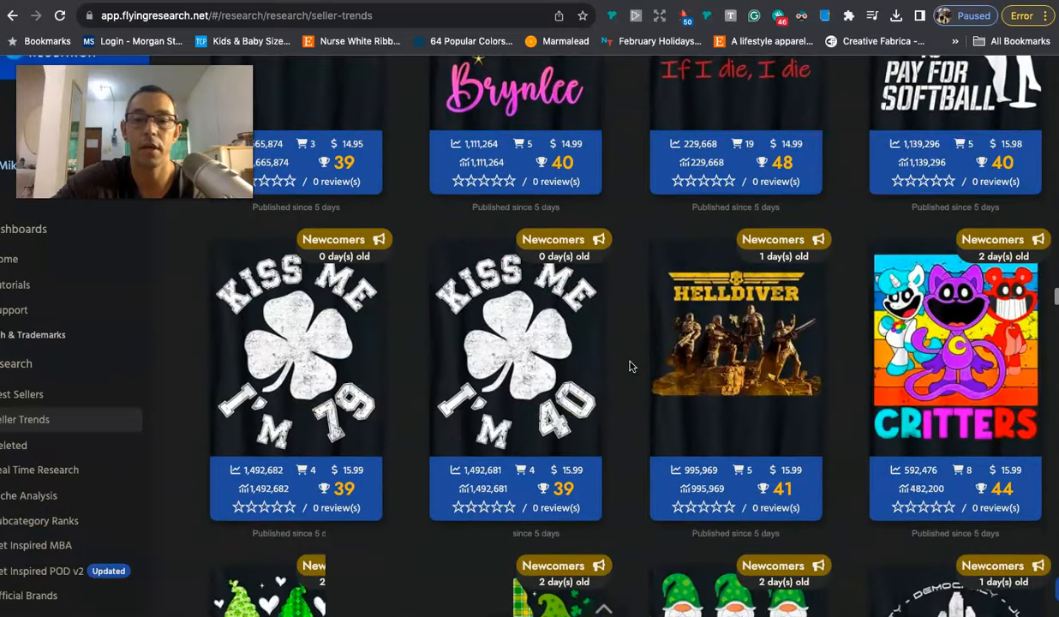
{"action": "scroll", "scroll_direction": "down", "scroll_amount": 3}
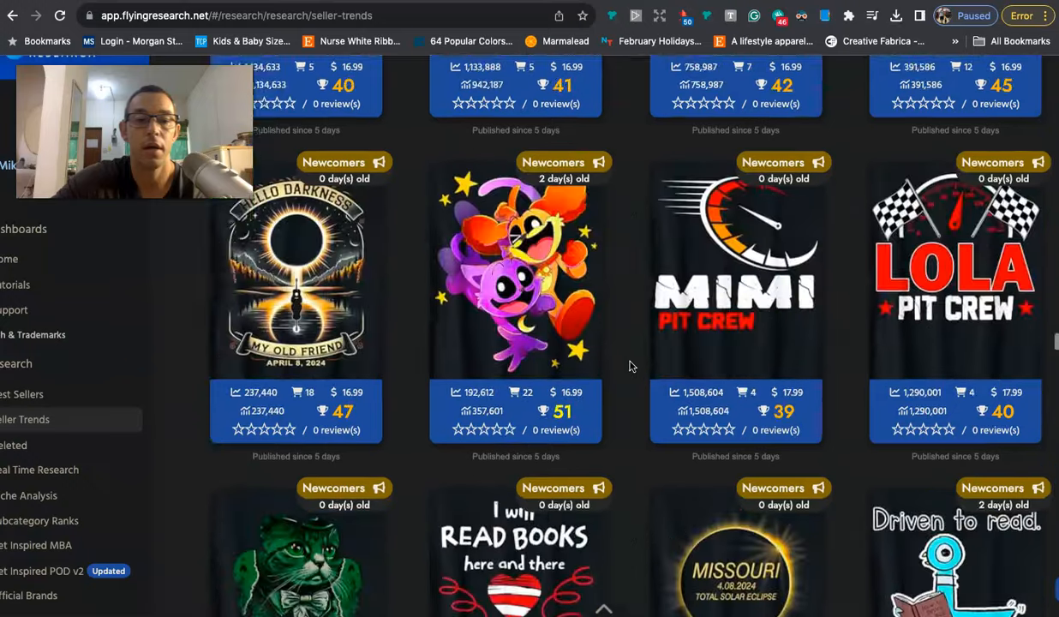
{"action": "scroll", "scroll_direction": "down", "scroll_amount": 3}
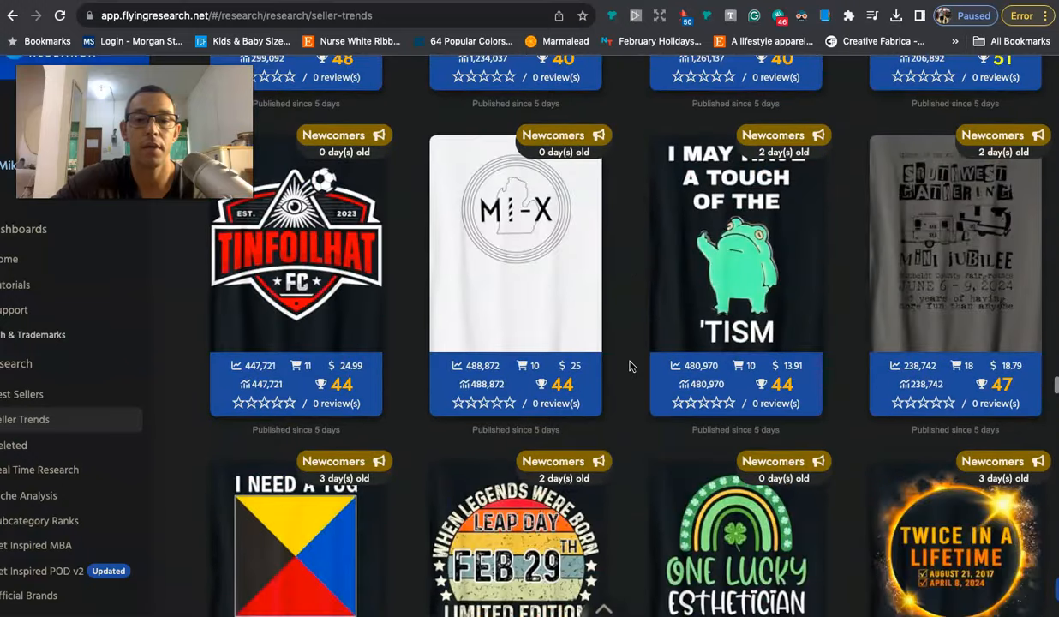
{"action": "scroll", "scroll_direction": "down", "scroll_amount": 3}
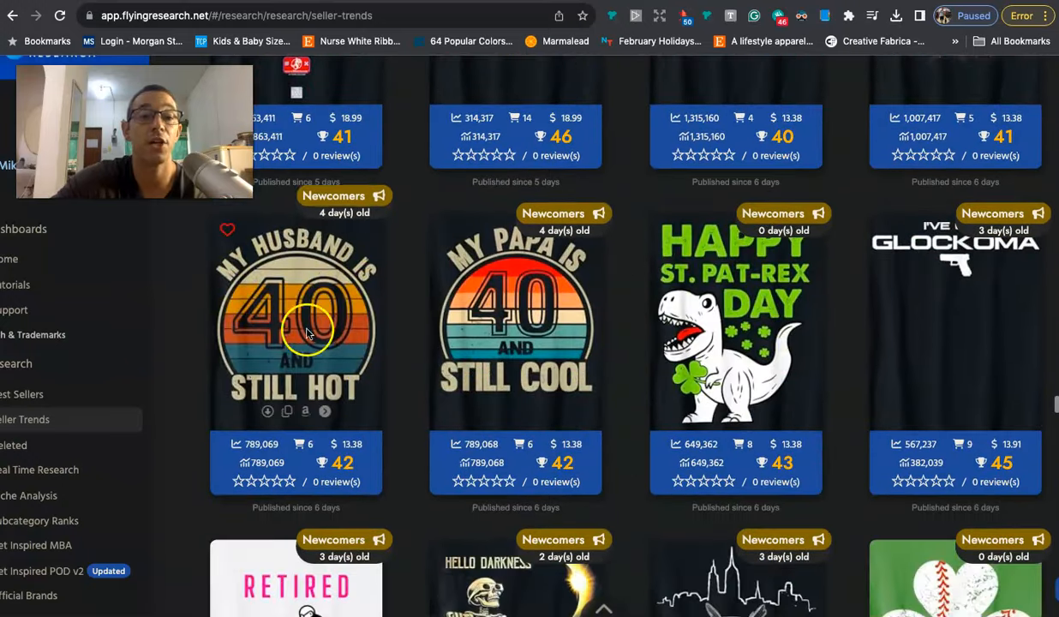
{"action": "mouse_move", "coordinate": [490, 259]}
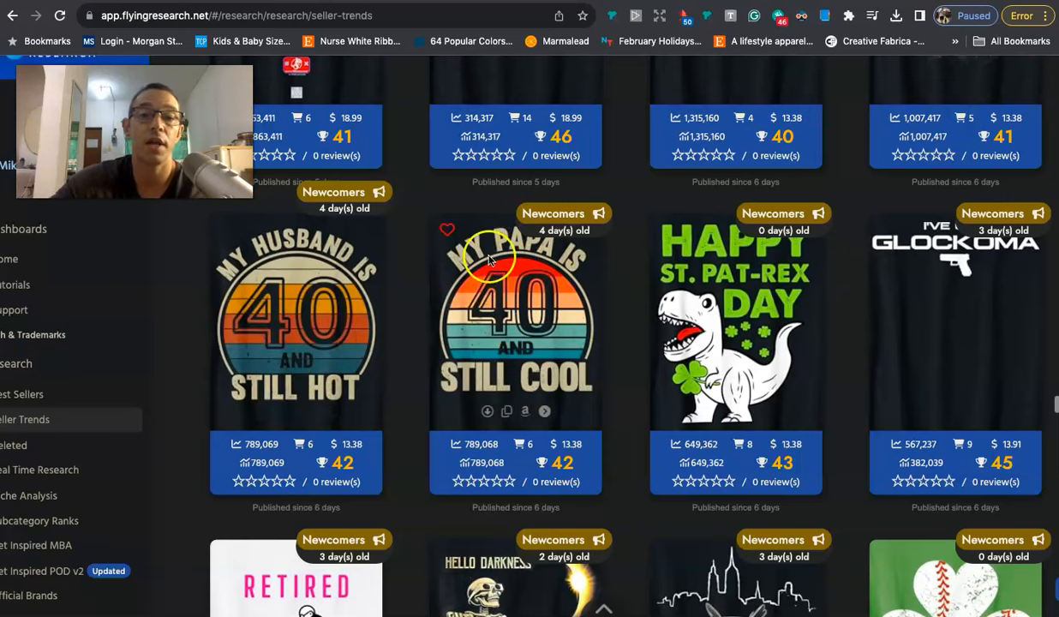
{"action": "mouse_move", "coordinate": [253, 289]}
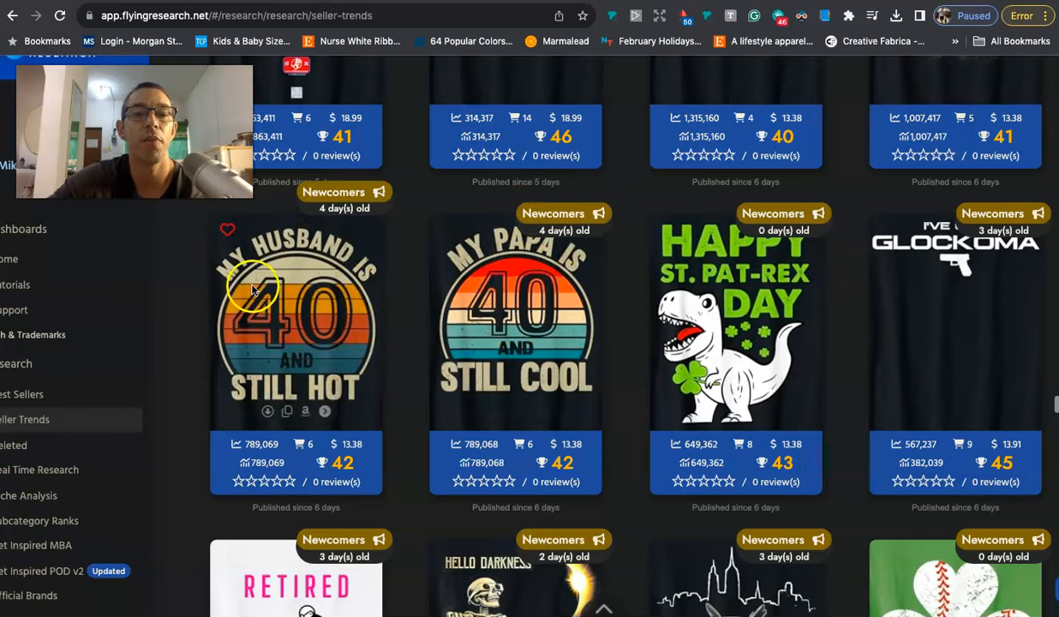
{"action": "mouse_move", "coordinate": [381, 330]}
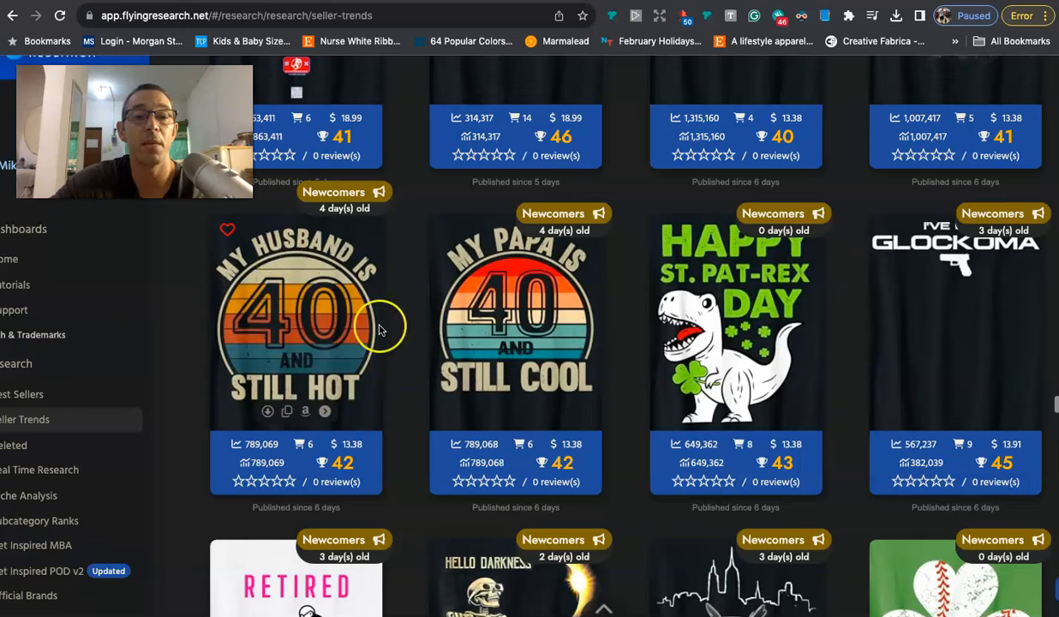
{"action": "mouse_move", "coordinate": [217, 276]}
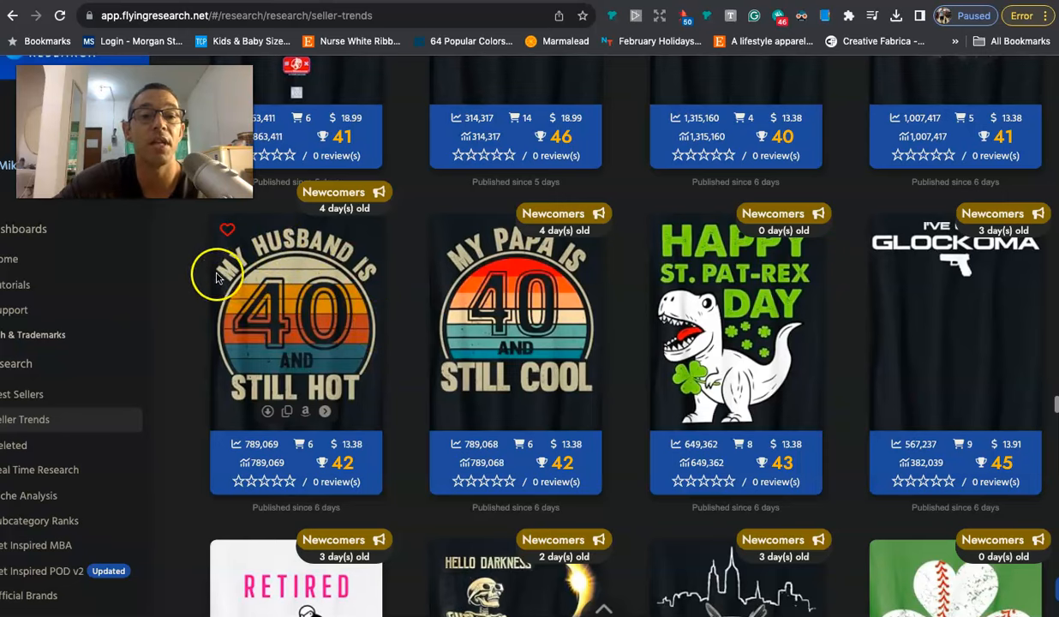
{"action": "mouse_move", "coordinate": [261, 263]}
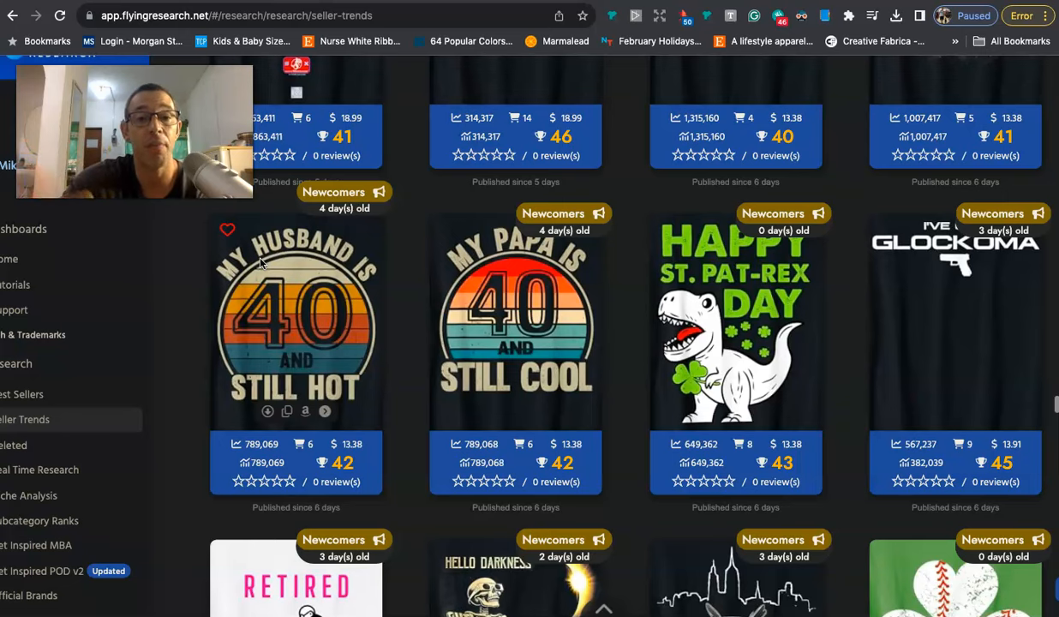
{"action": "mouse_move", "coordinate": [266, 259]}
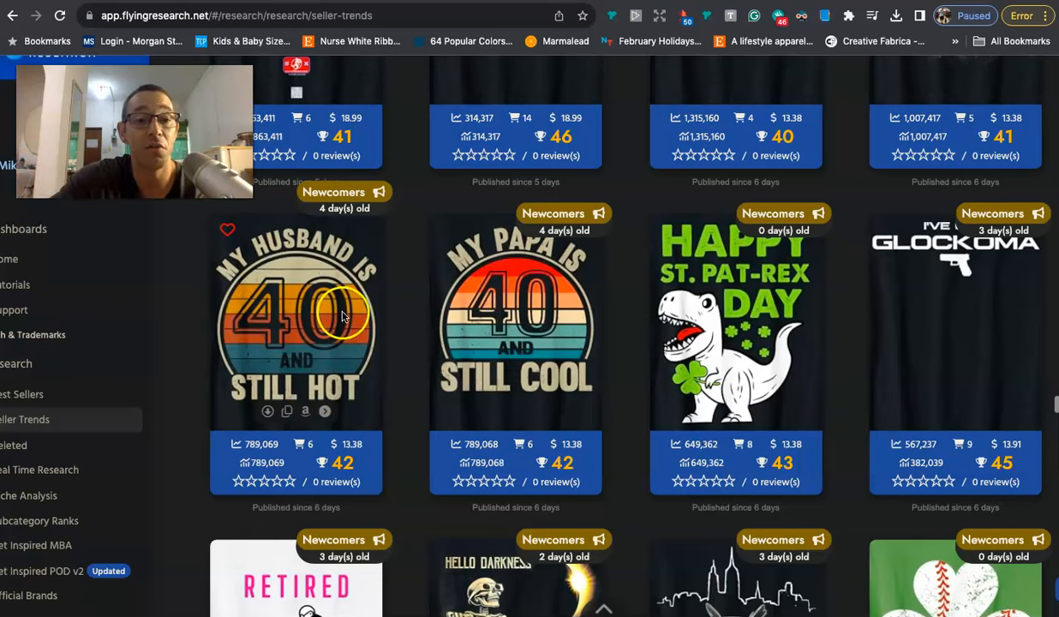
{"action": "mouse_move", "coordinate": [304, 244]}
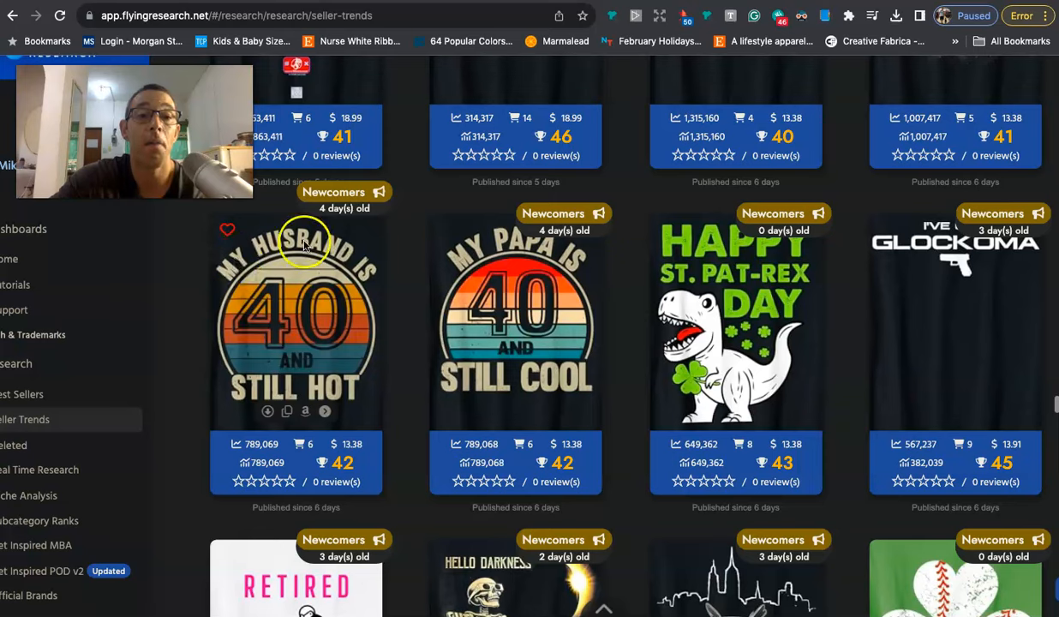
{"action": "mouse_move", "coordinate": [277, 242]}
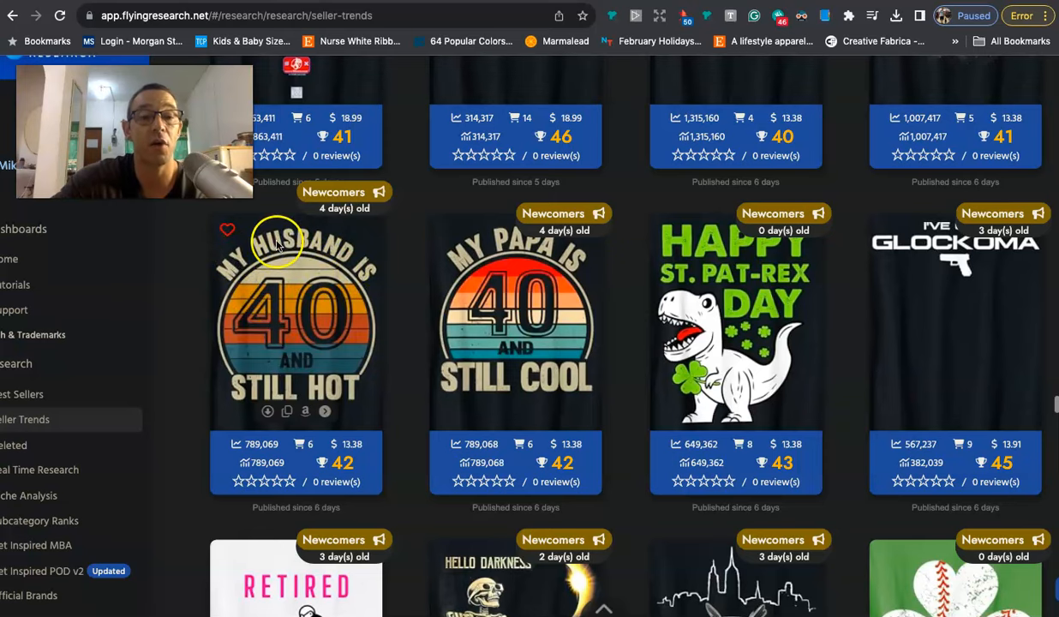
{"action": "mouse_move", "coordinate": [288, 300]}
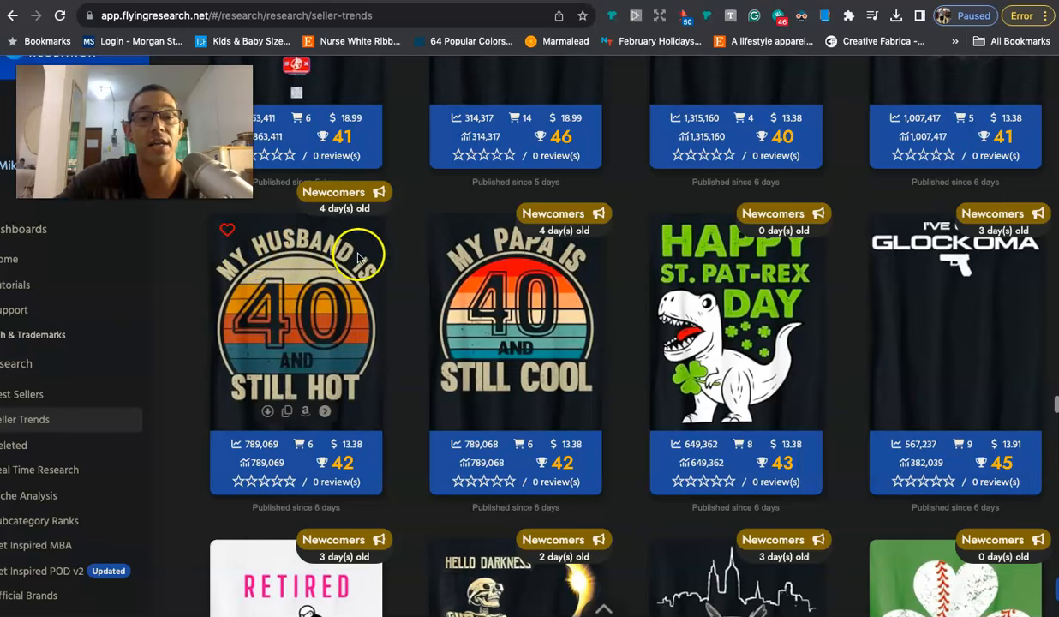
{"action": "mouse_move", "coordinate": [279, 315]}
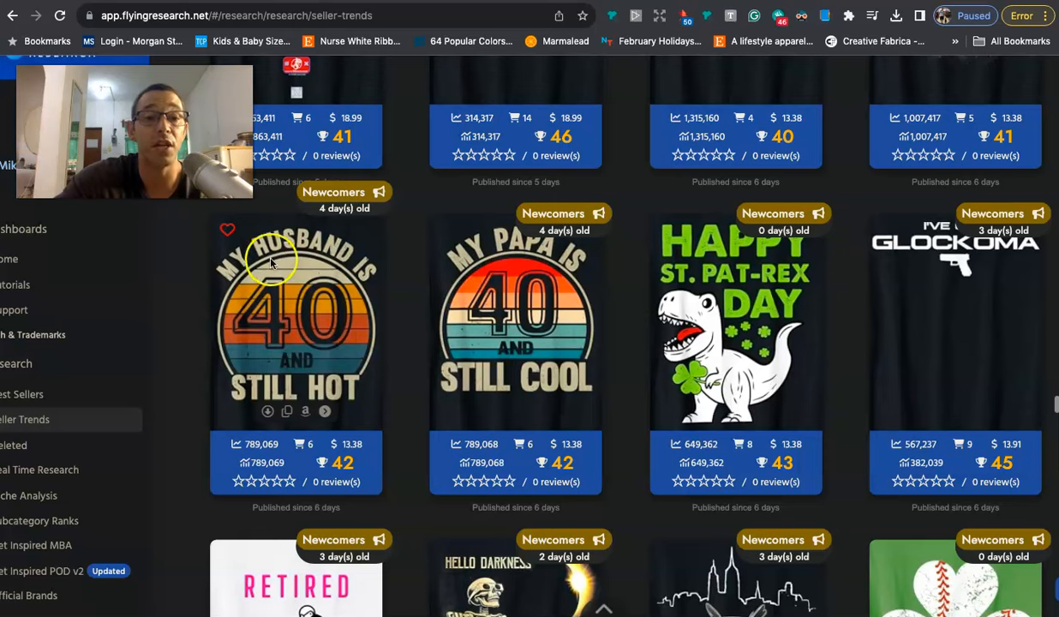
{"action": "mouse_move", "coordinate": [350, 259]}
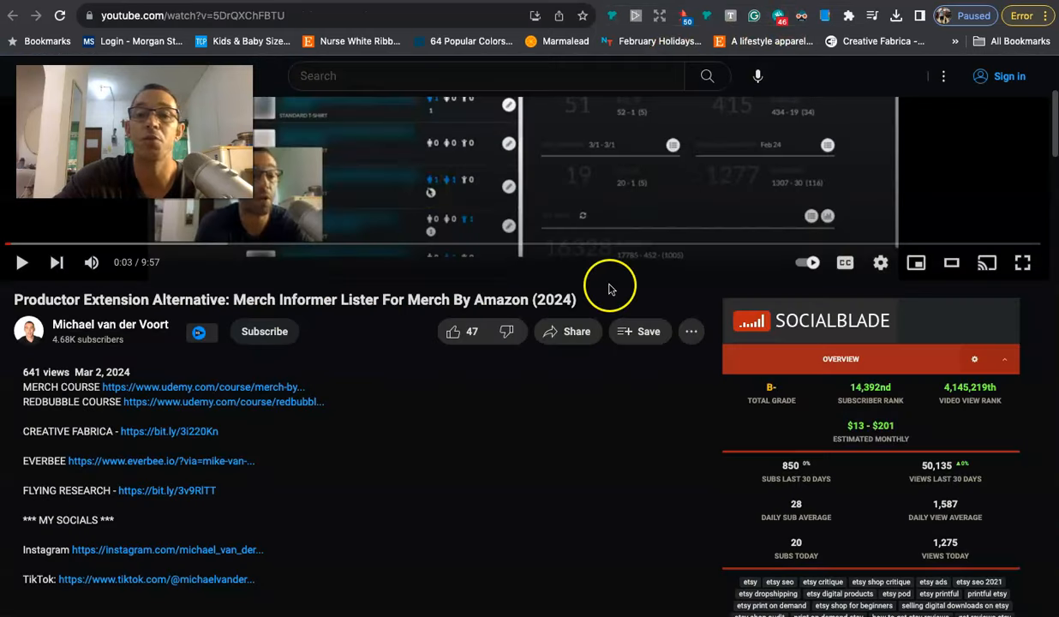
{"action": "mouse_move", "coordinate": [206, 409]}
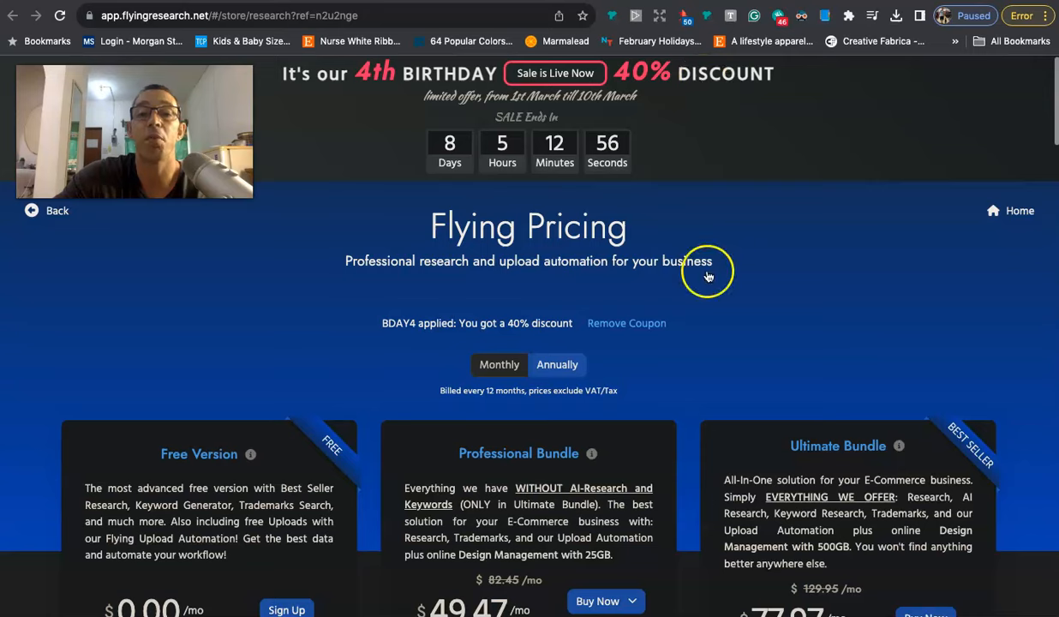
Step: Scroll through the Research, AI Research, Trademark and Bundle plans and the comparison table
{"action": "scroll", "scroll_direction": "down", "scroll_amount": 3}
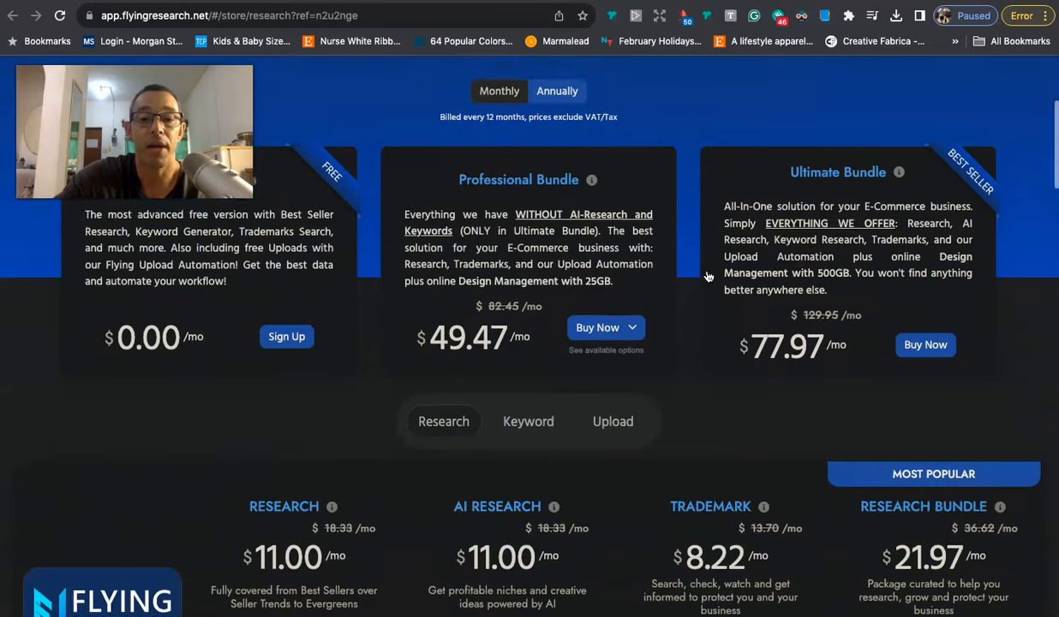
{"action": "scroll", "scroll_direction": "down", "scroll_amount": 3}
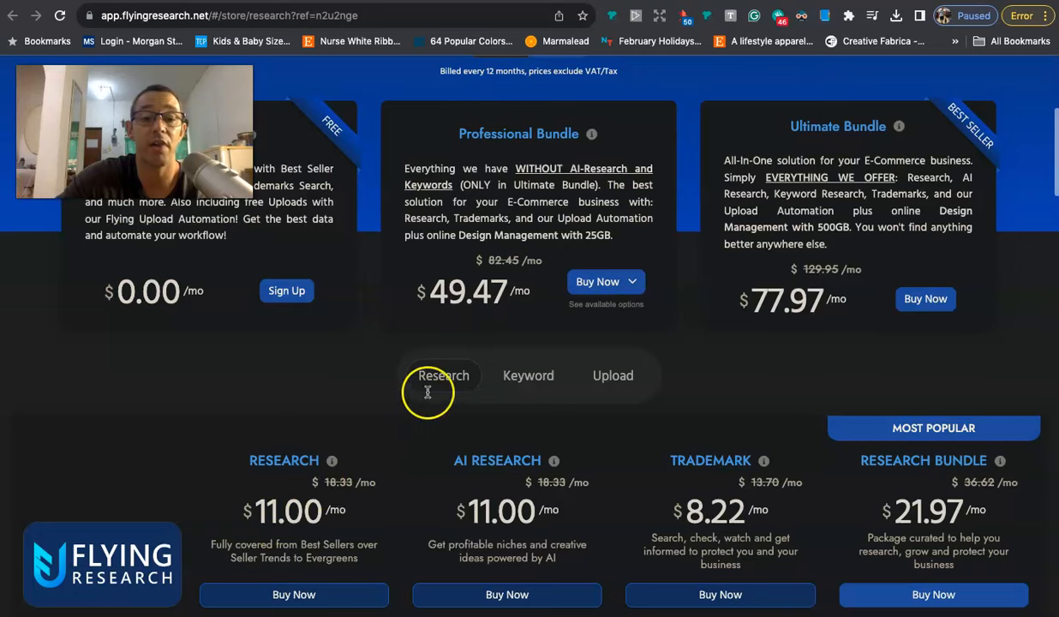
{"action": "scroll", "scroll_direction": "down", "scroll_amount": 3}
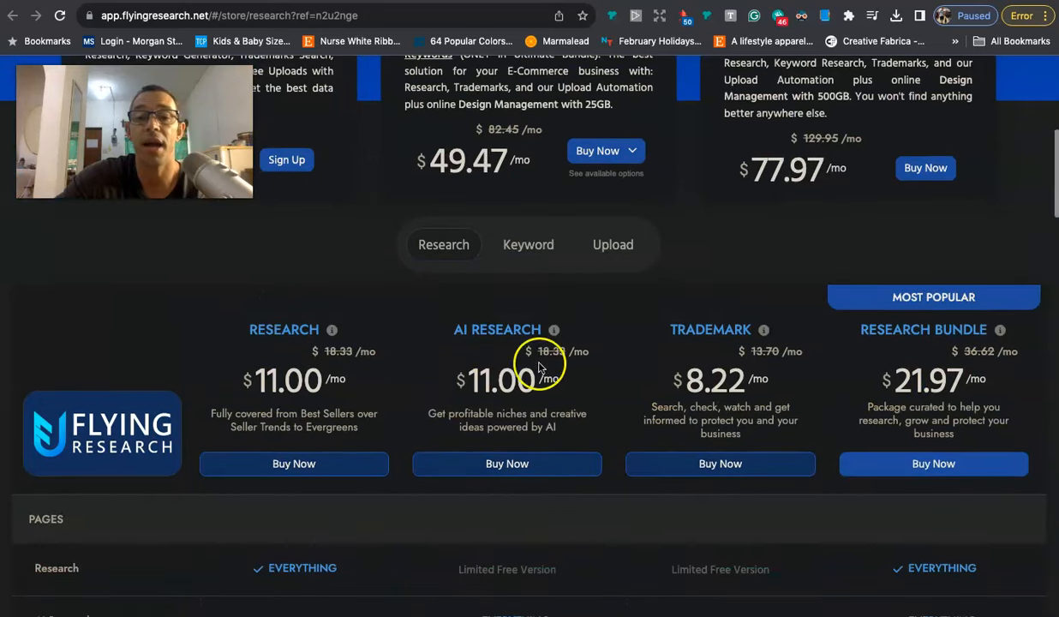
{"action": "scroll", "scroll_direction": "down", "scroll_amount": 3}
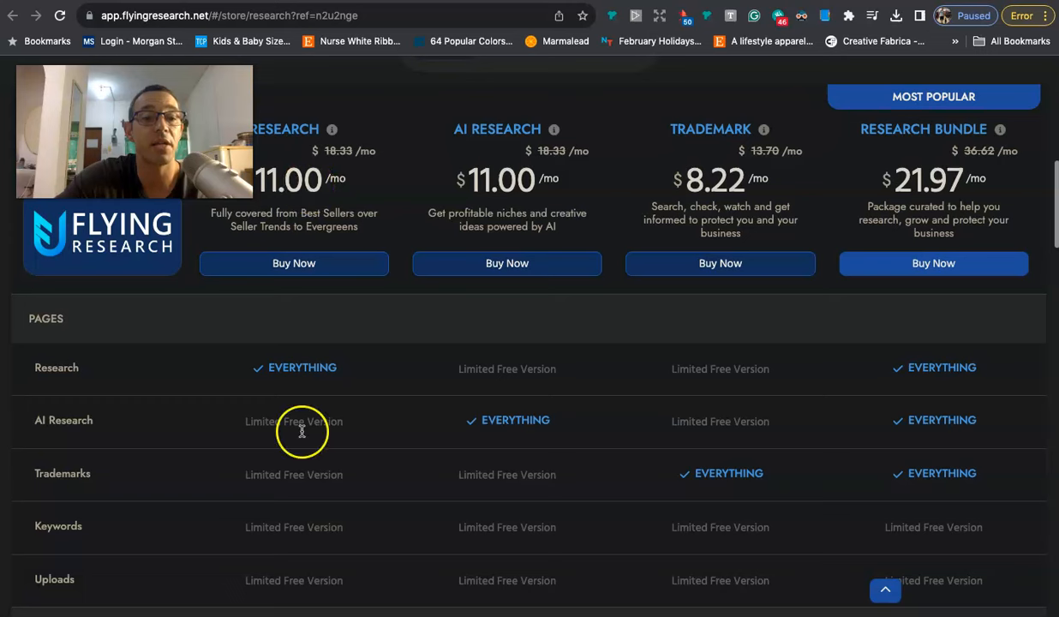
{"action": "mouse_move", "coordinate": [165, 476]}
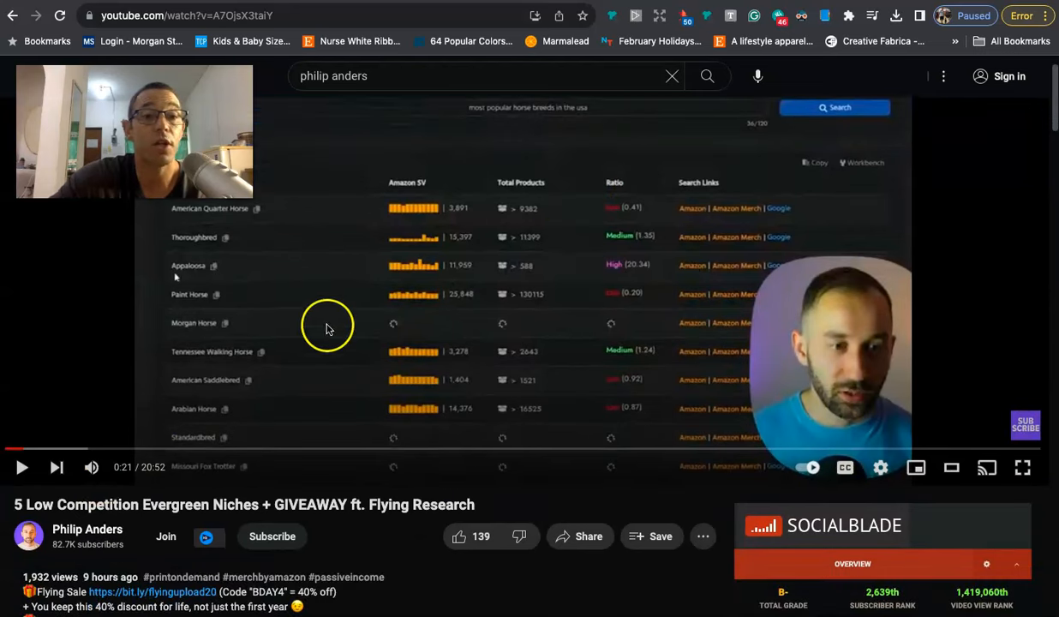
{"action": "mouse_move", "coordinate": [500, 284]}
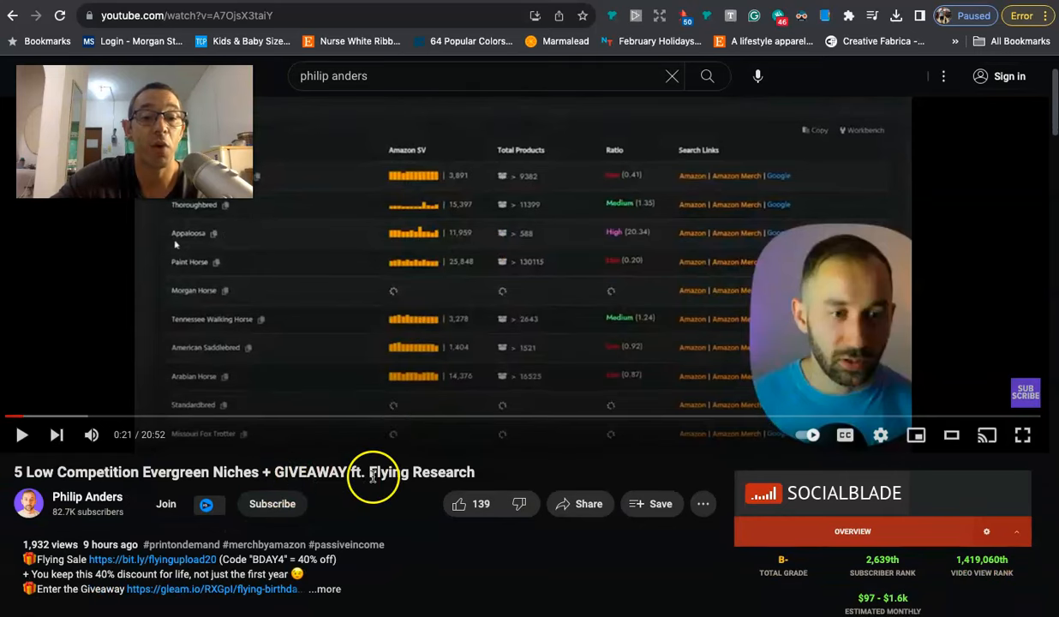
{"action": "mouse_move", "coordinate": [531, 321]}
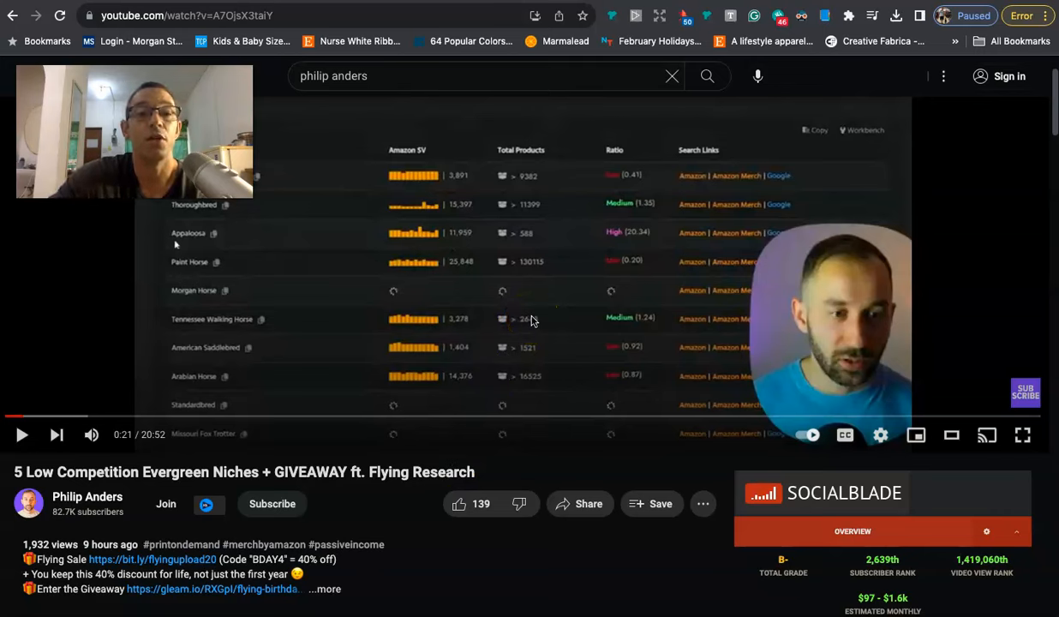
{"action": "mouse_move", "coordinate": [509, 227]}
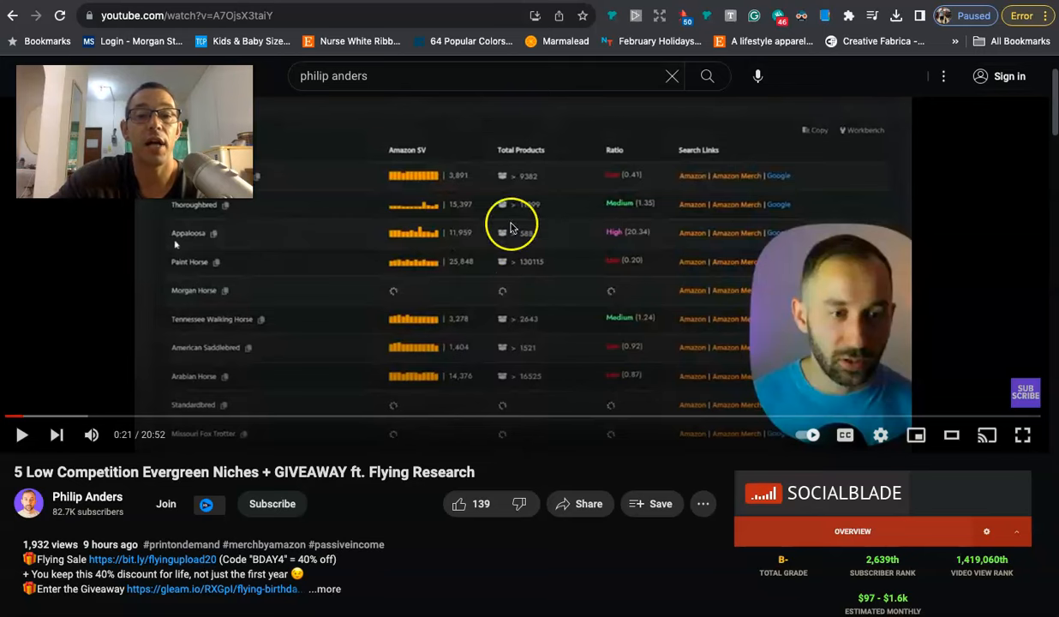
{"action": "mouse_move", "coordinate": [469, 223]}
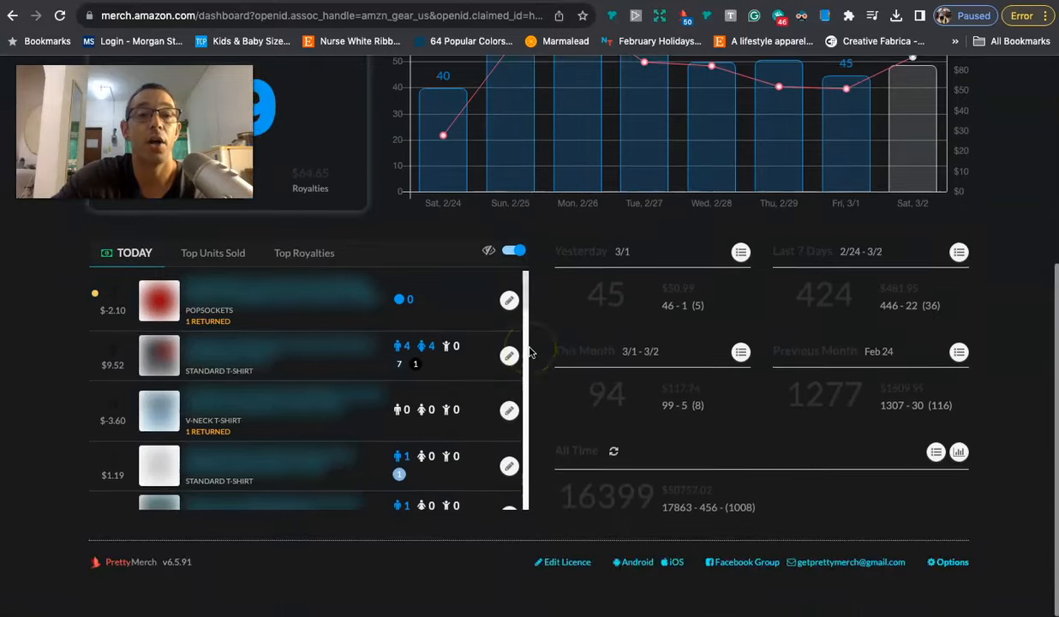
Step: View the dashboard's 49 sales today, then return to the Merch Informer Lister video
{"action": "scroll", "scroll_direction": "up", "scroll_amount": 3}
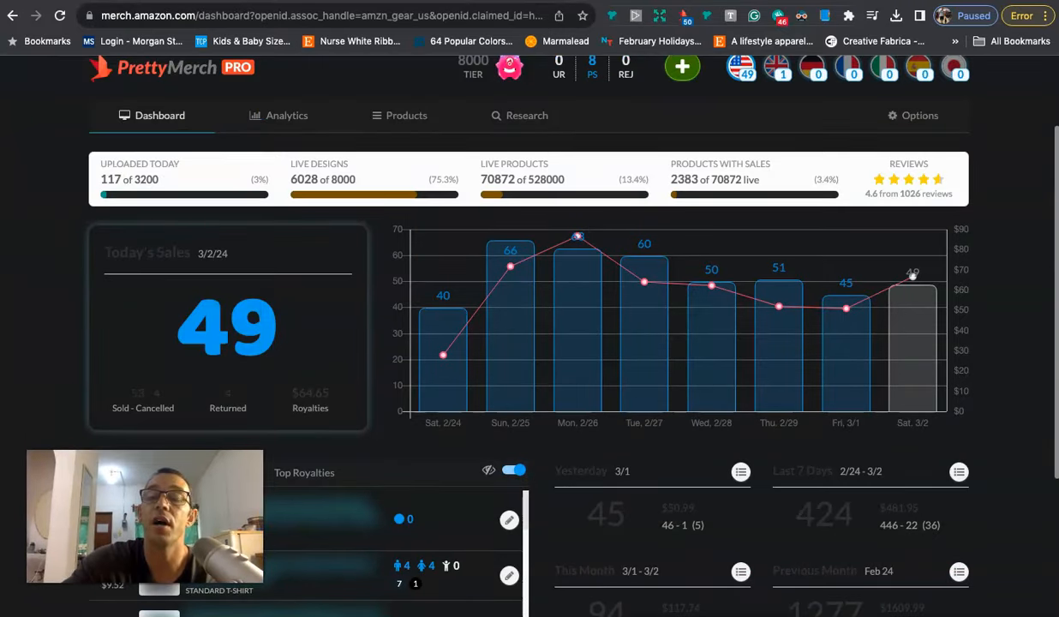
{"action": "left_click", "coordinate": [193, 16]}
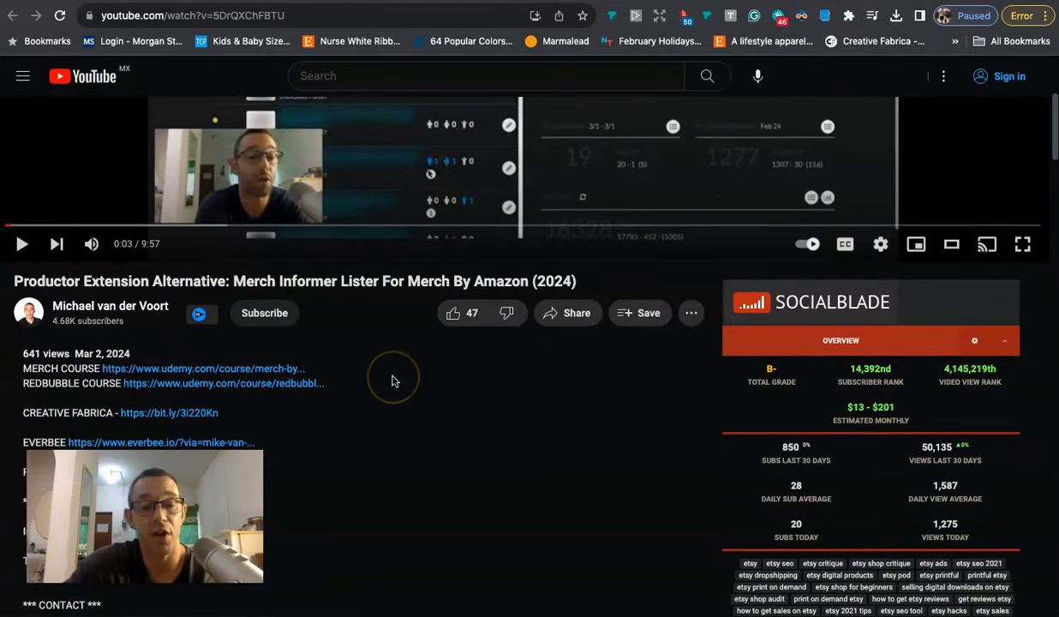
{"action": "mouse_move", "coordinate": [395, 380]}
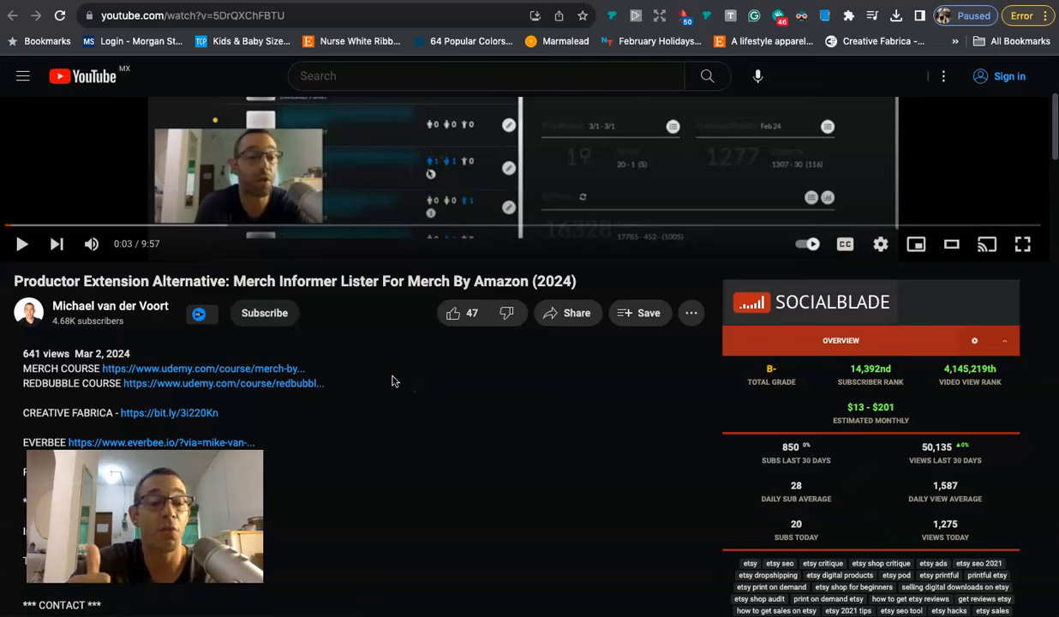